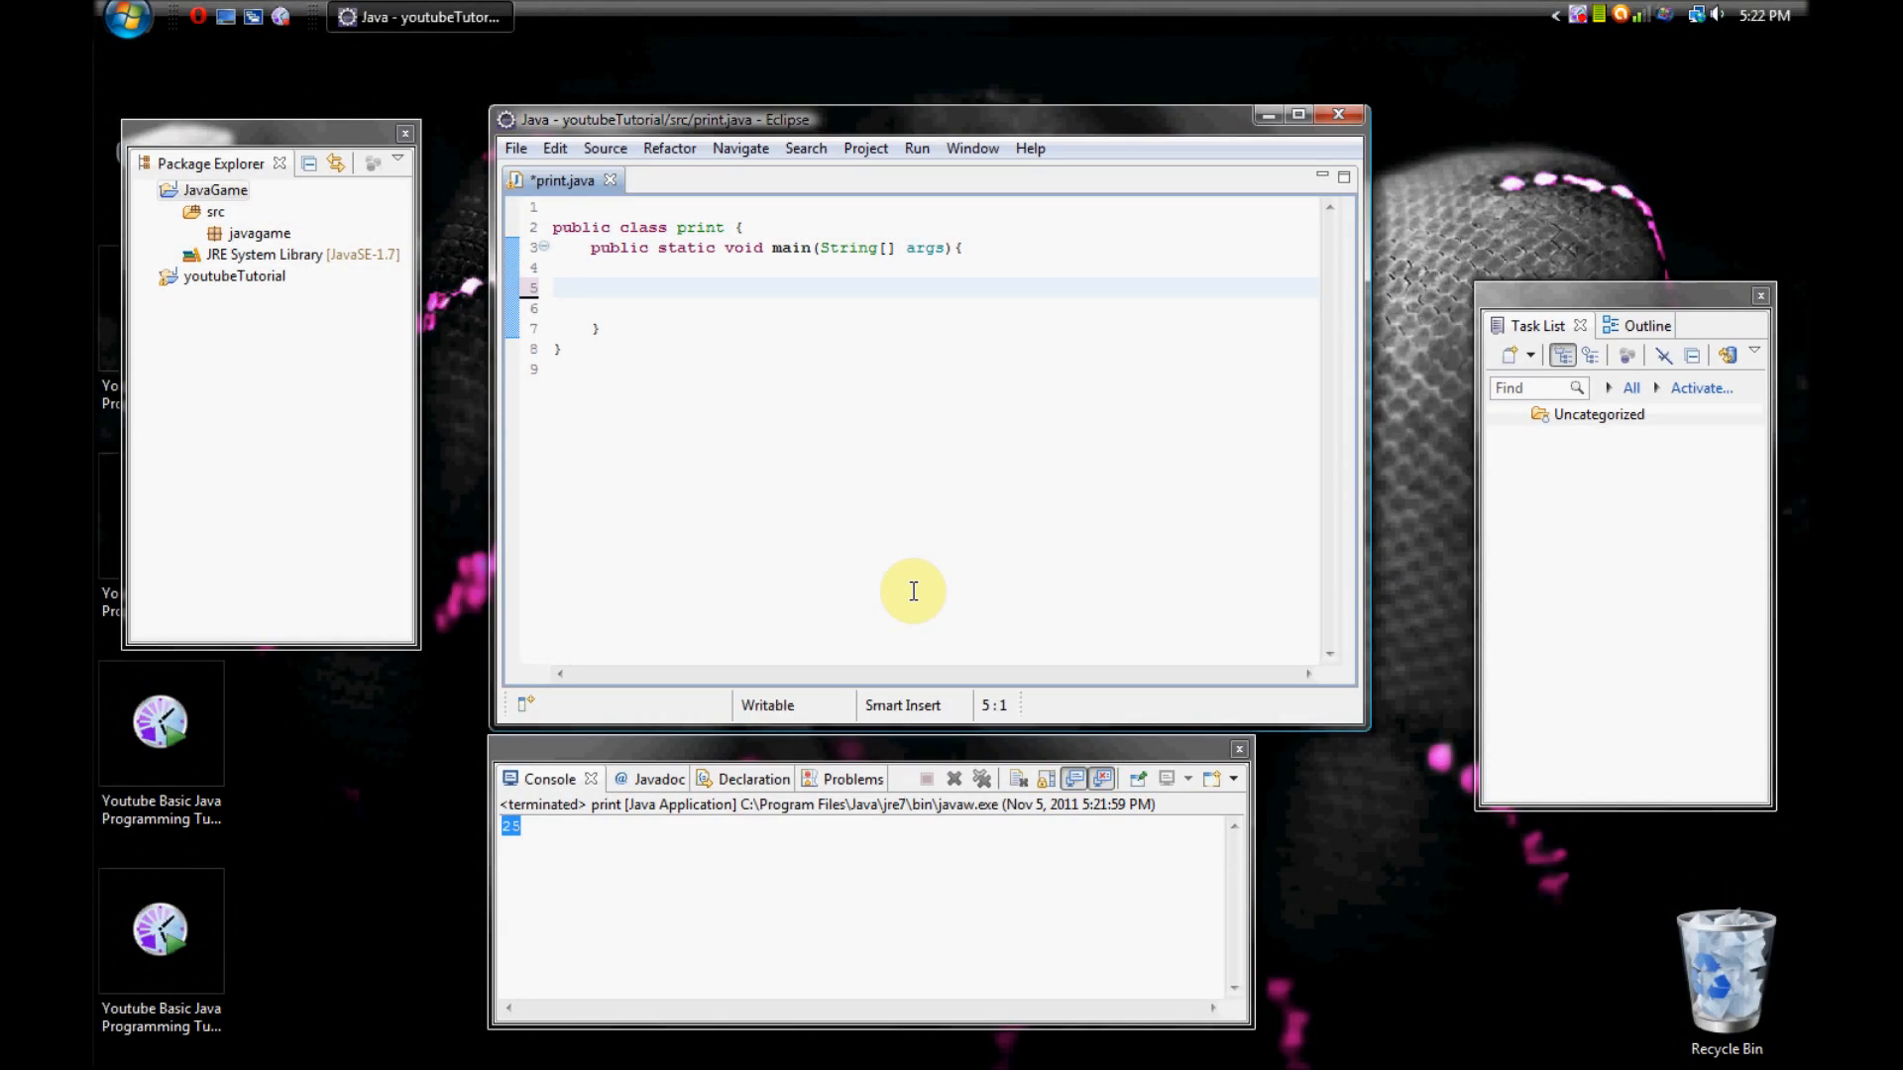
# Place the cursor on the empty line inside main and begin an int declaration.
pyautogui.click(571, 287)
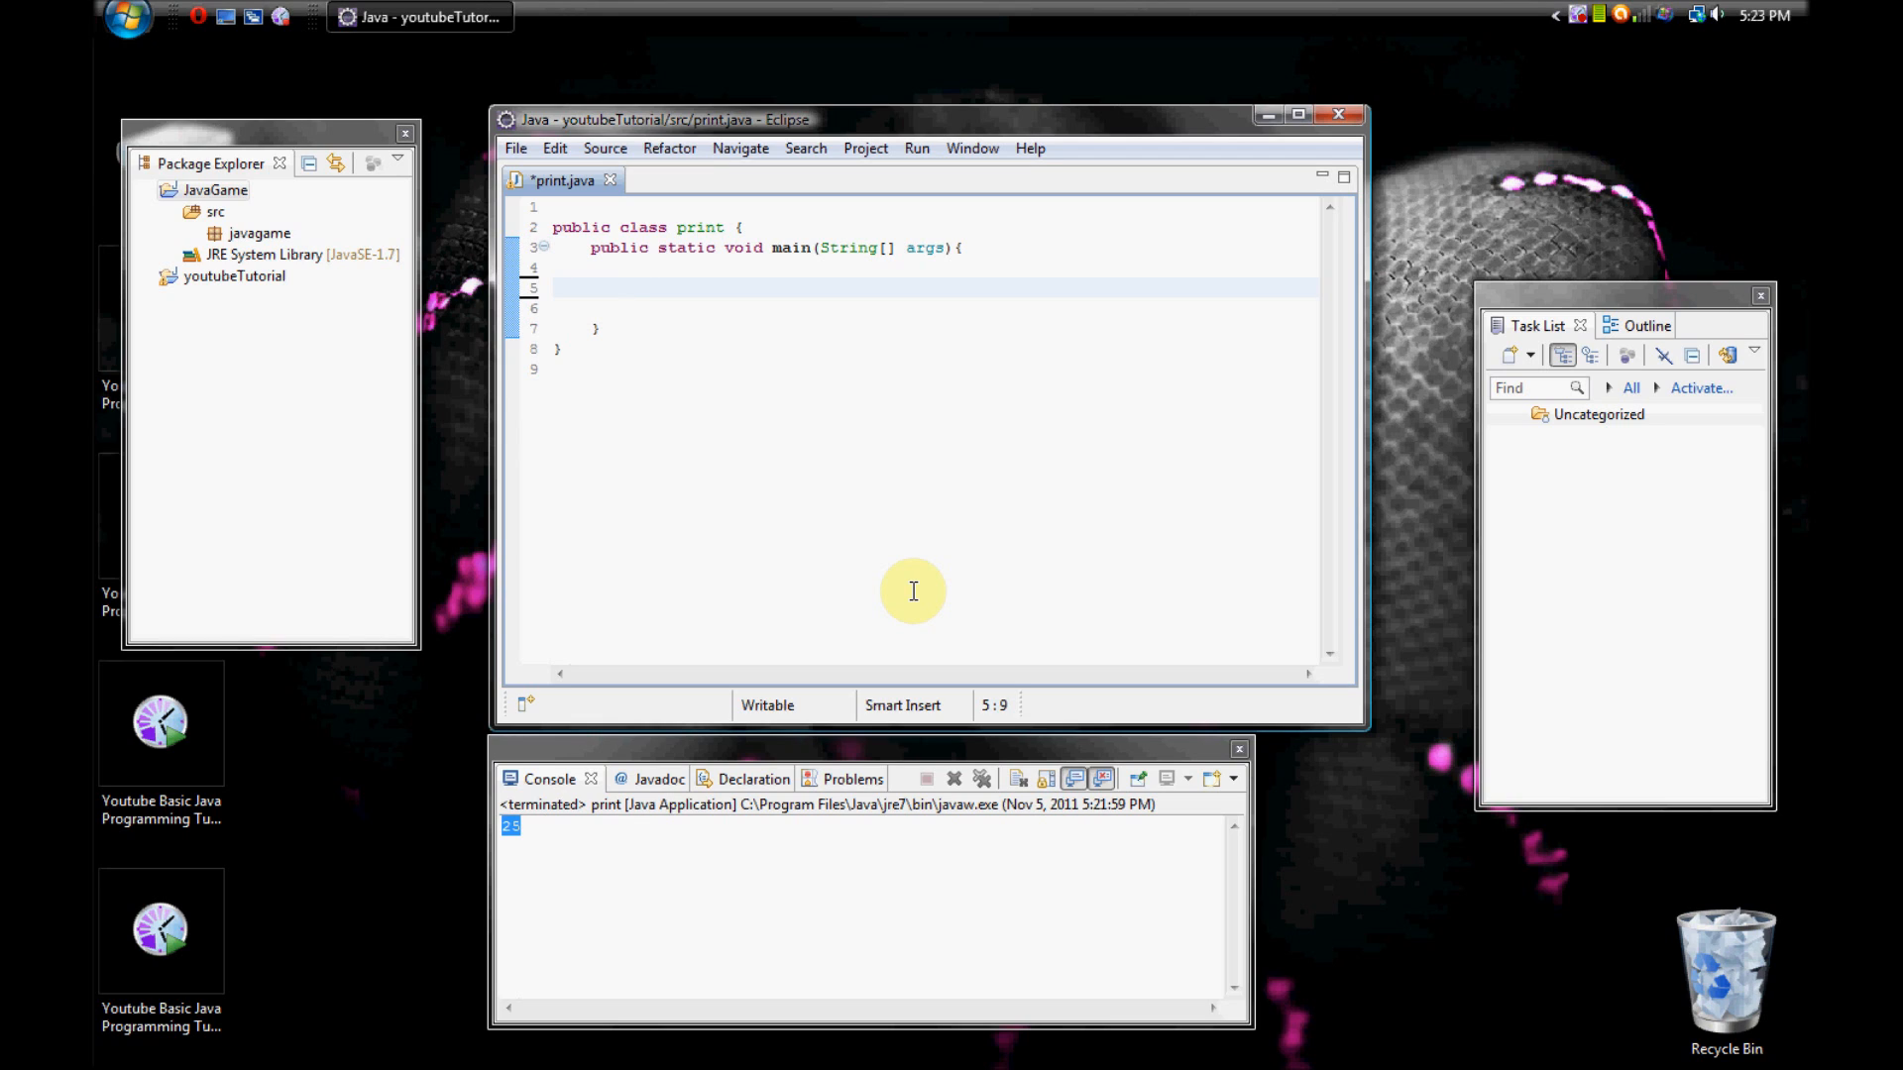
pyautogui.click(630, 287)
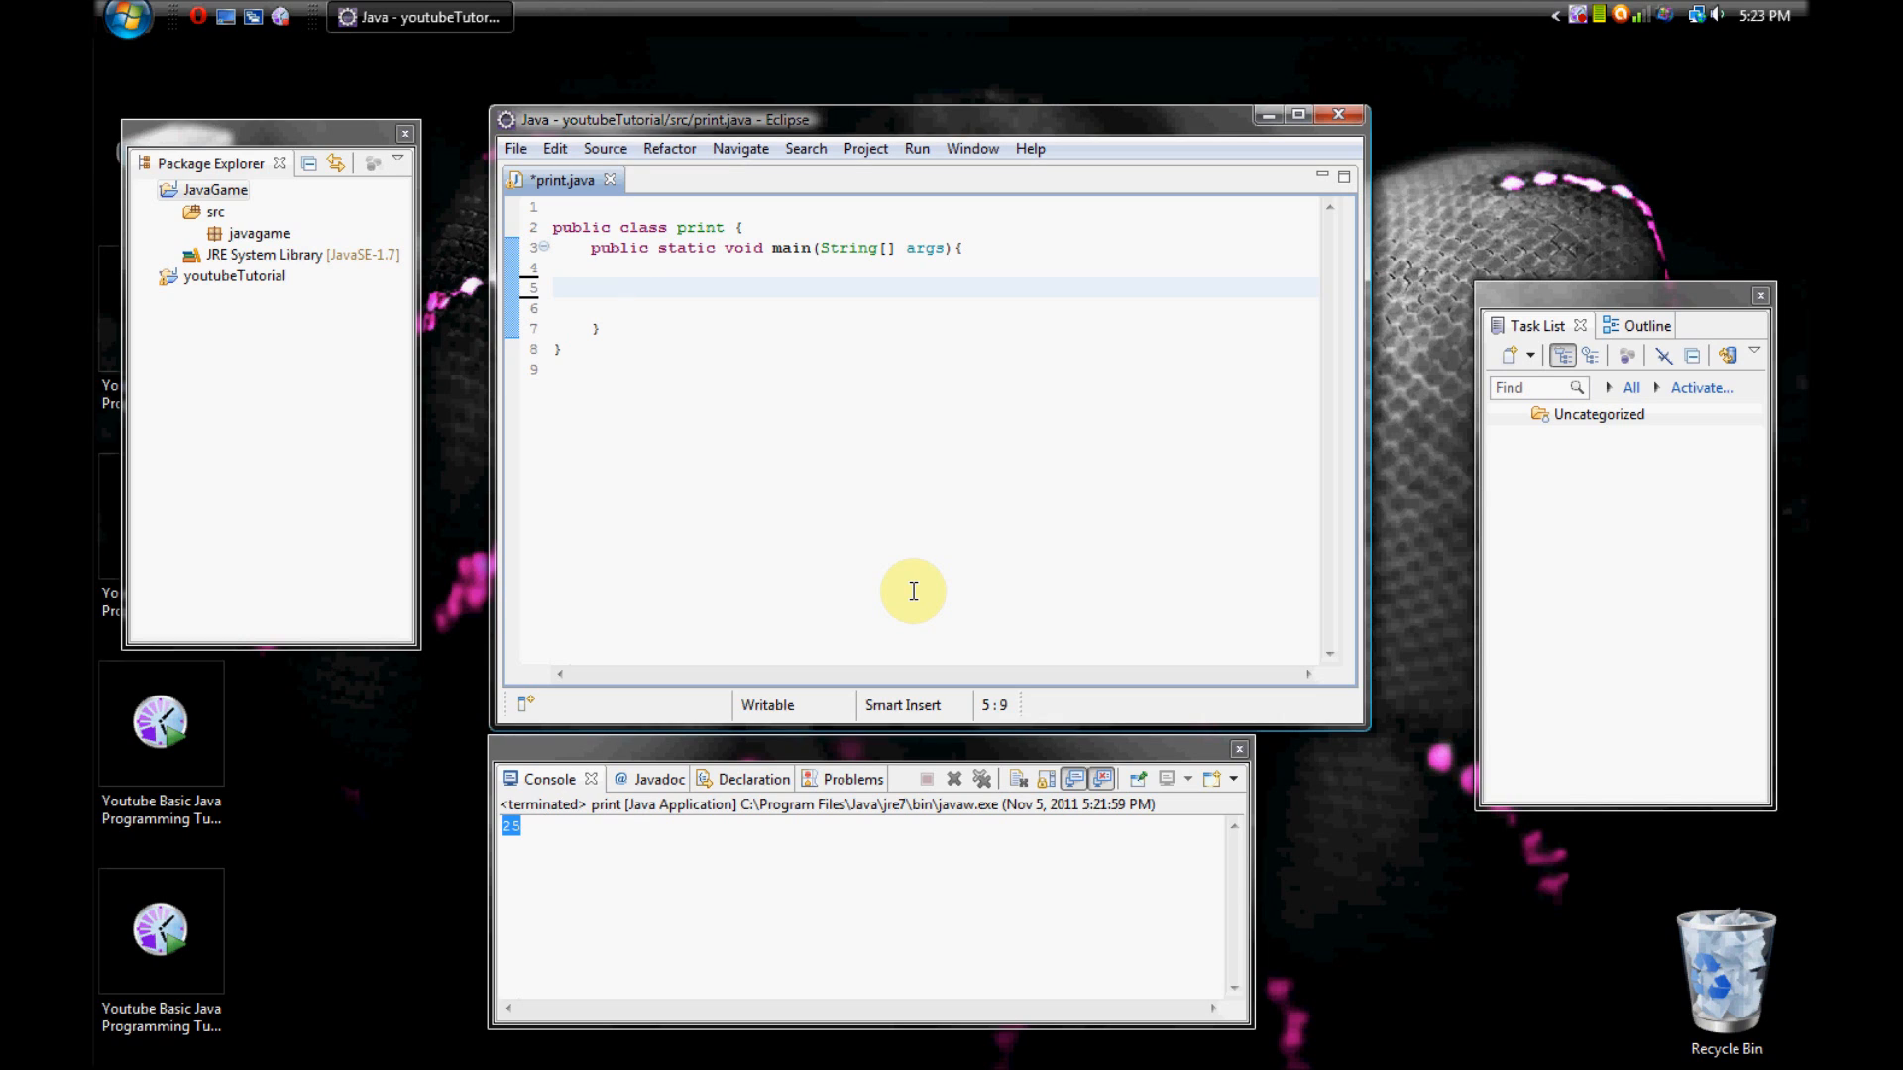
pyautogui.click(630, 287)
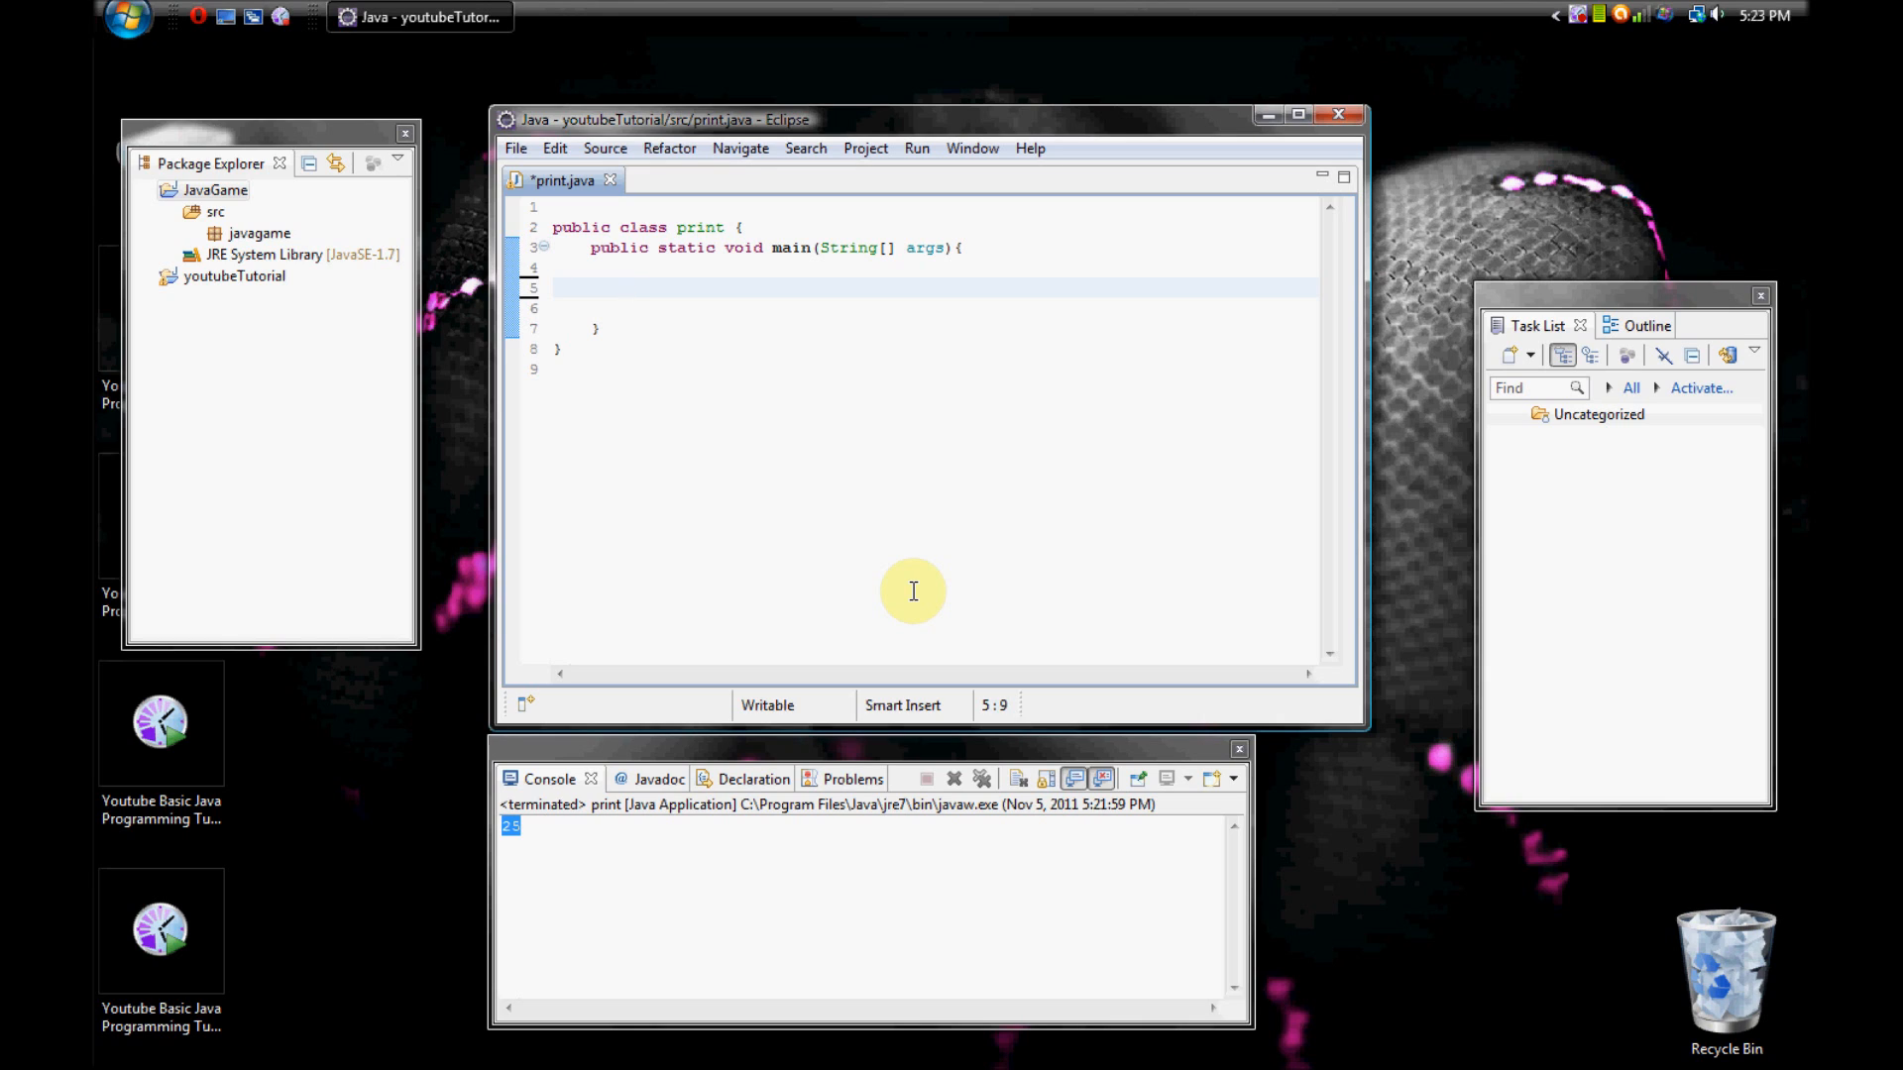
pyautogui.write('int')
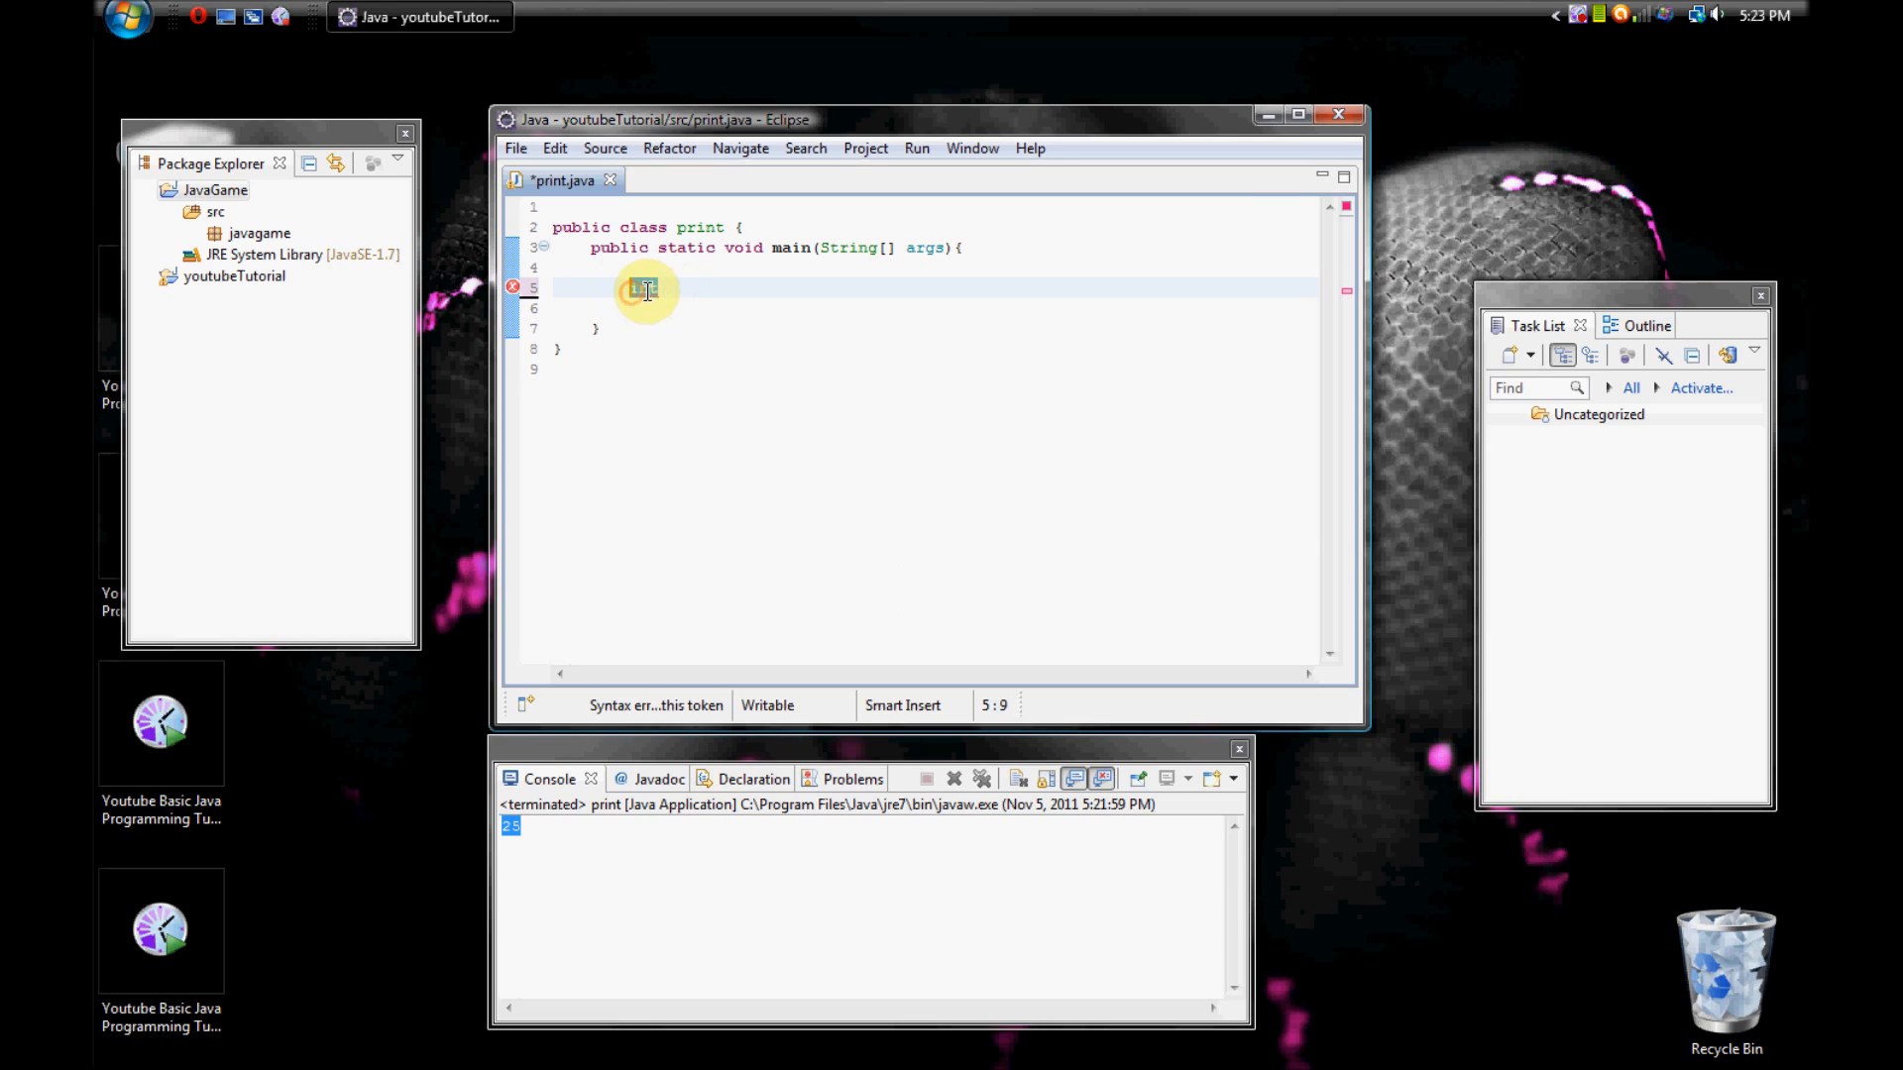
# Complete the declaration 'int x, y, z;' on line 5.
pyautogui.write('int')
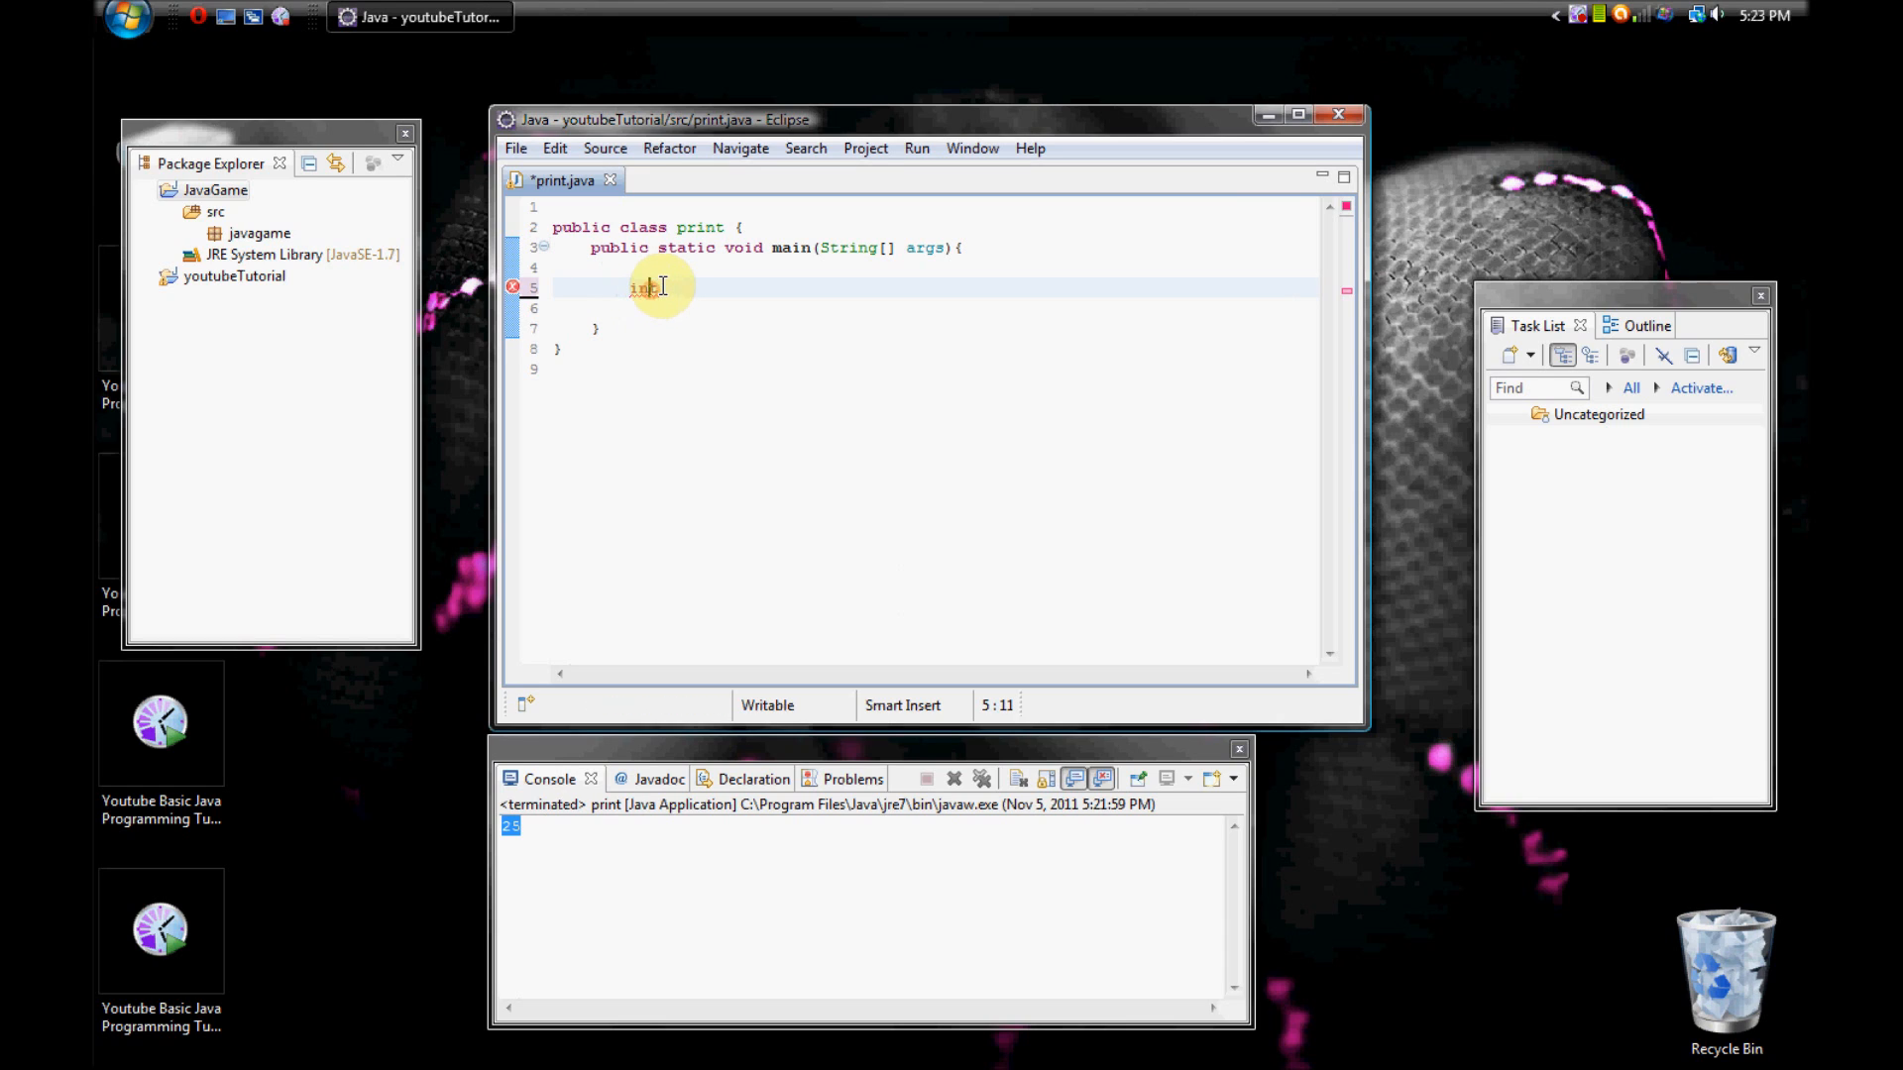
pyautogui.write('t')
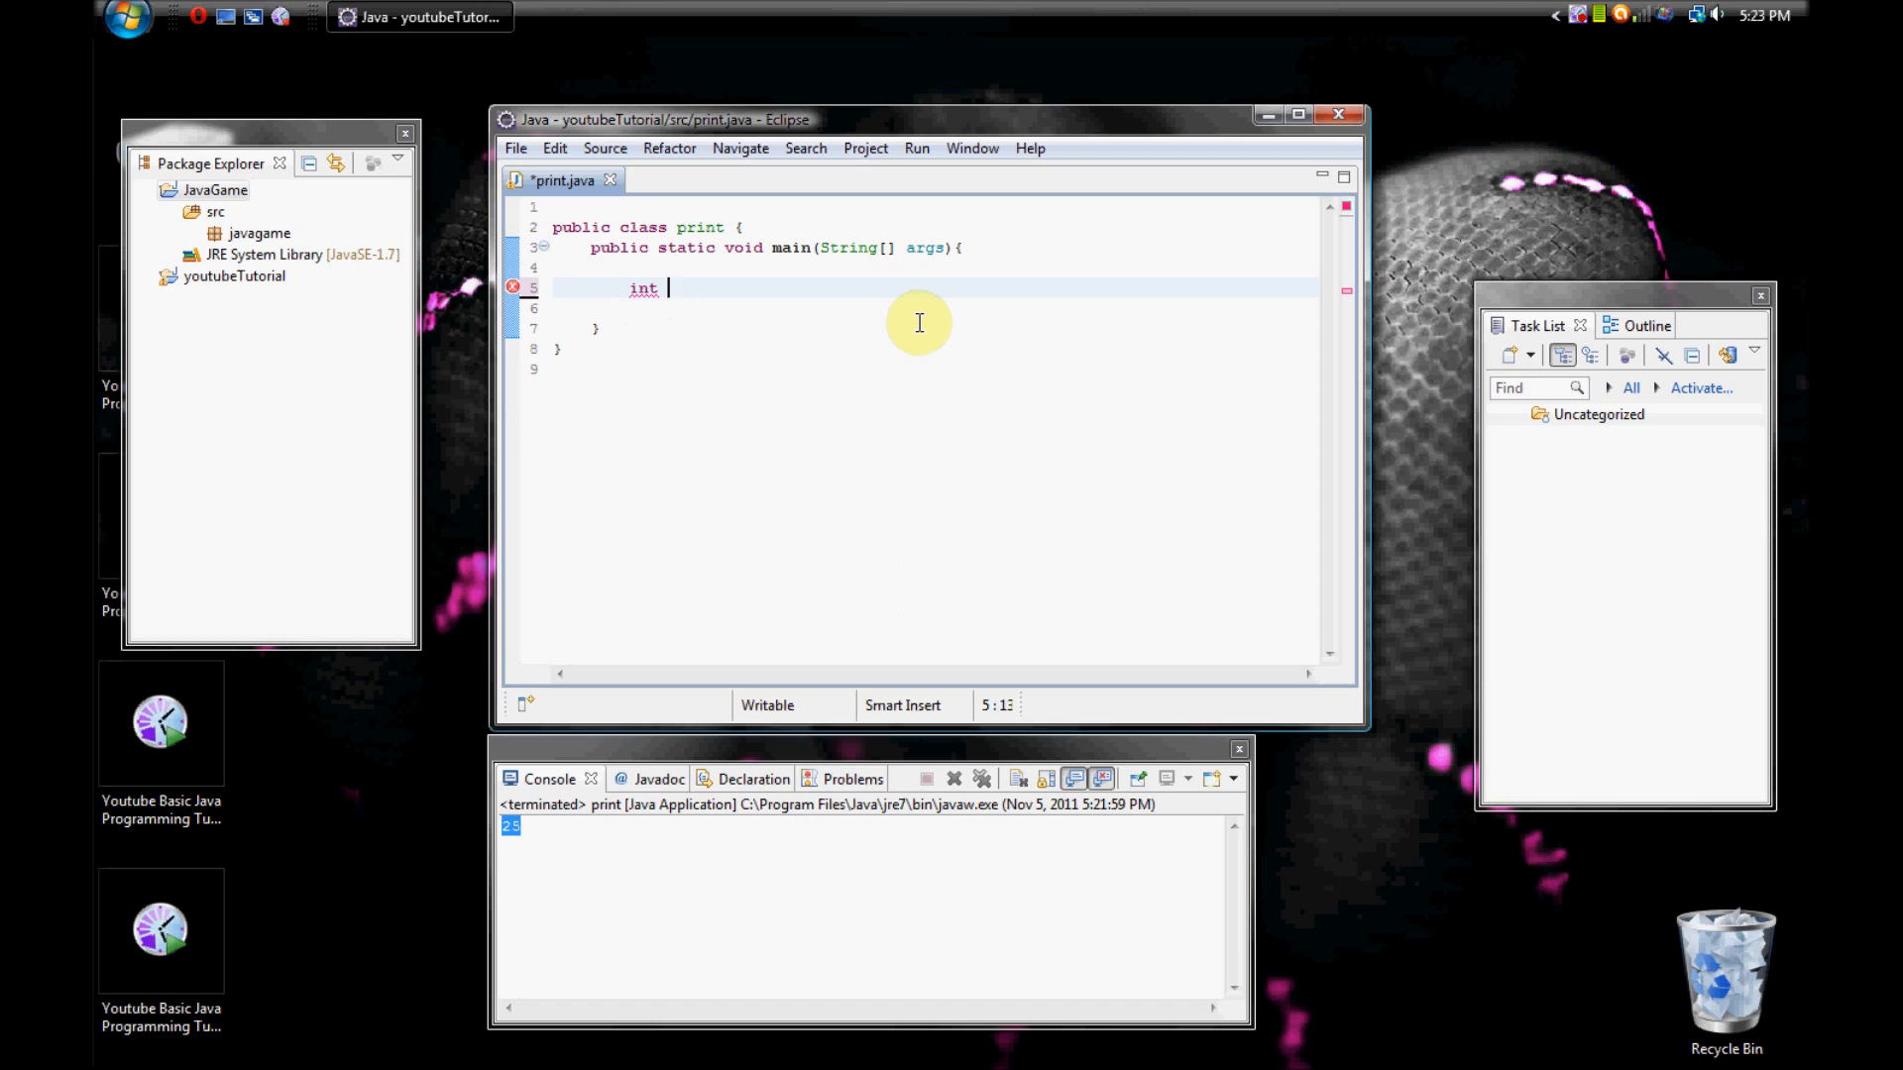
pyautogui.write('x, y')
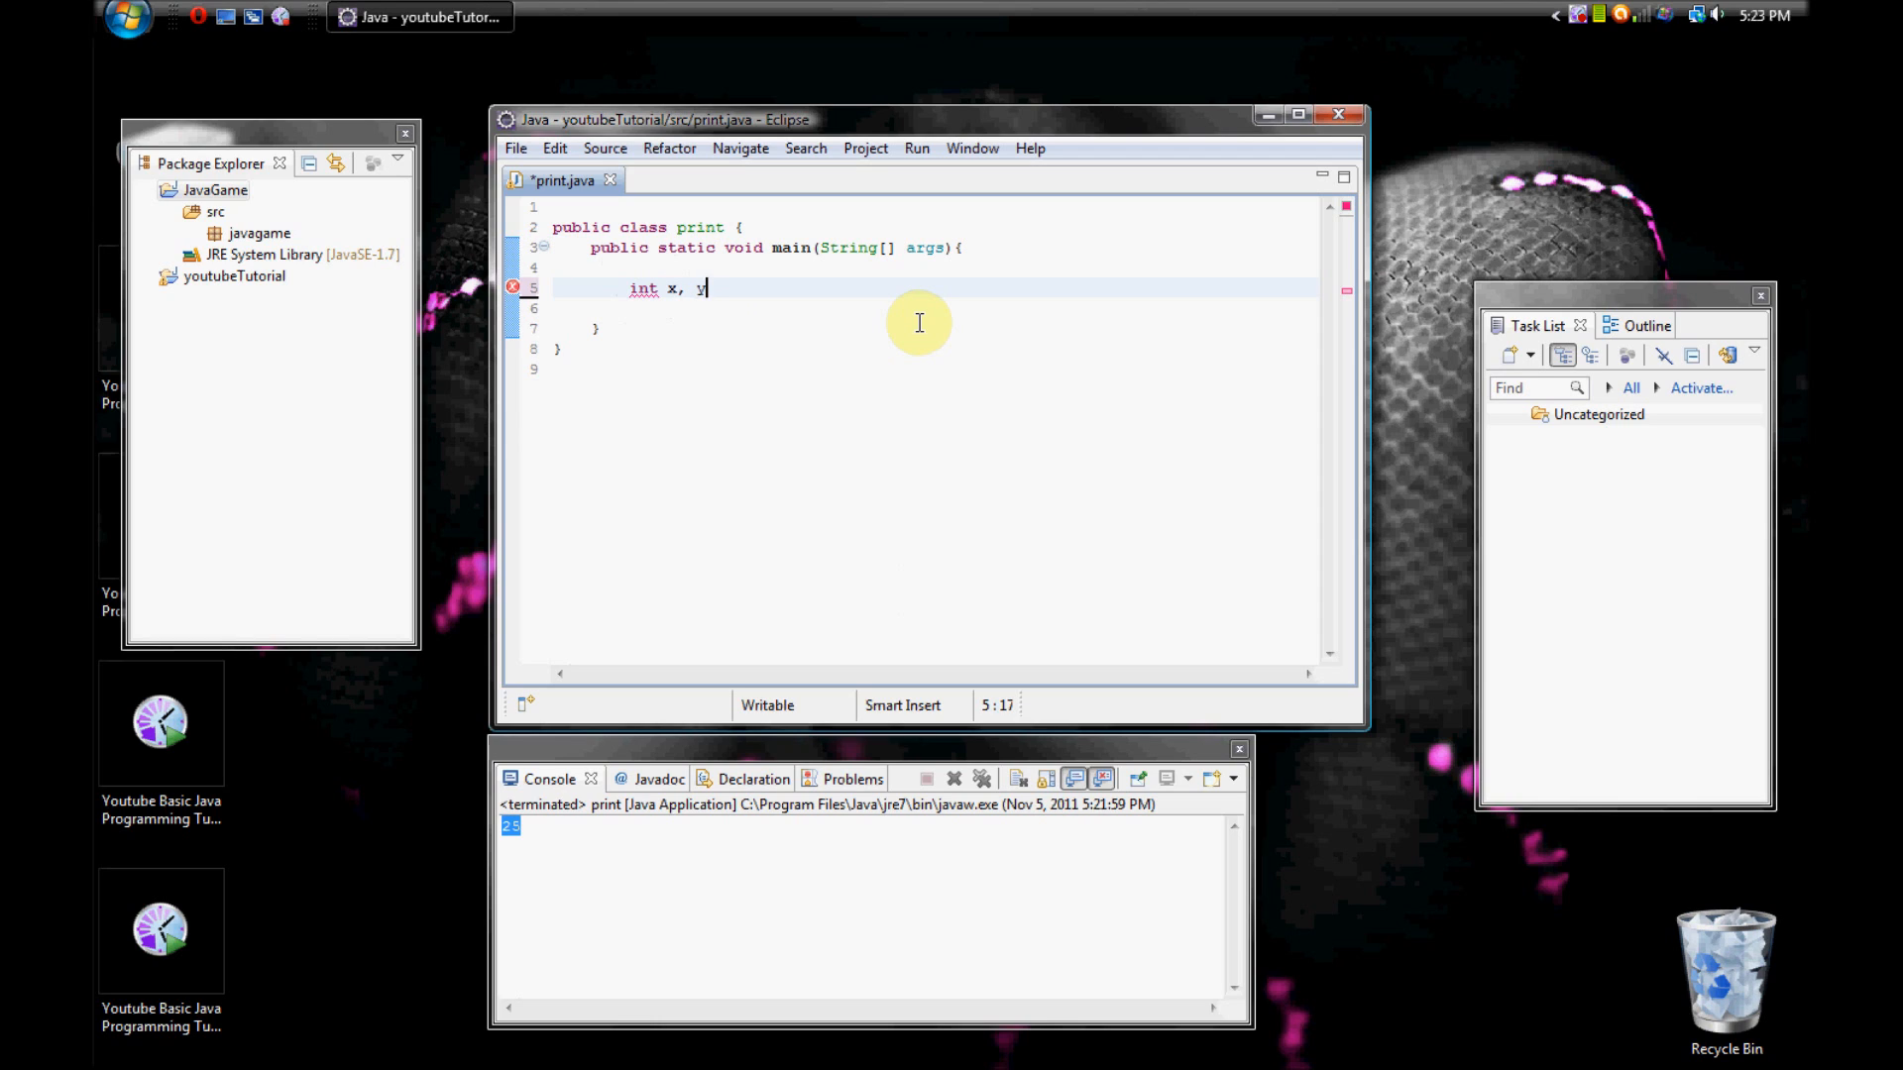
pyautogui.write(', z:')
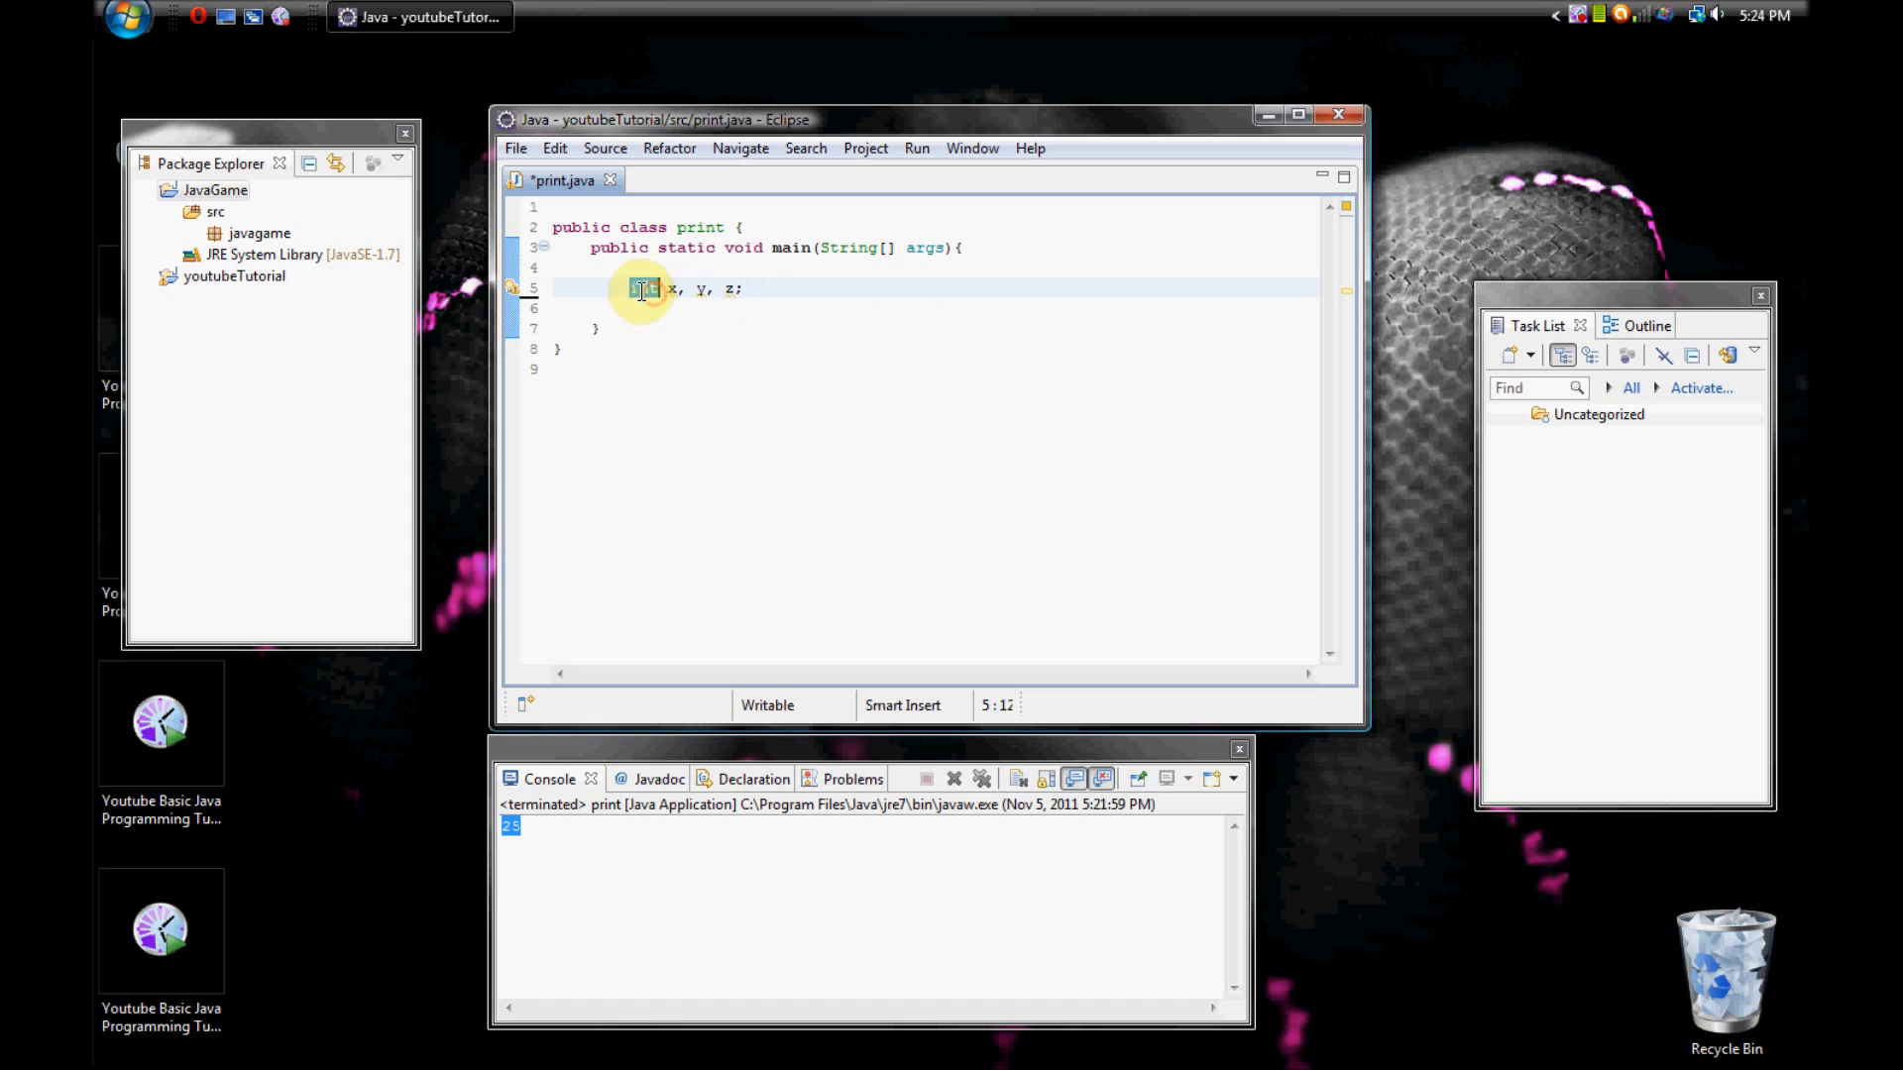
pyautogui.write('int')
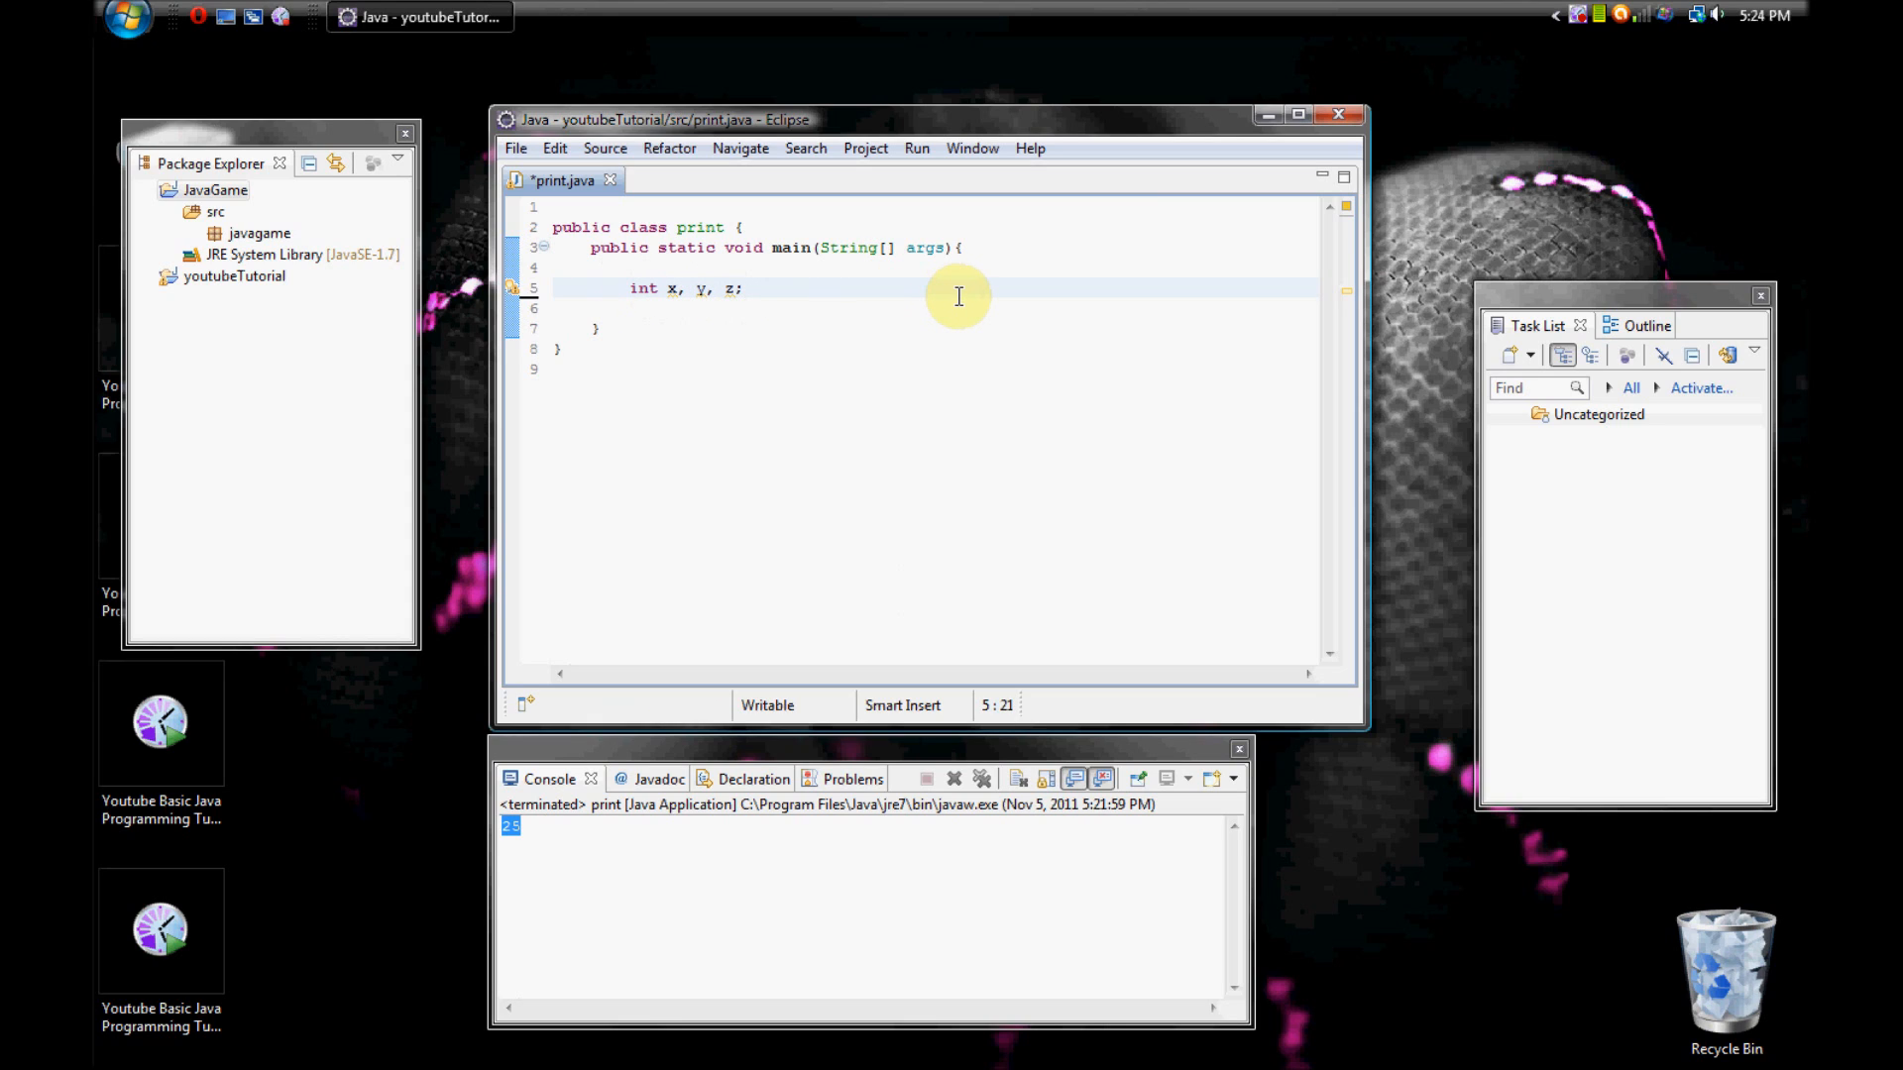
# Add the assignments 'x = 20;' and 'y = 7;' below the declaration.
pyautogui.press('Return')
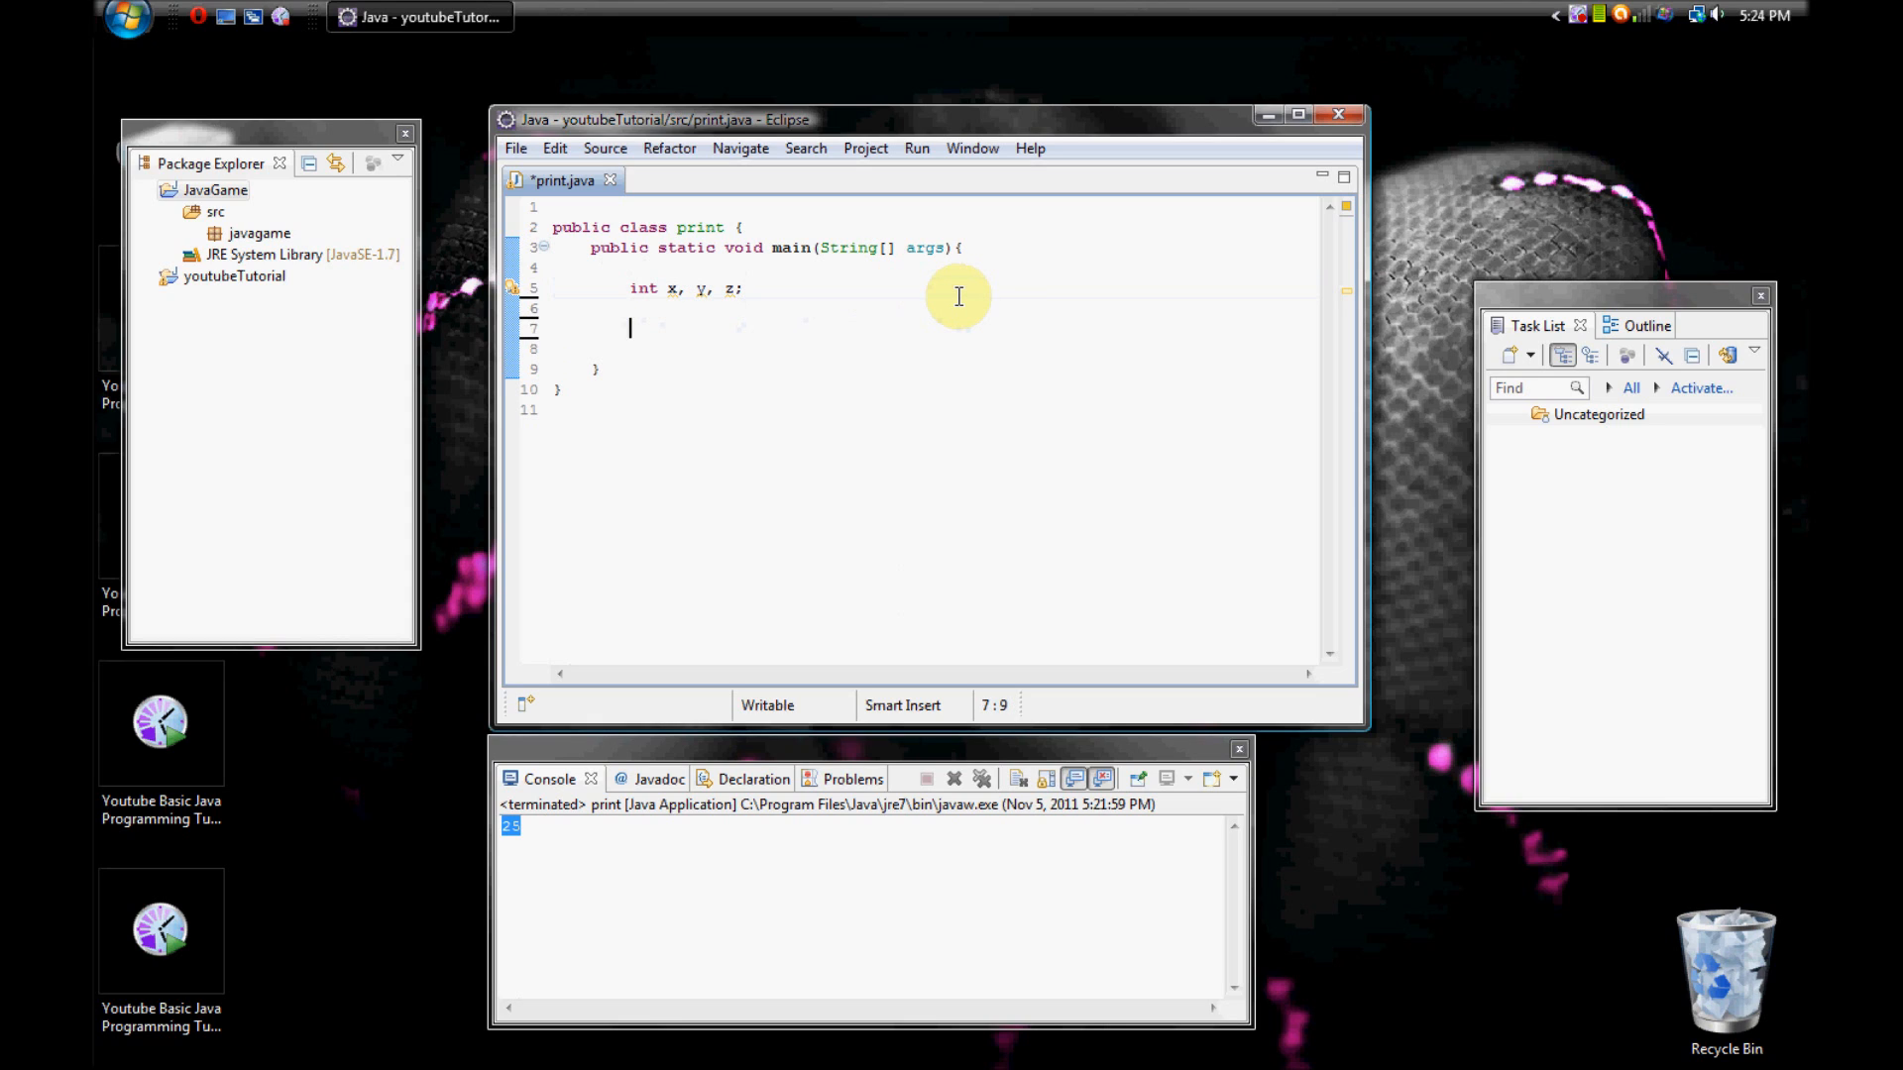
pyautogui.write('x = 5')
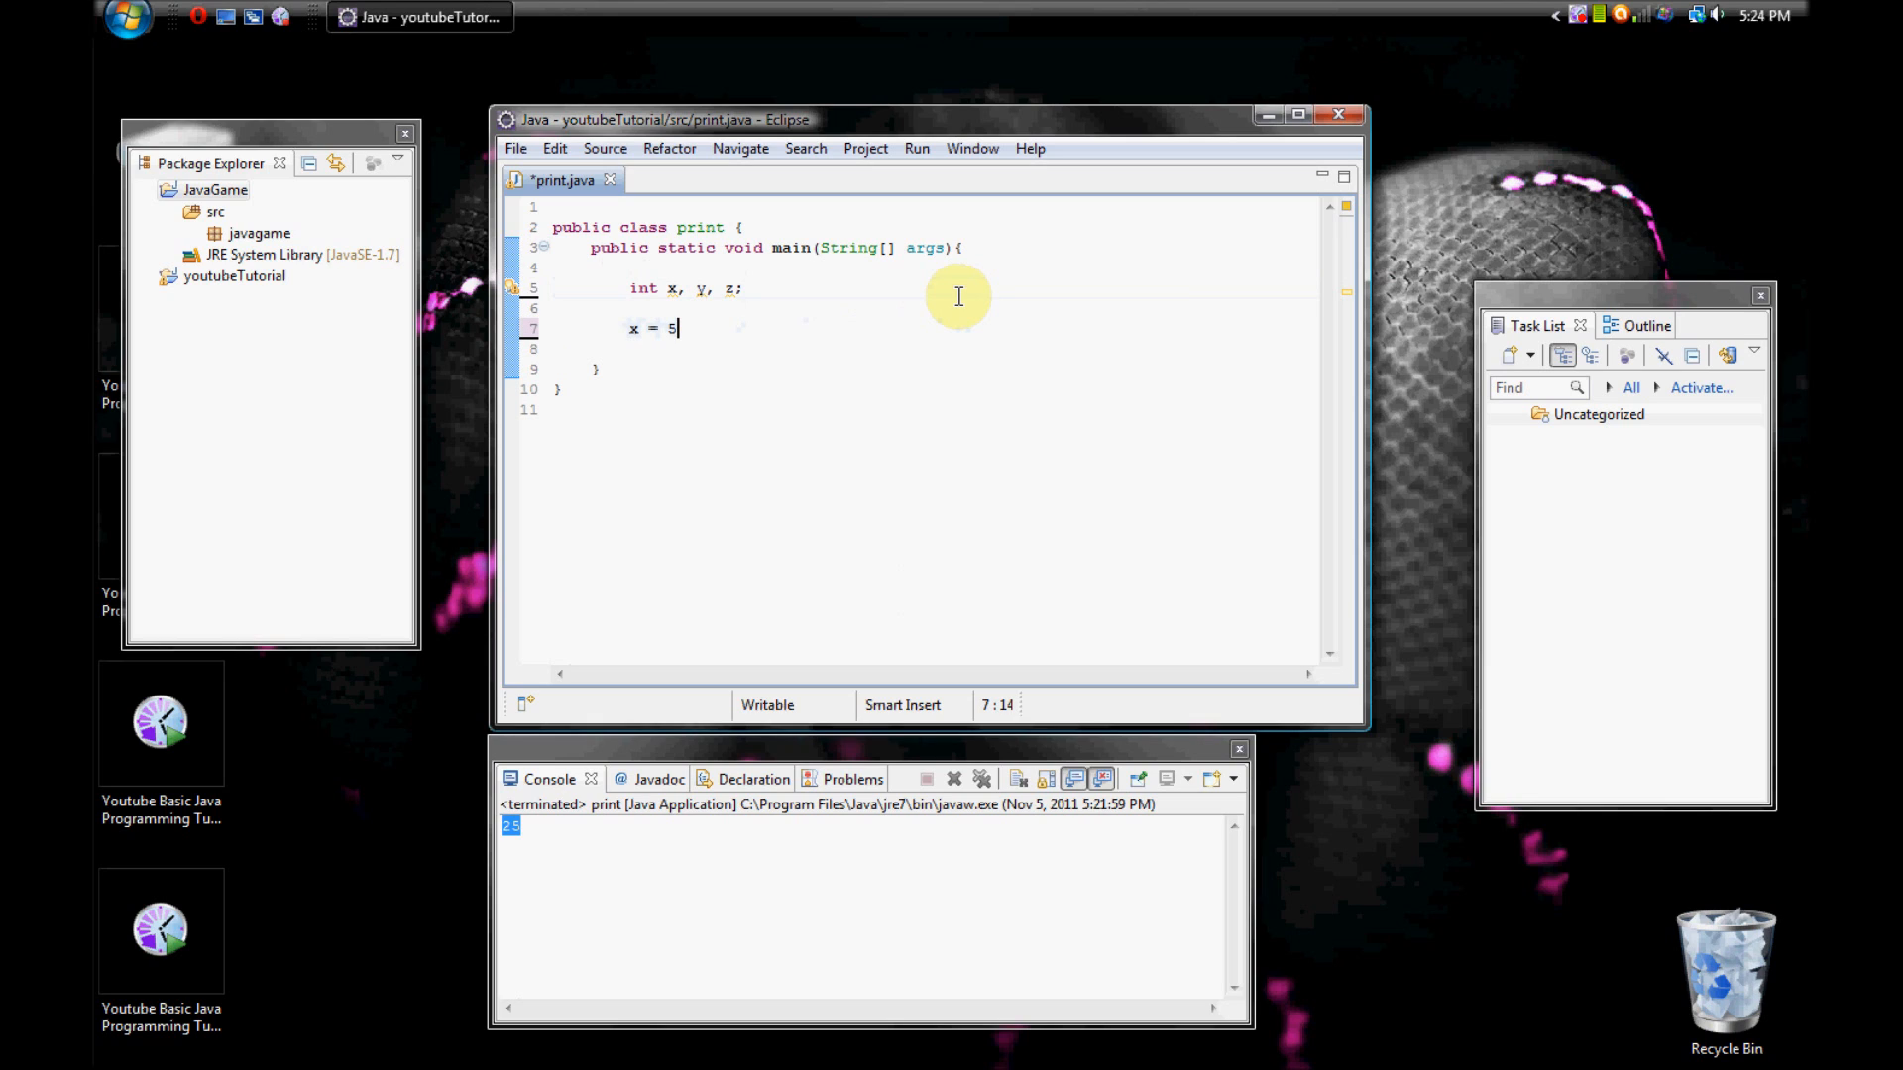
pyautogui.write('2-')
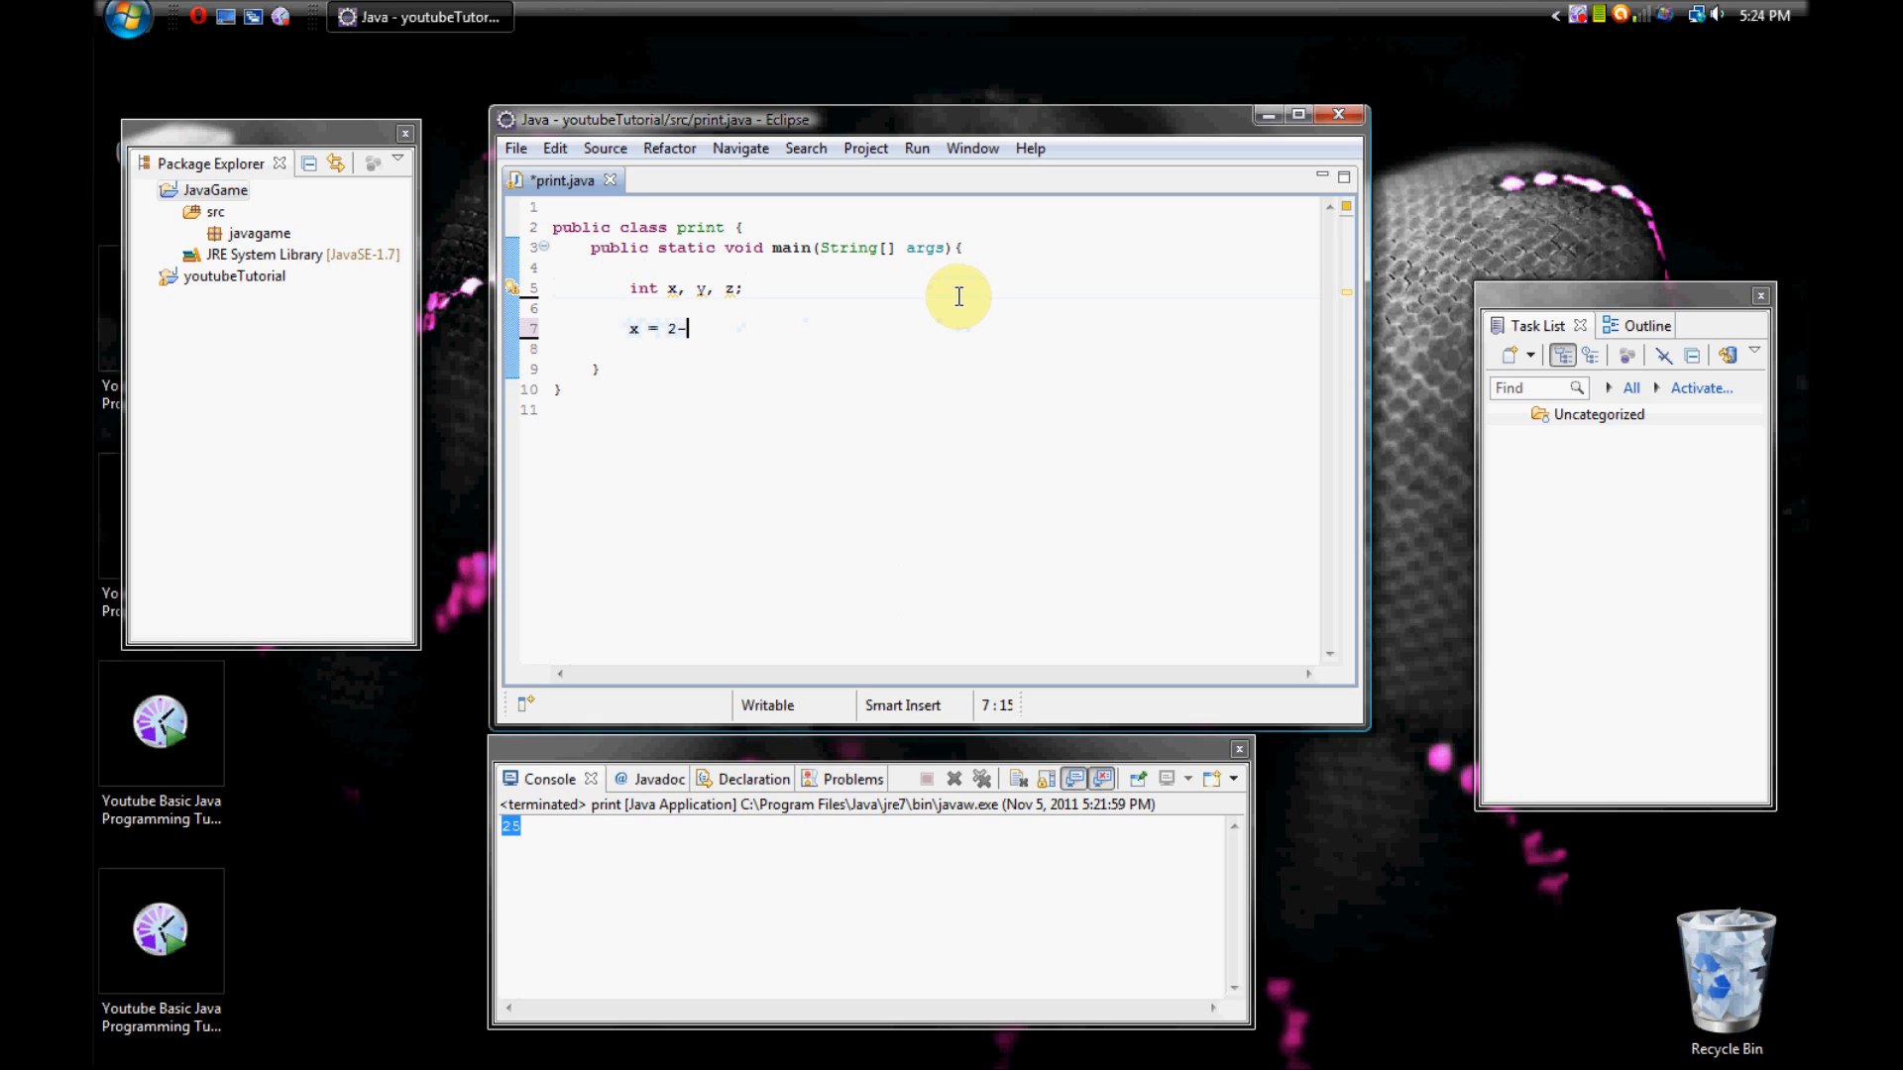
pyautogui.write('0;')
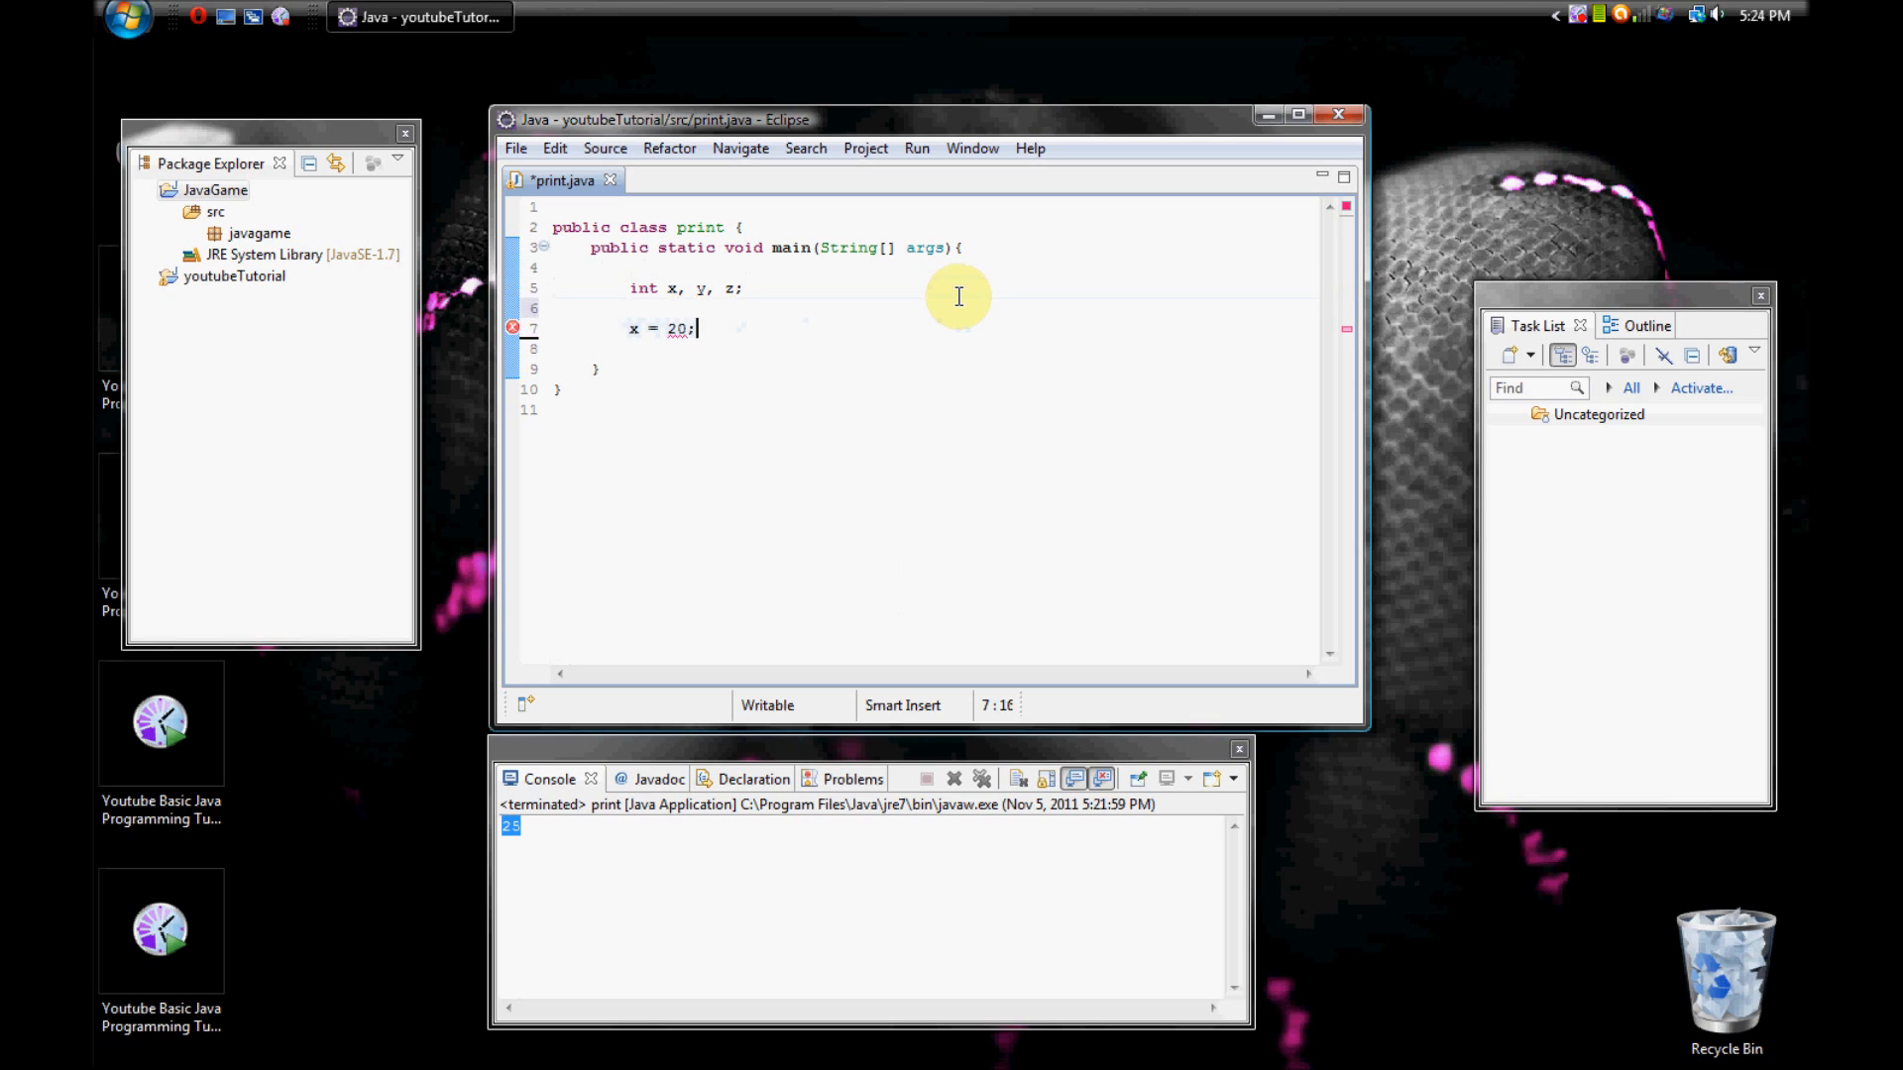
pyautogui.write('y =')
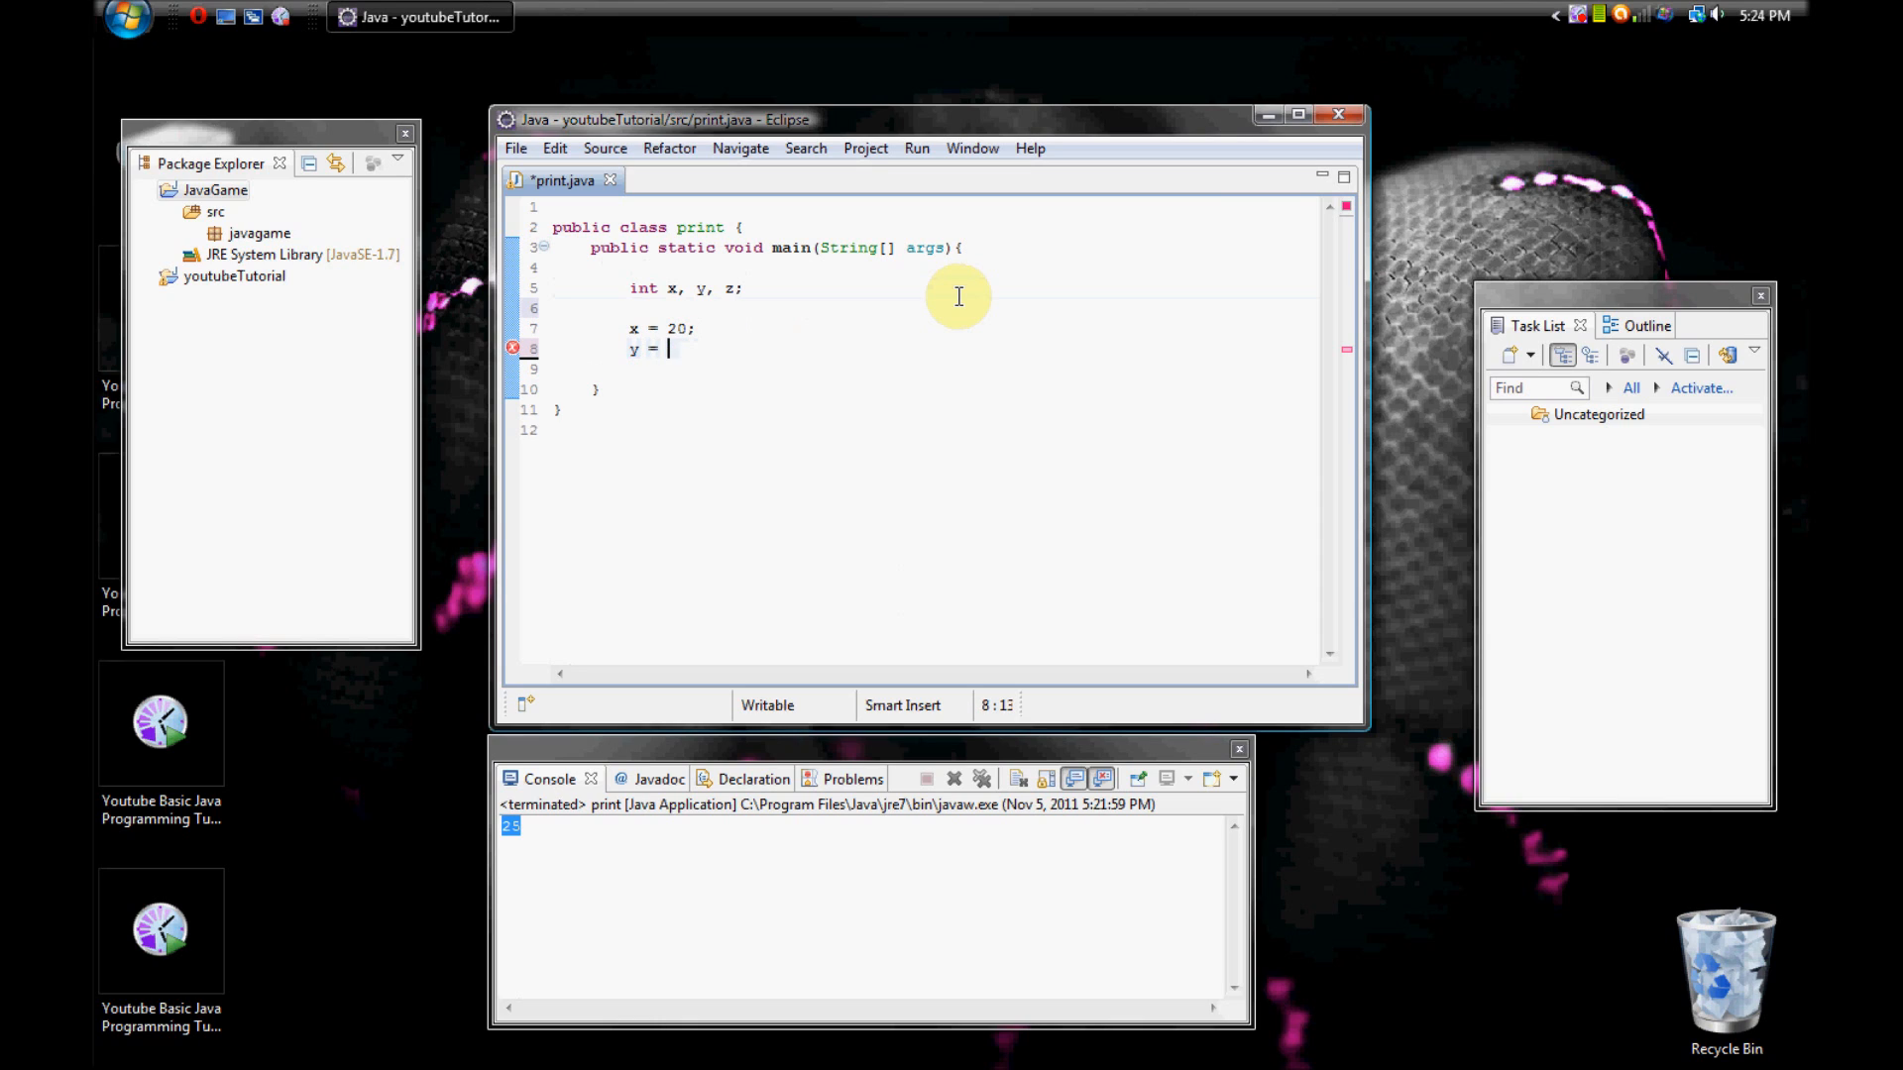
pyautogui.write('7;')
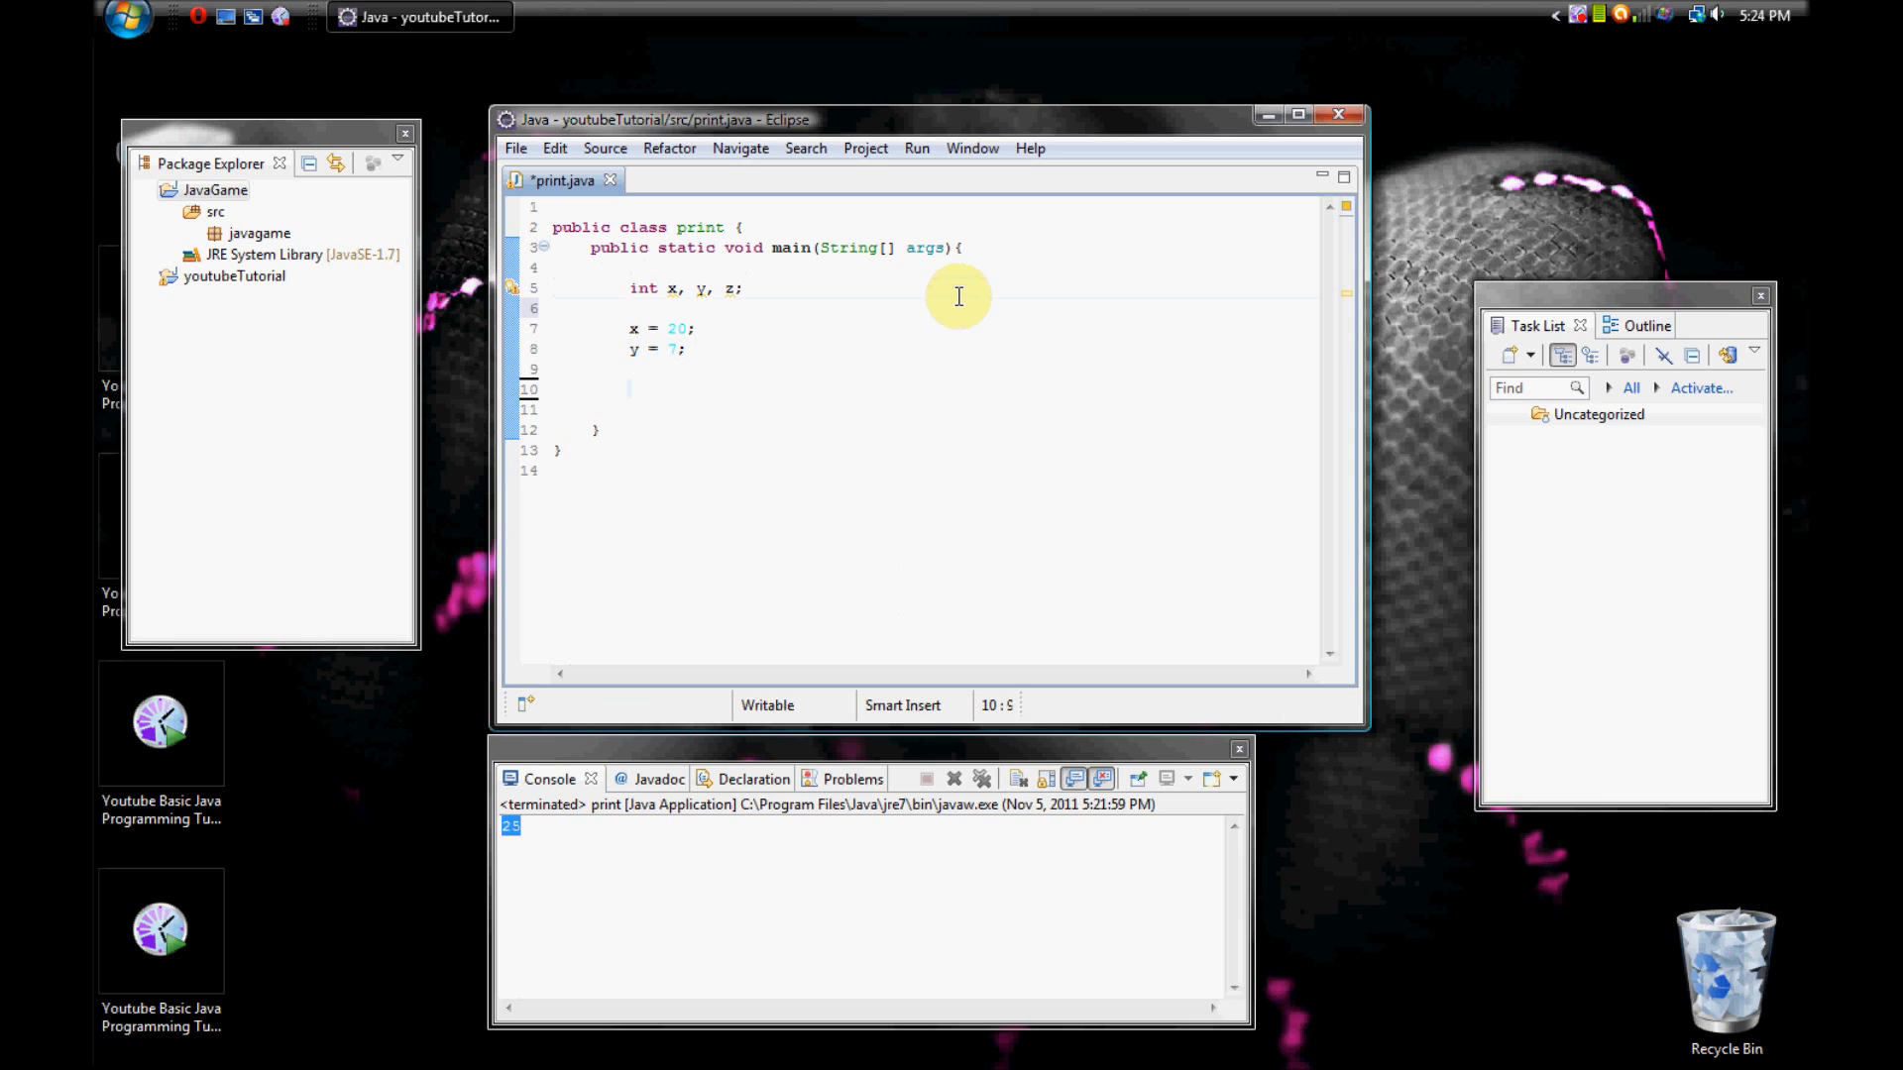
# Add 'System.out.println(x);' and run the program, printing 20 to the console.
pyautogui.write('System.ou')
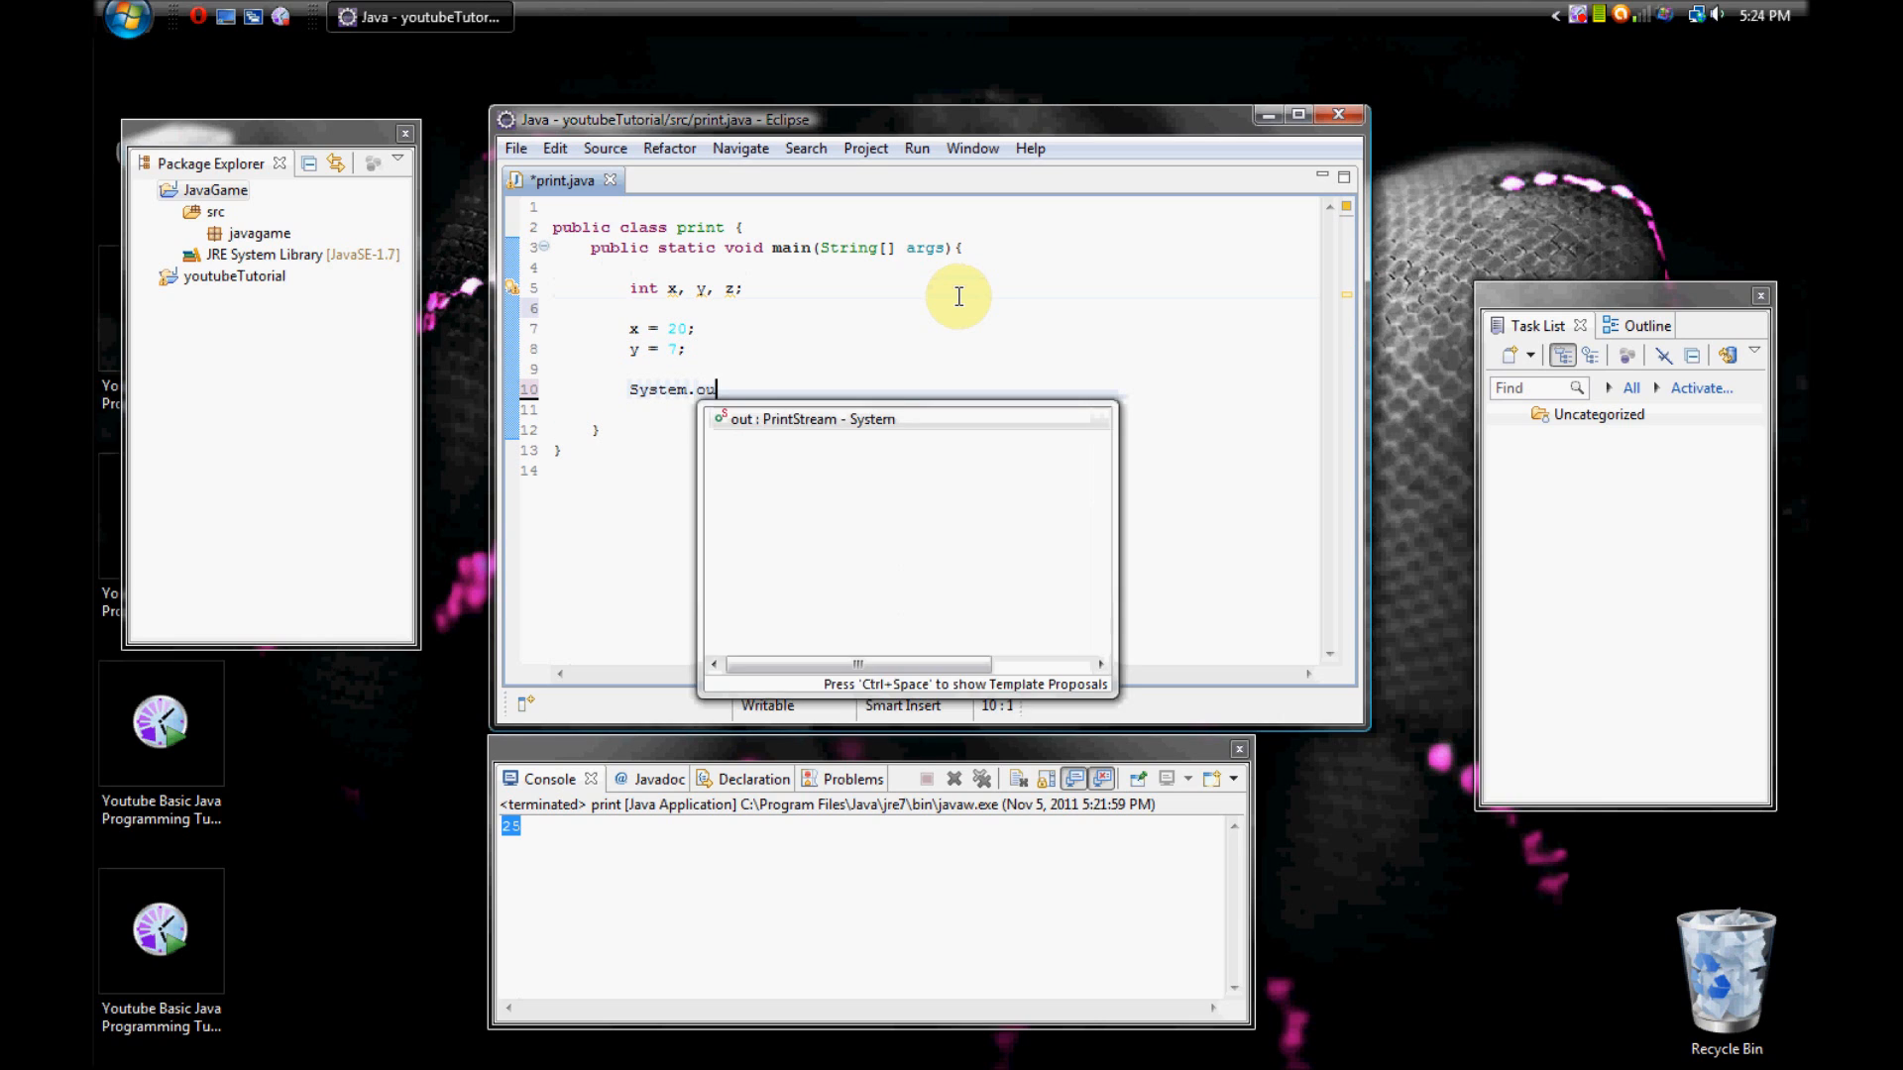
pyautogui.write('.print')
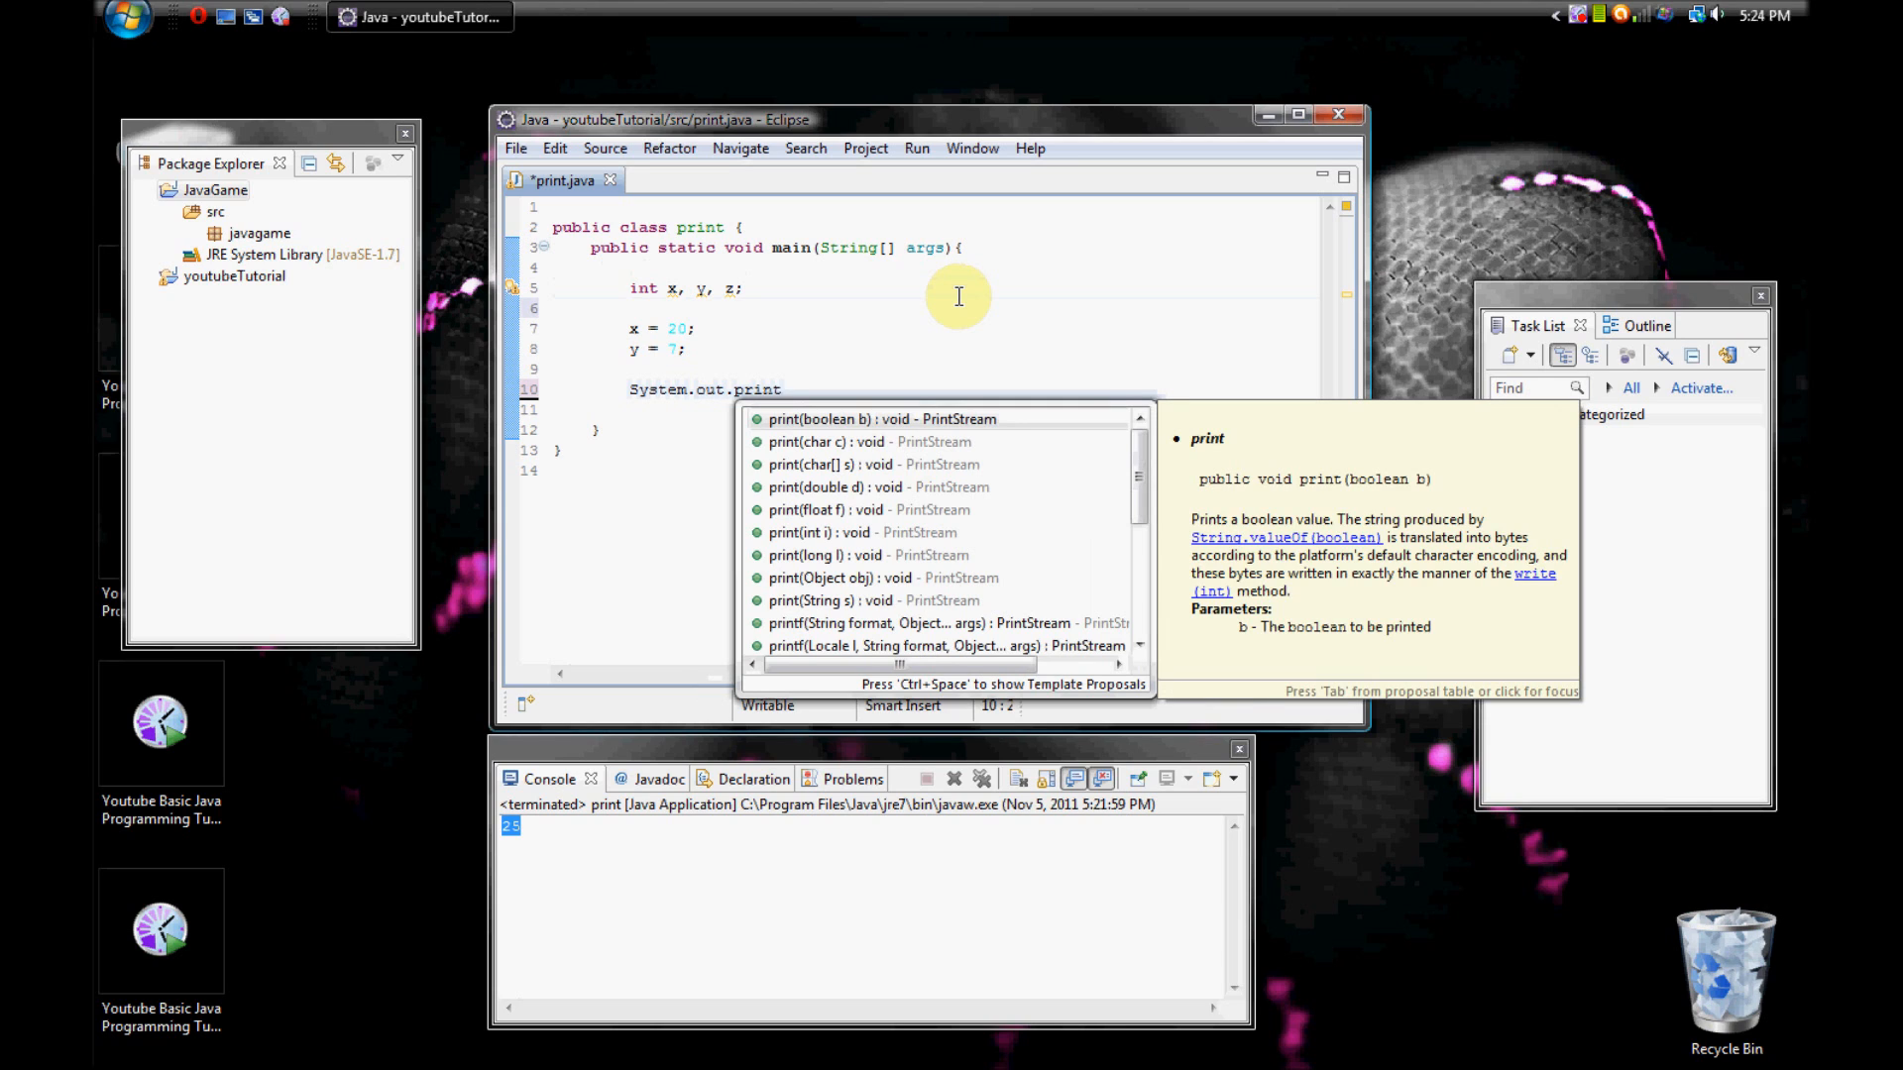
pyautogui.write('ln')
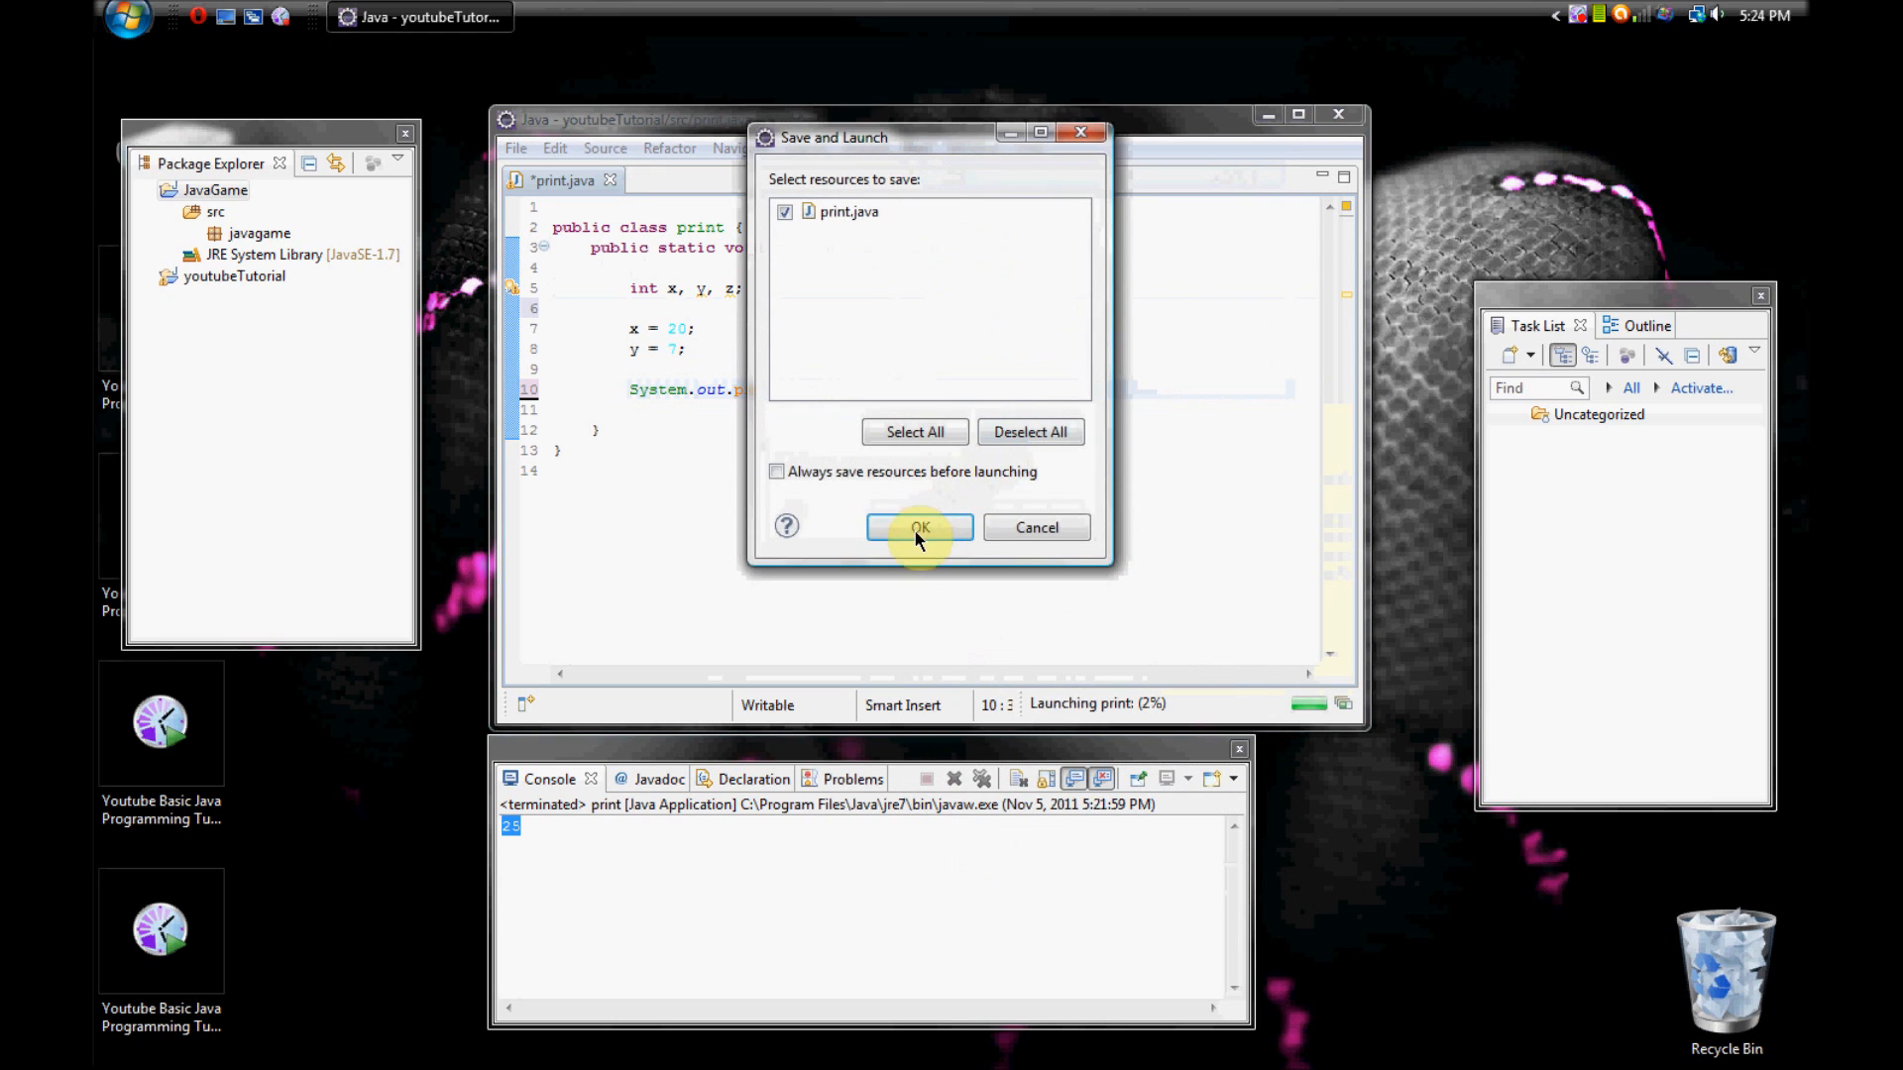
pyautogui.click(918, 527)
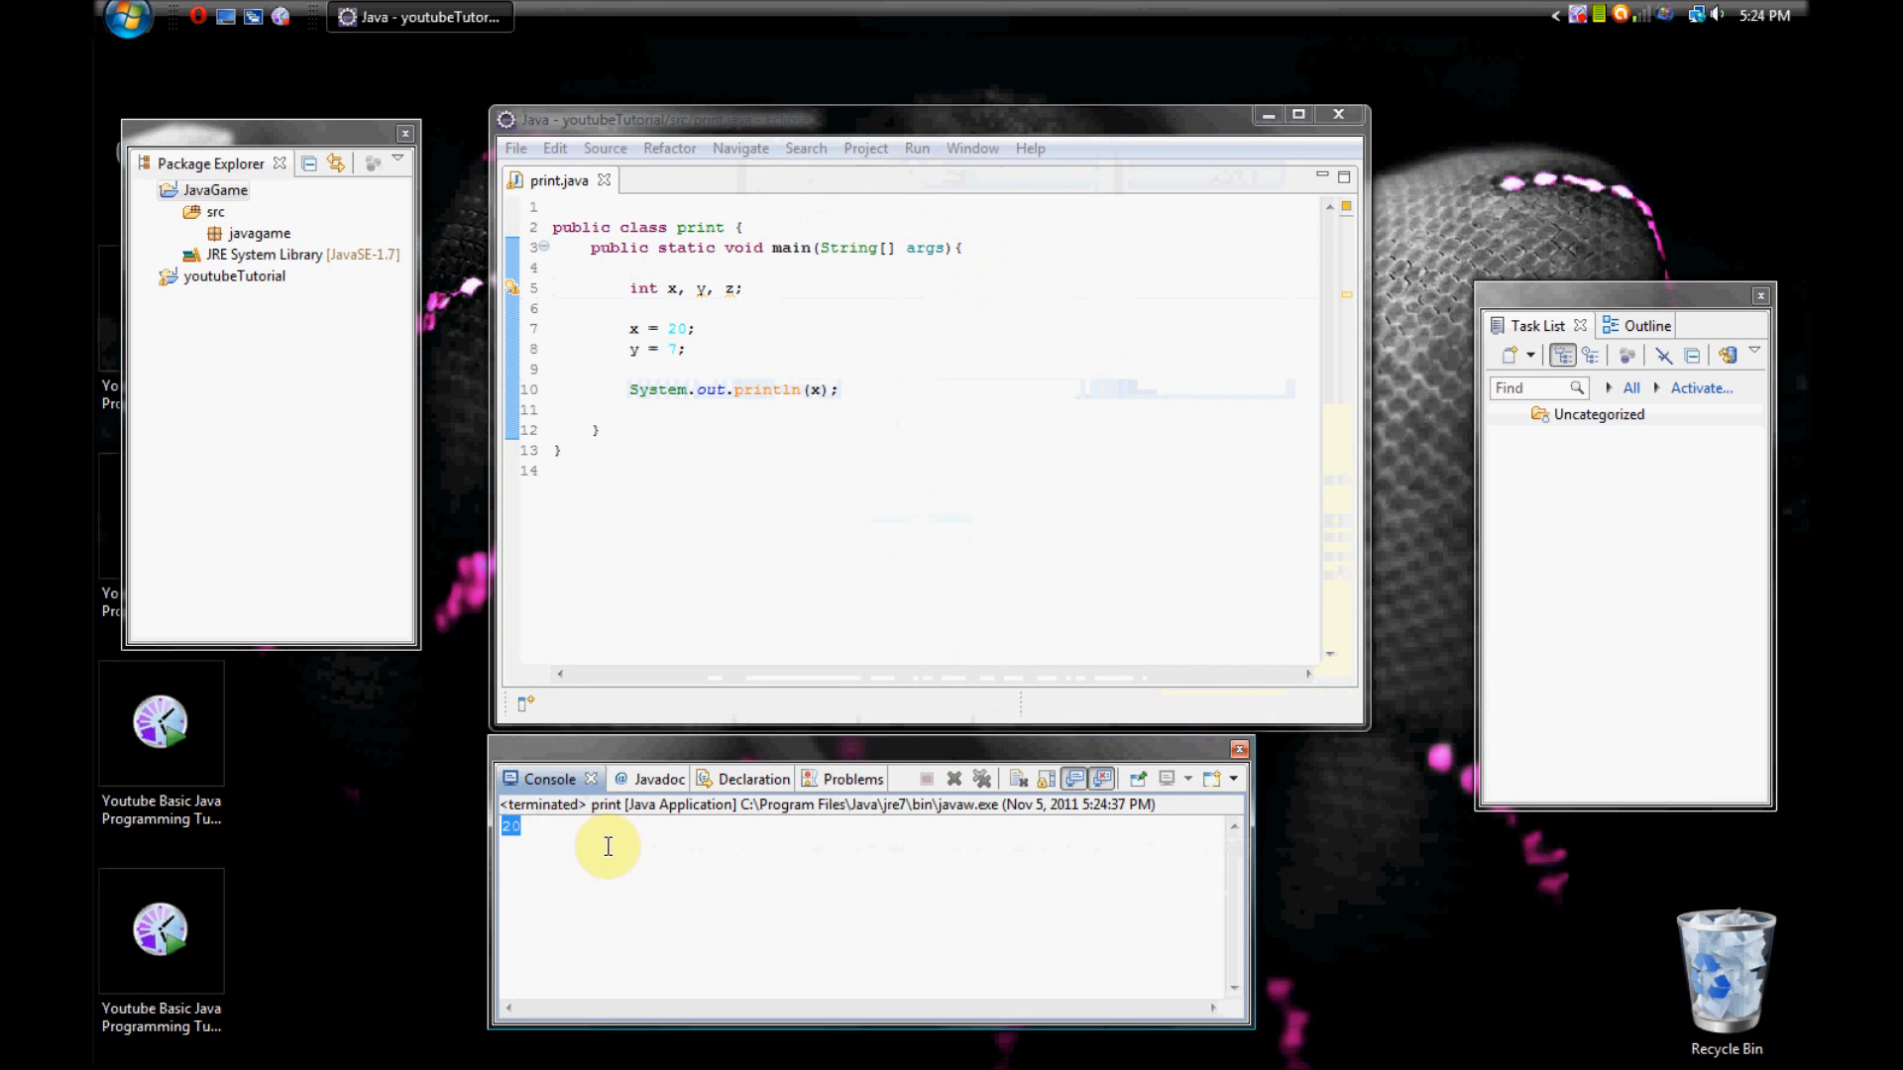
pyautogui.click(809, 351)
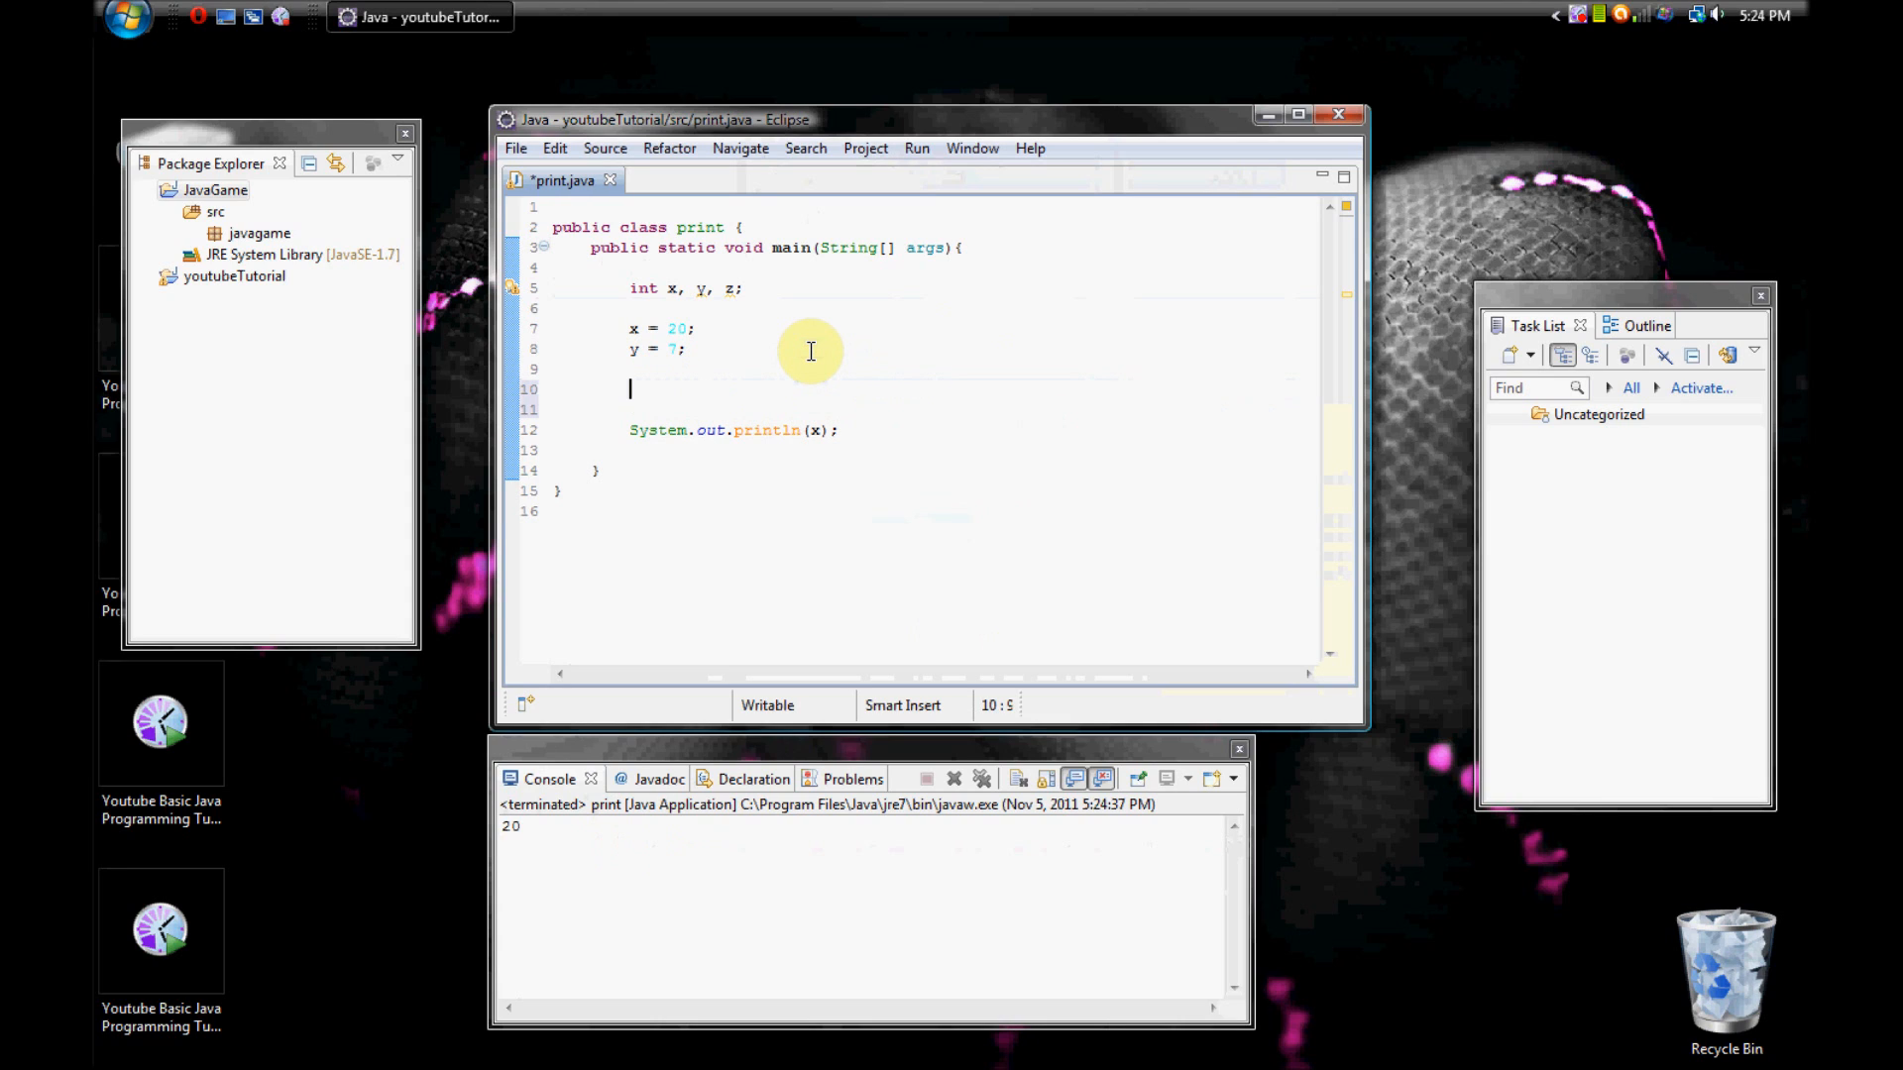
pyautogui.moveTo(1051, 355)
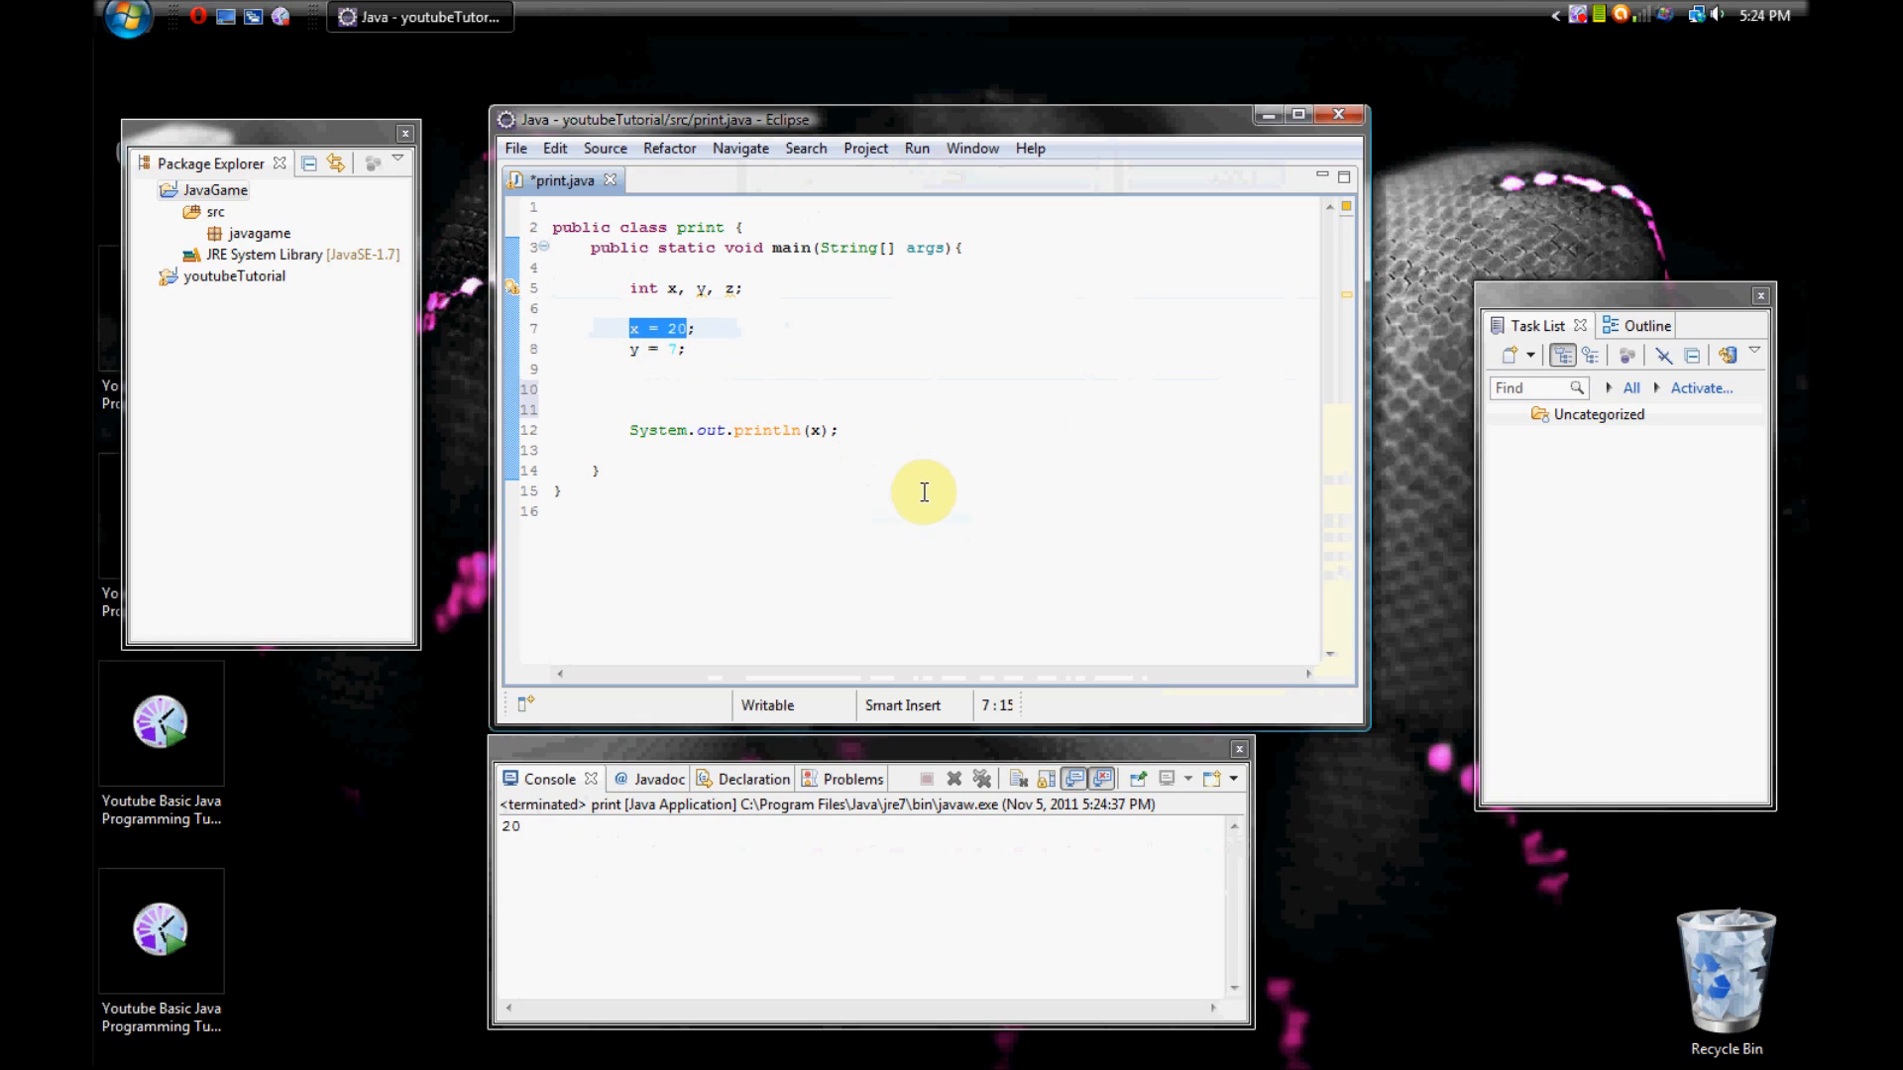
pyautogui.moveTo(779, 543)
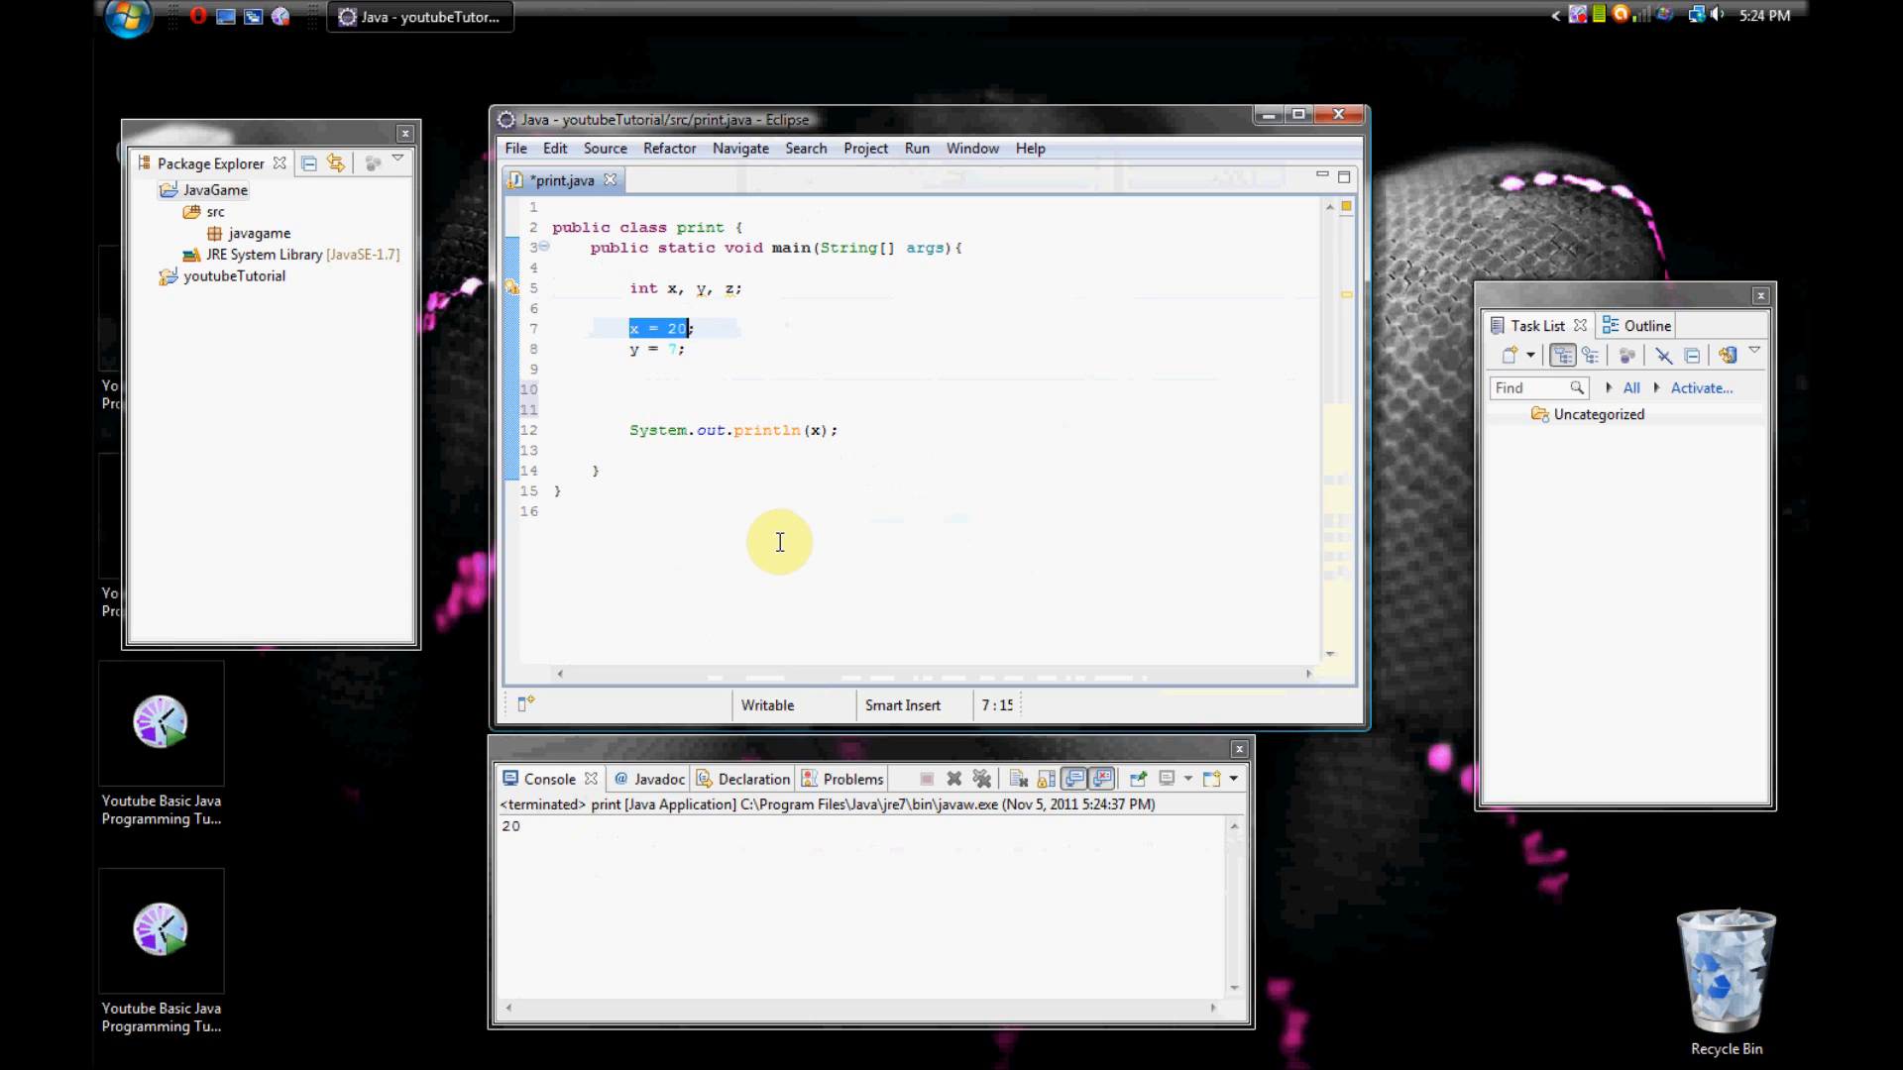
pyautogui.moveTo(844, 430)
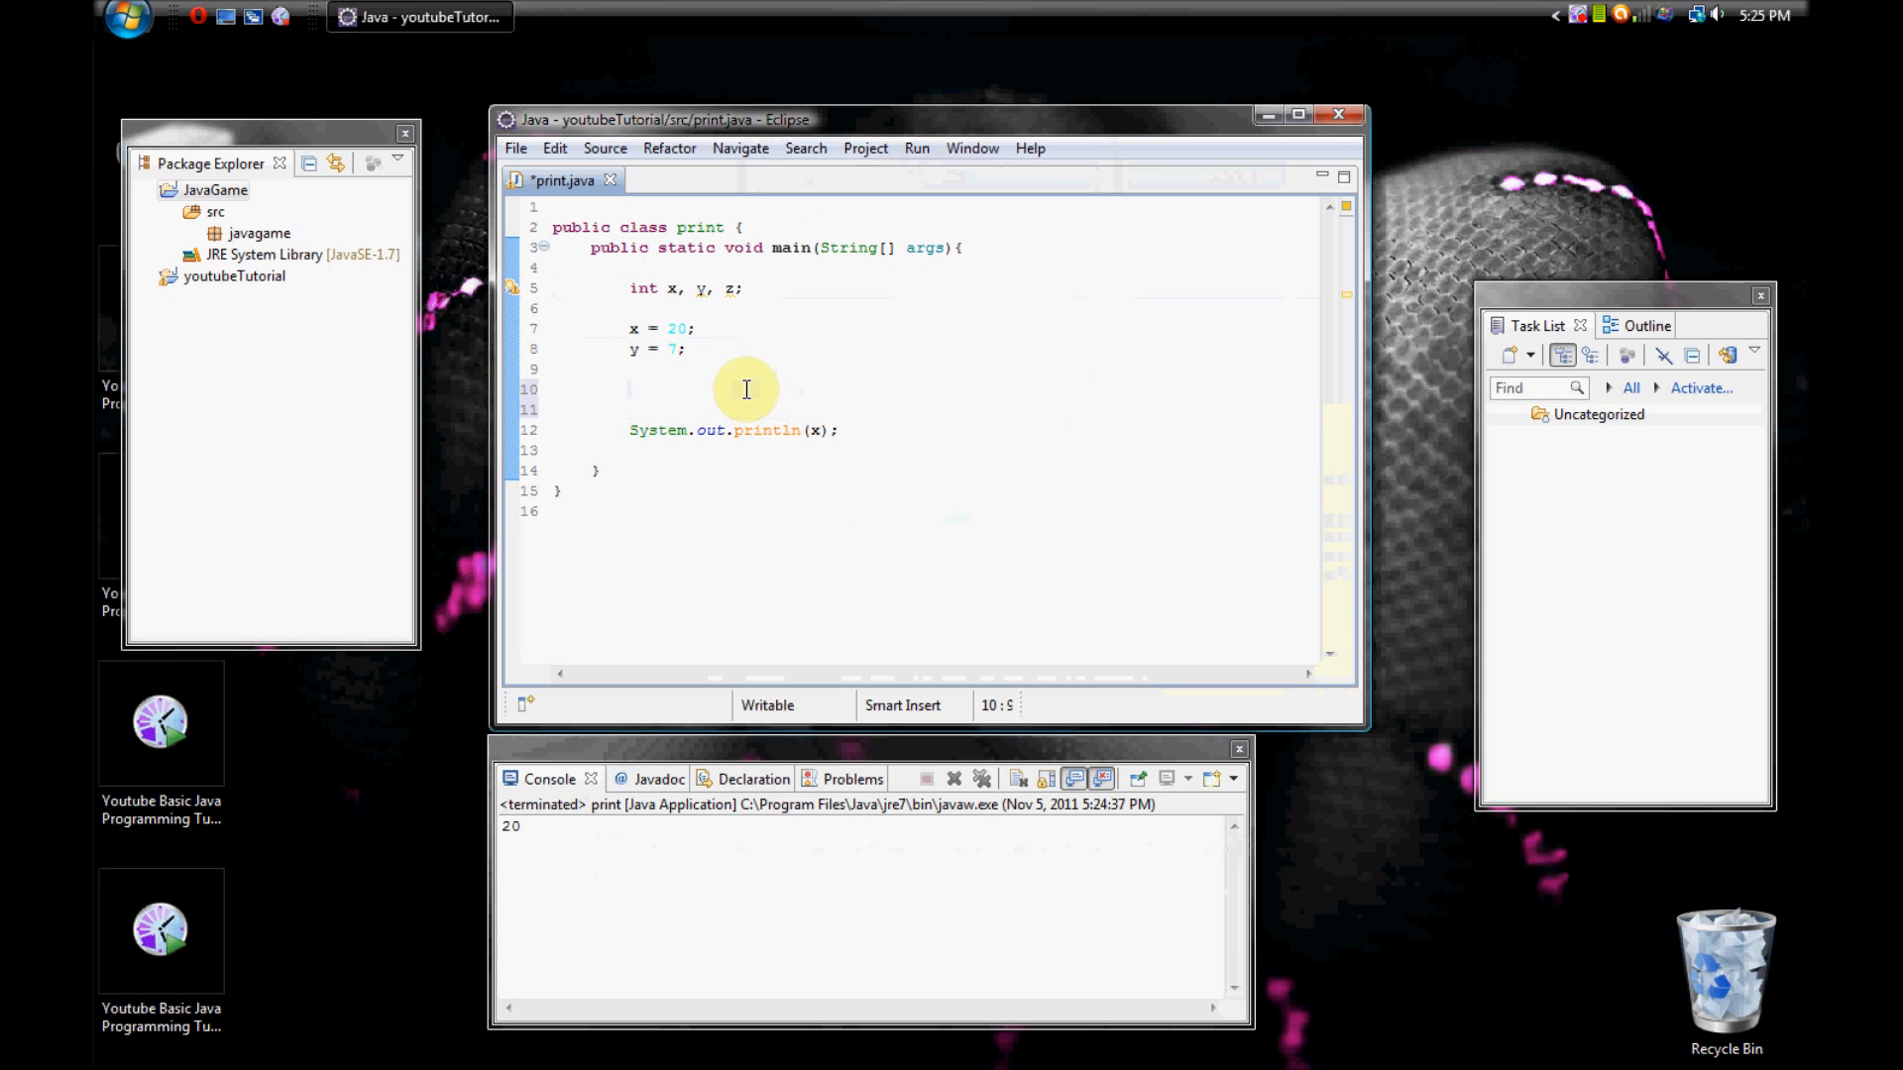
# Run the 'x++;' version so the console prints 21.
pyautogui.write('x++;')
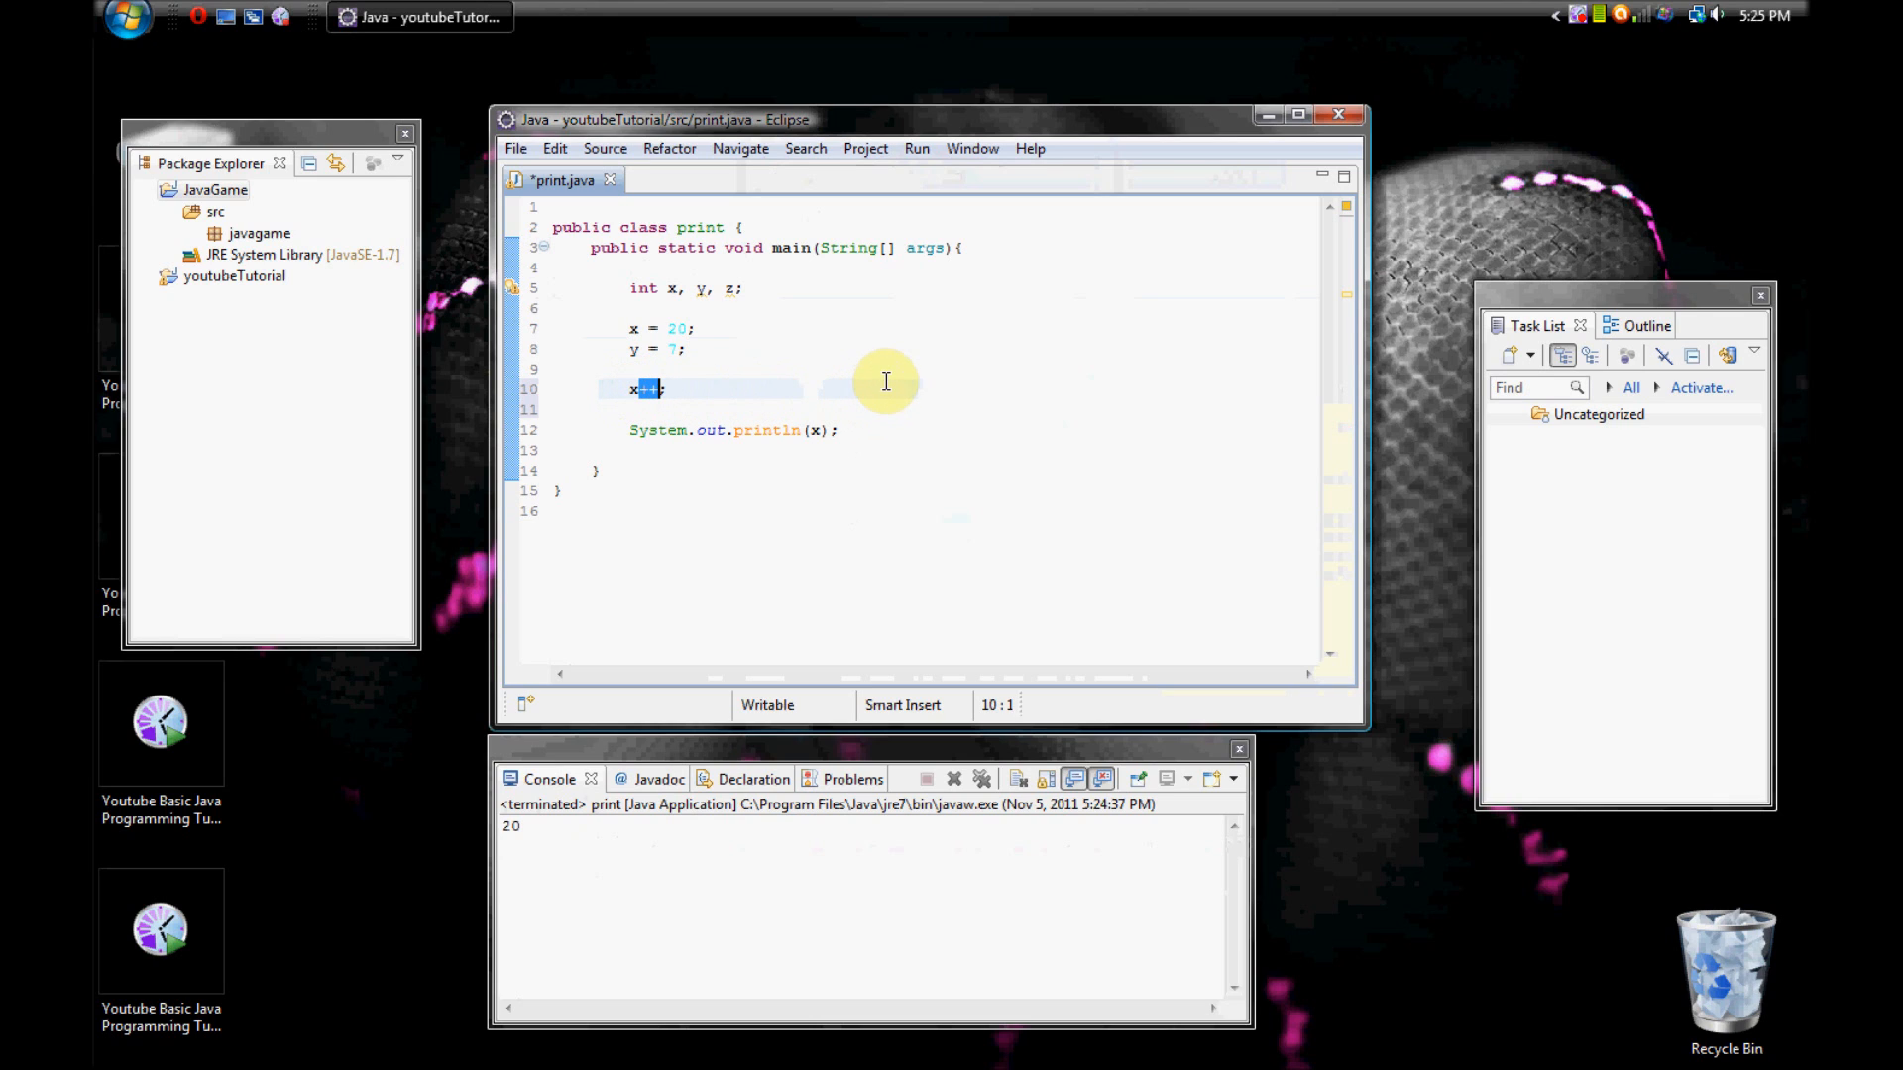
pyautogui.moveTo(851, 367)
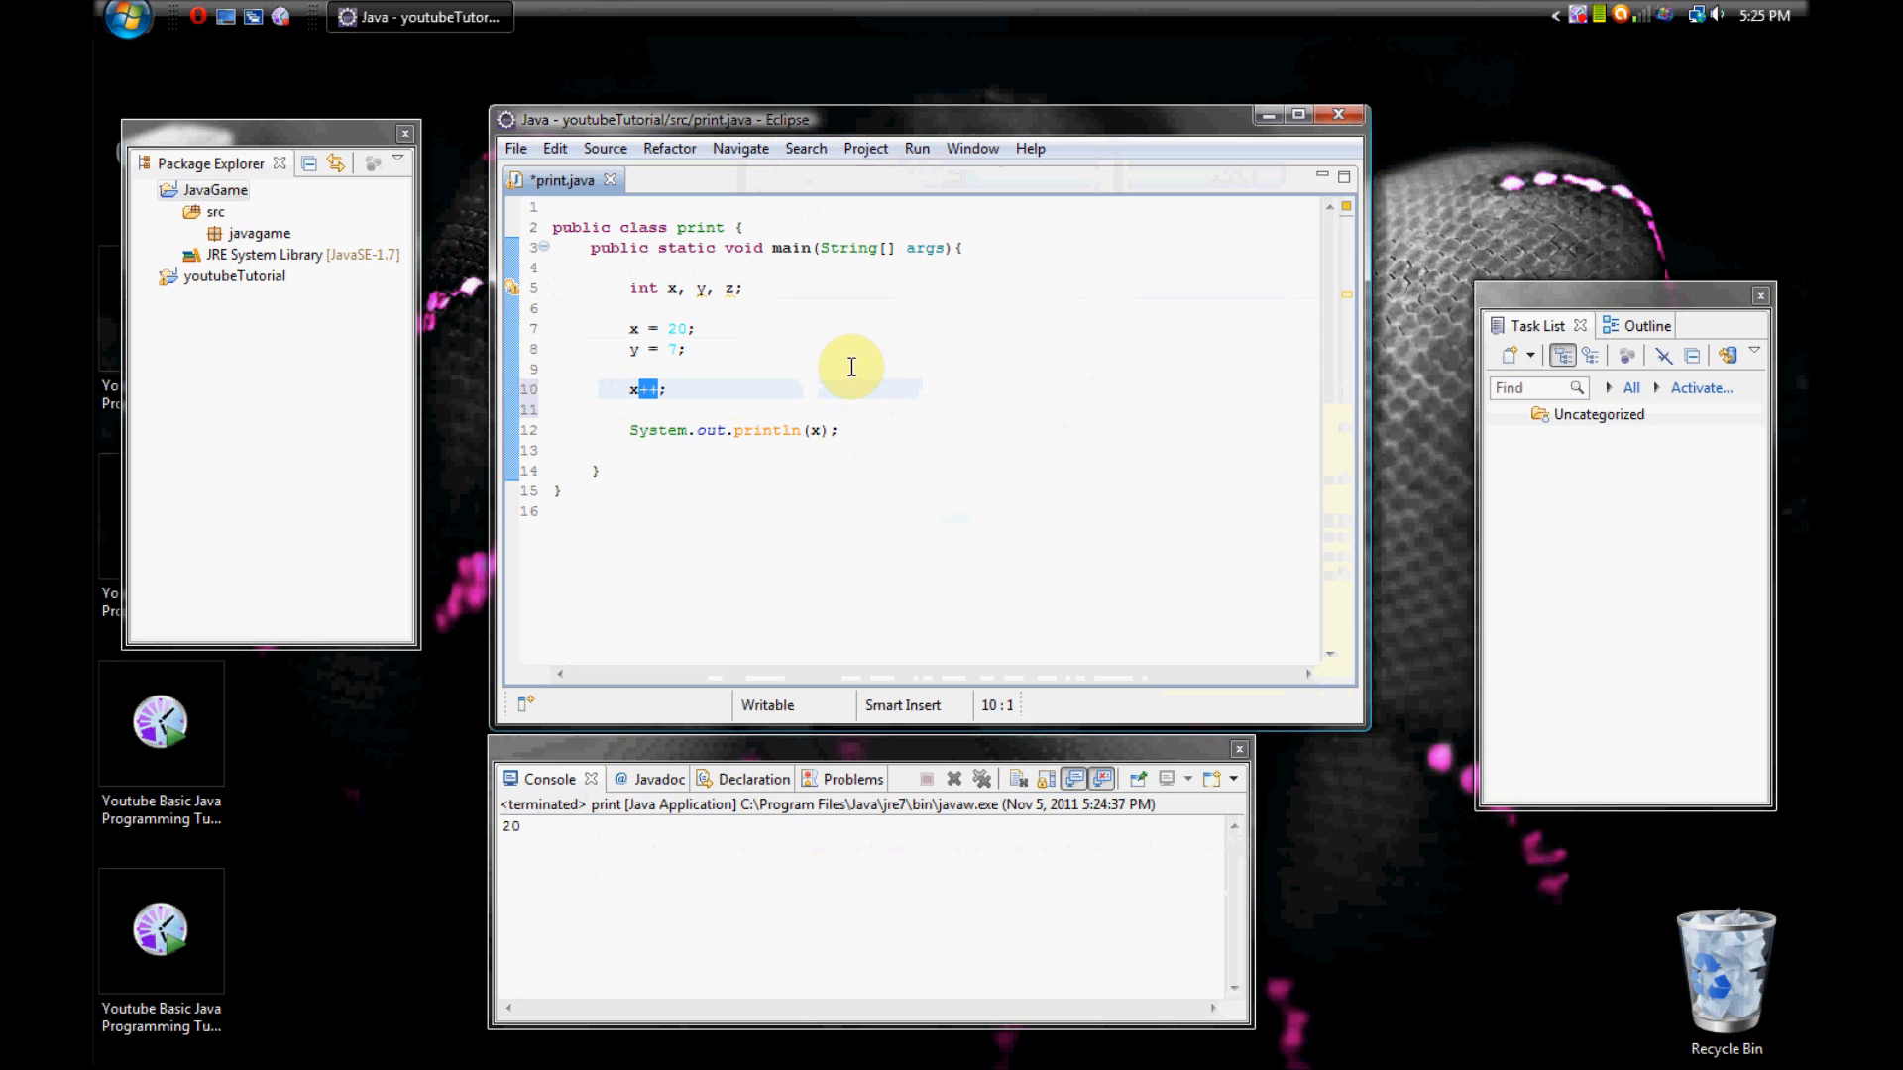
pyautogui.click(915, 149)
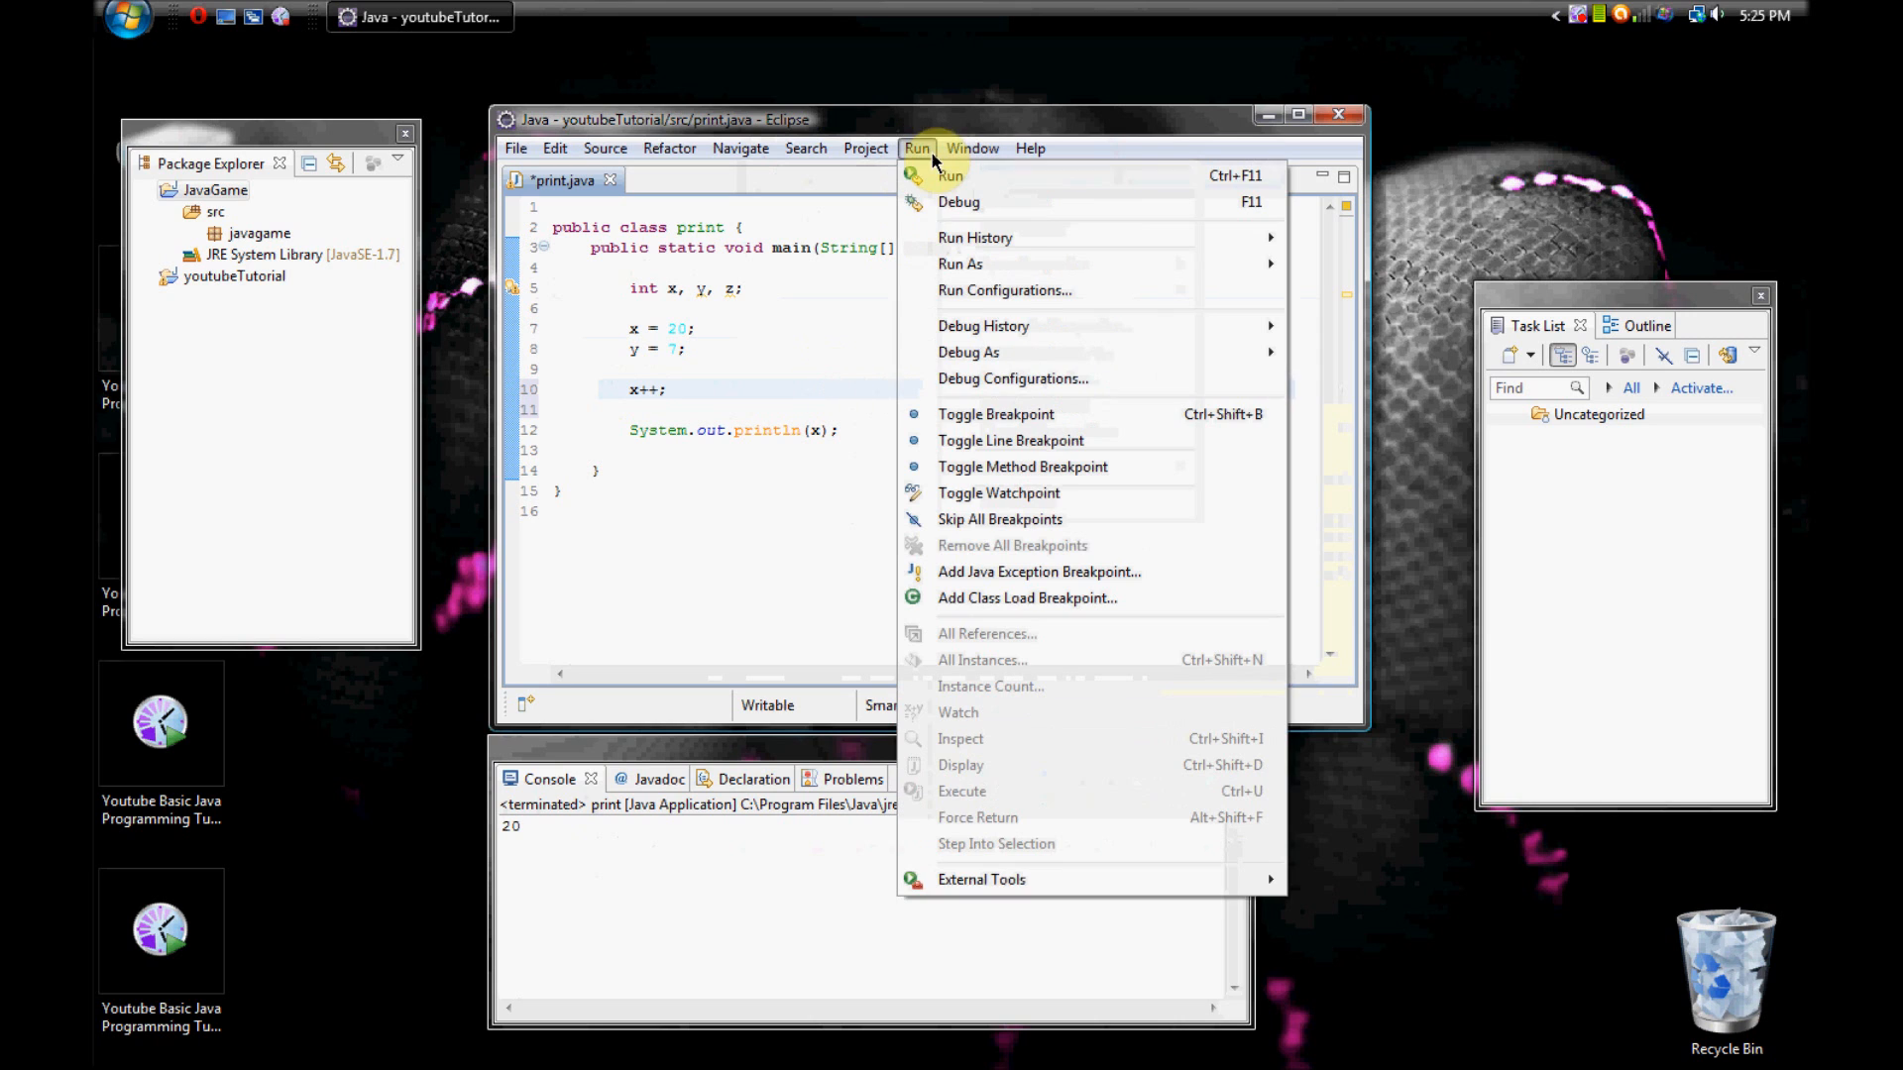
pyautogui.click(950, 176)
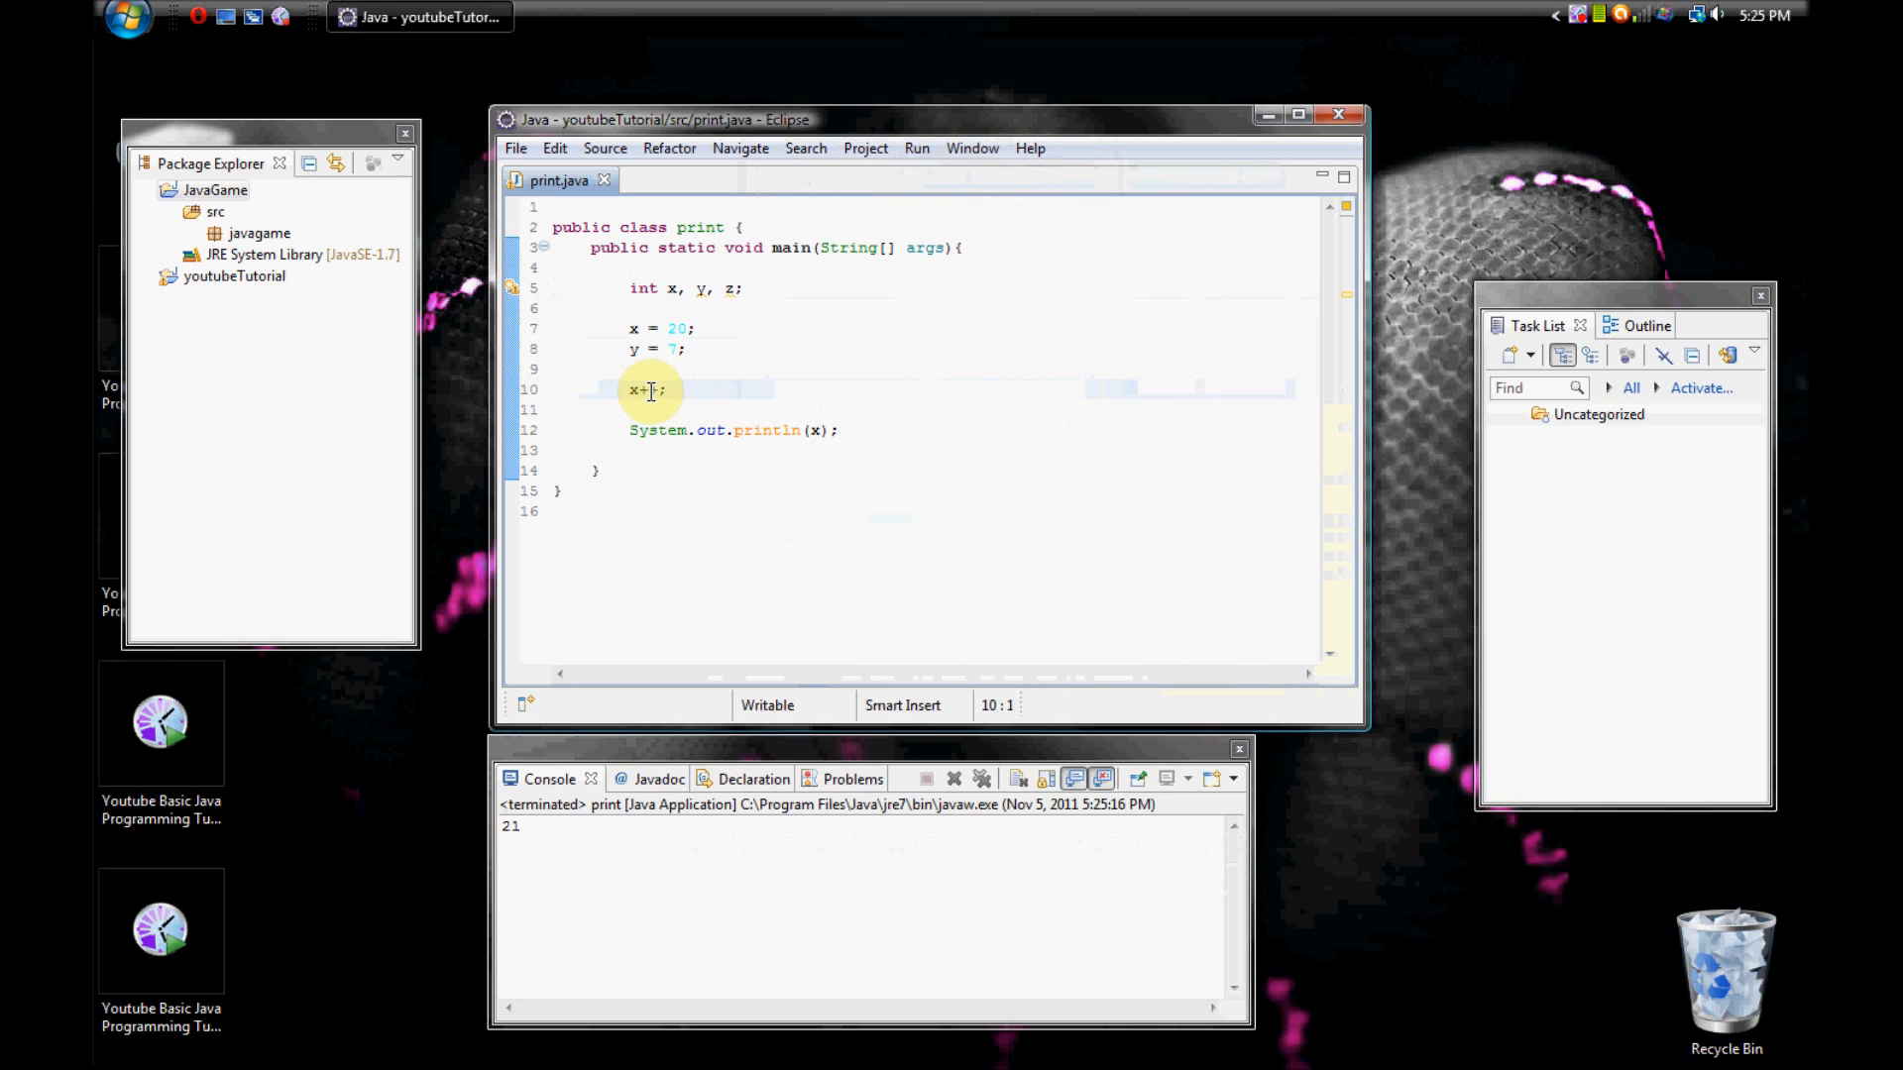
# Change the statement to 'x--' and run again so the console prints 19.
pyautogui.press('BackSpace')
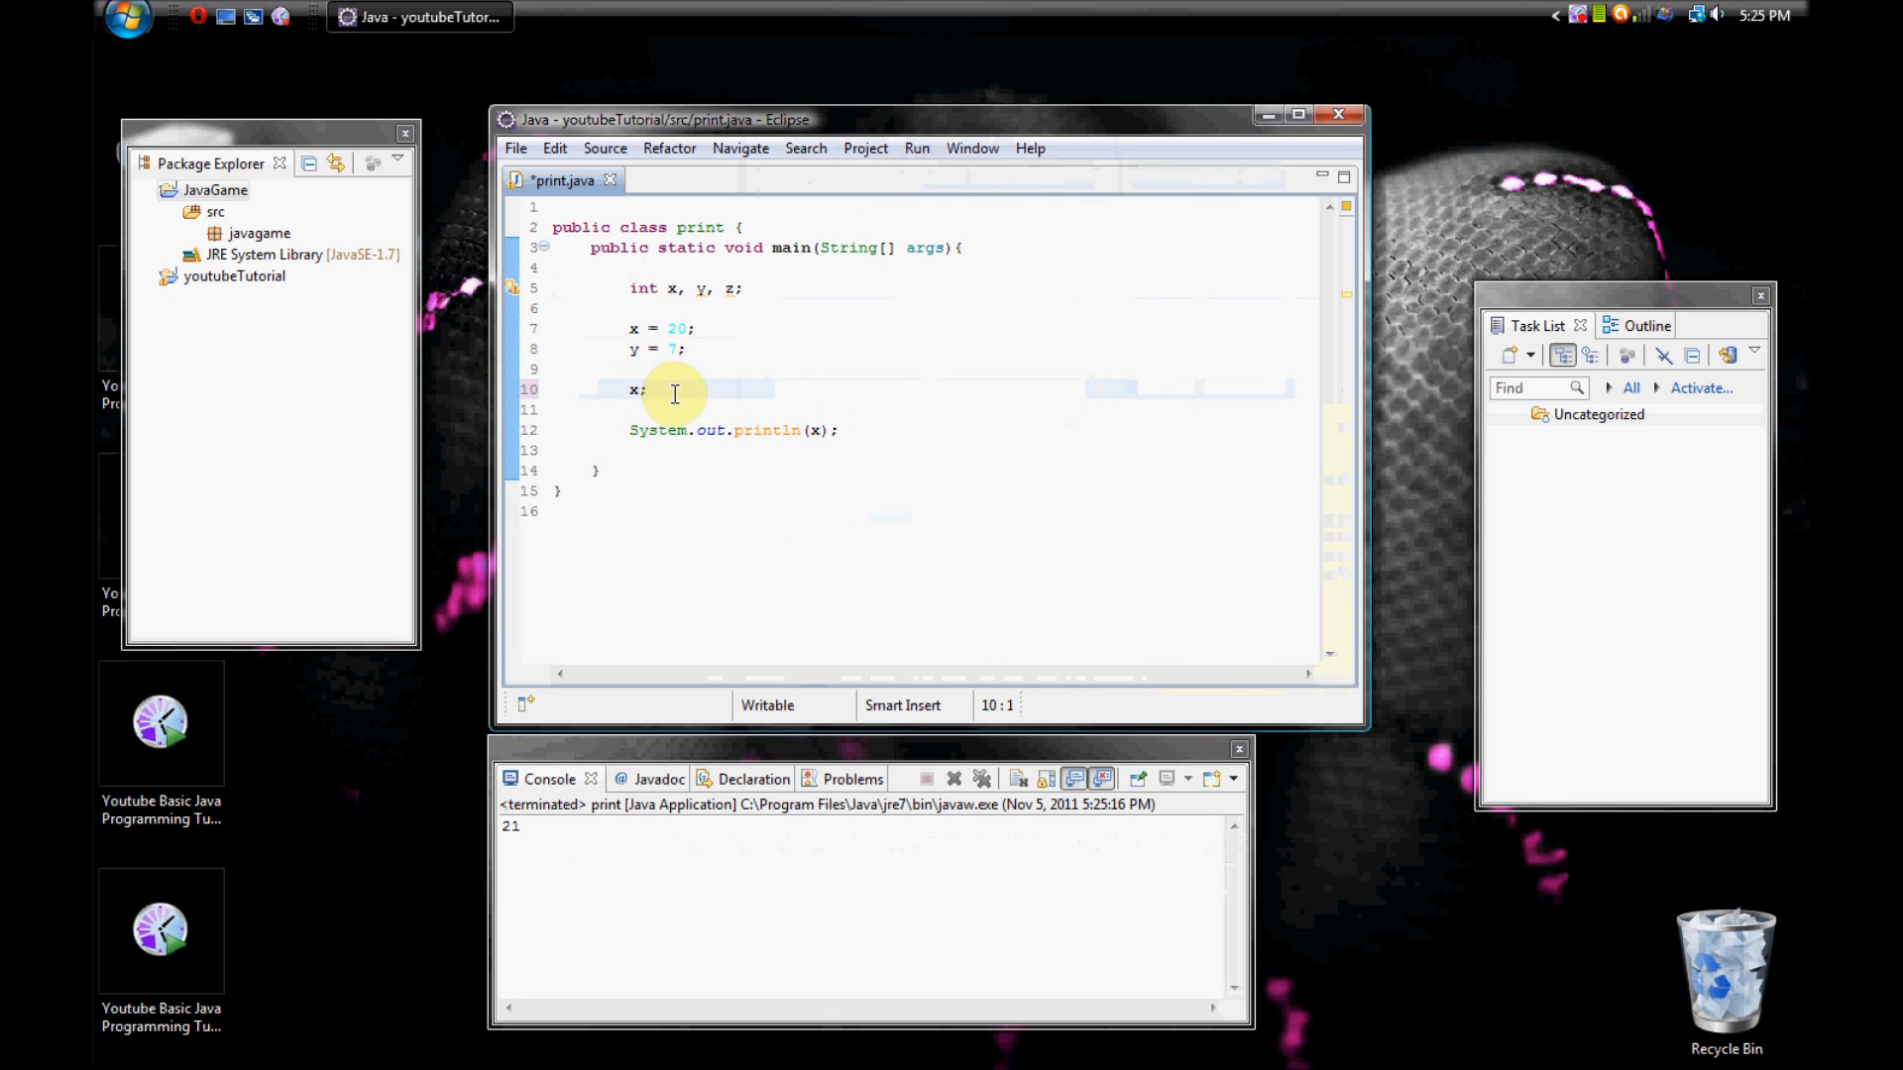
pyautogui.click(915, 149)
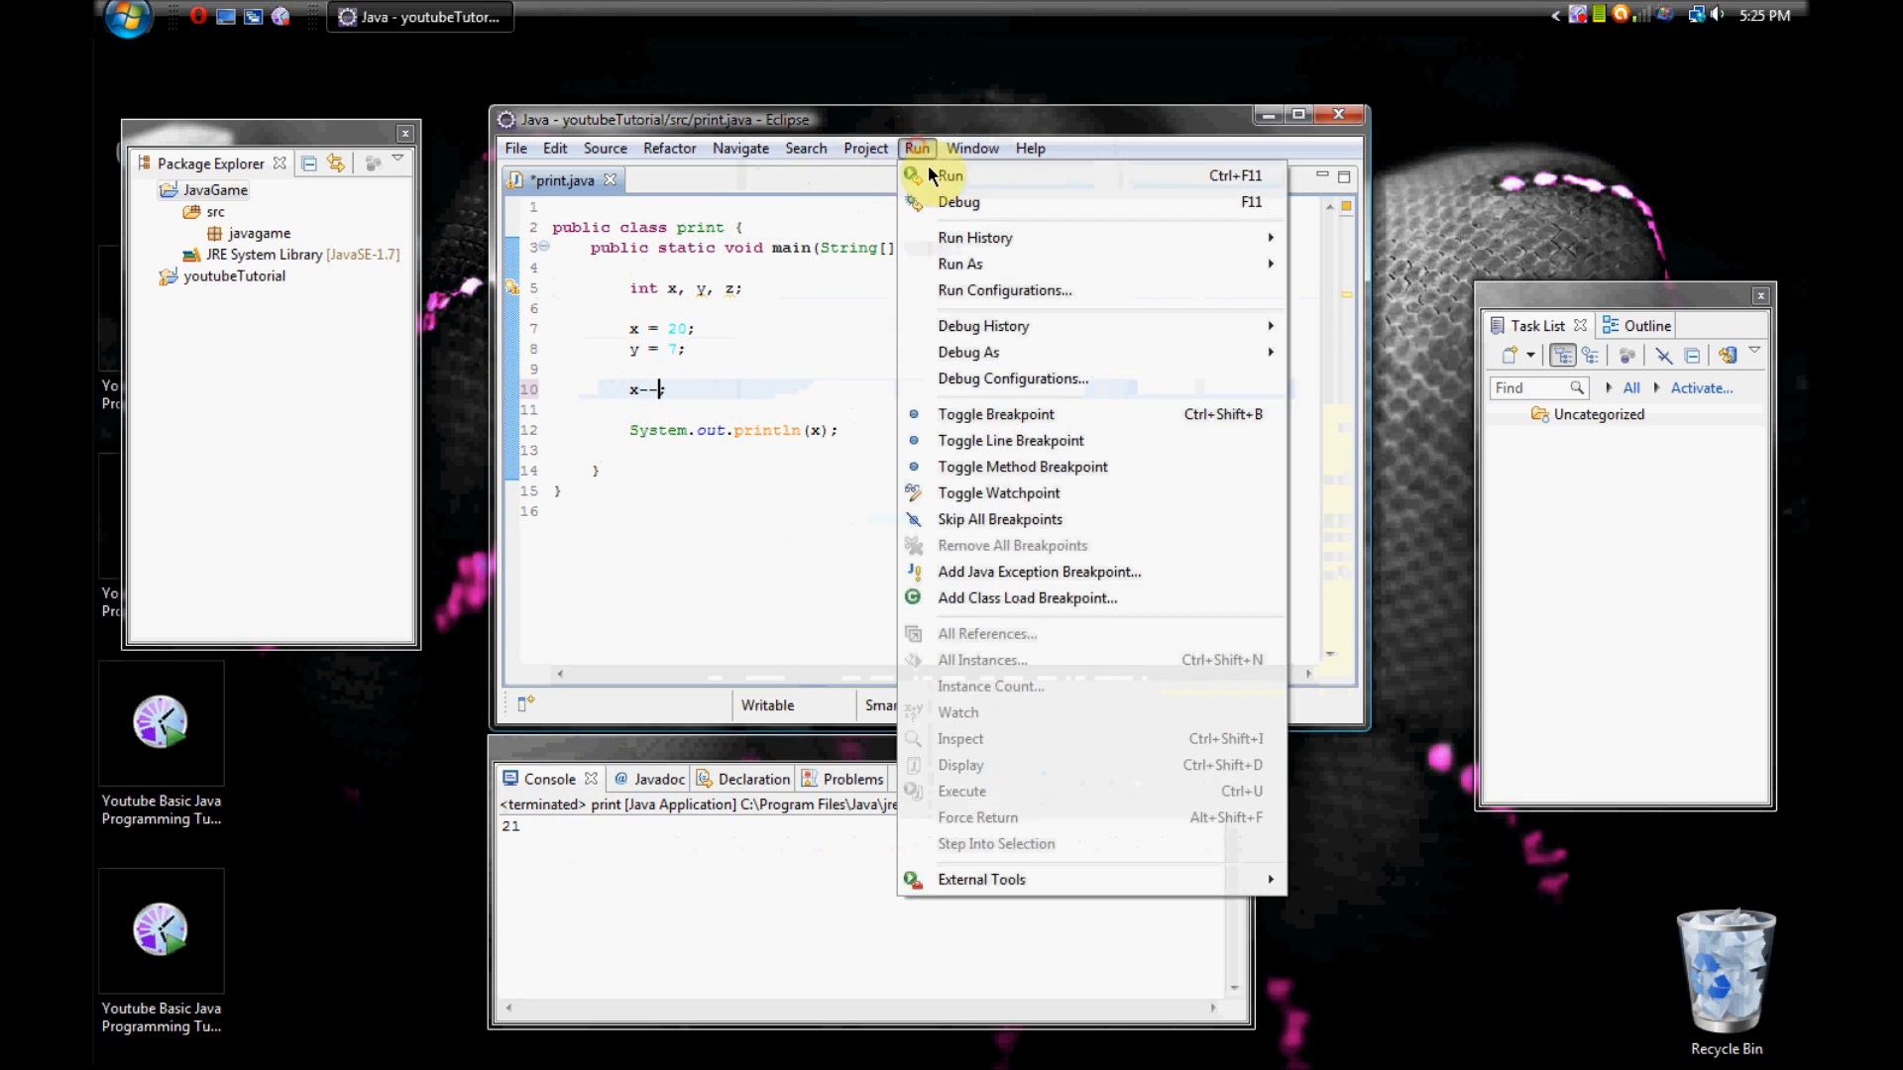
pyautogui.click(947, 175)
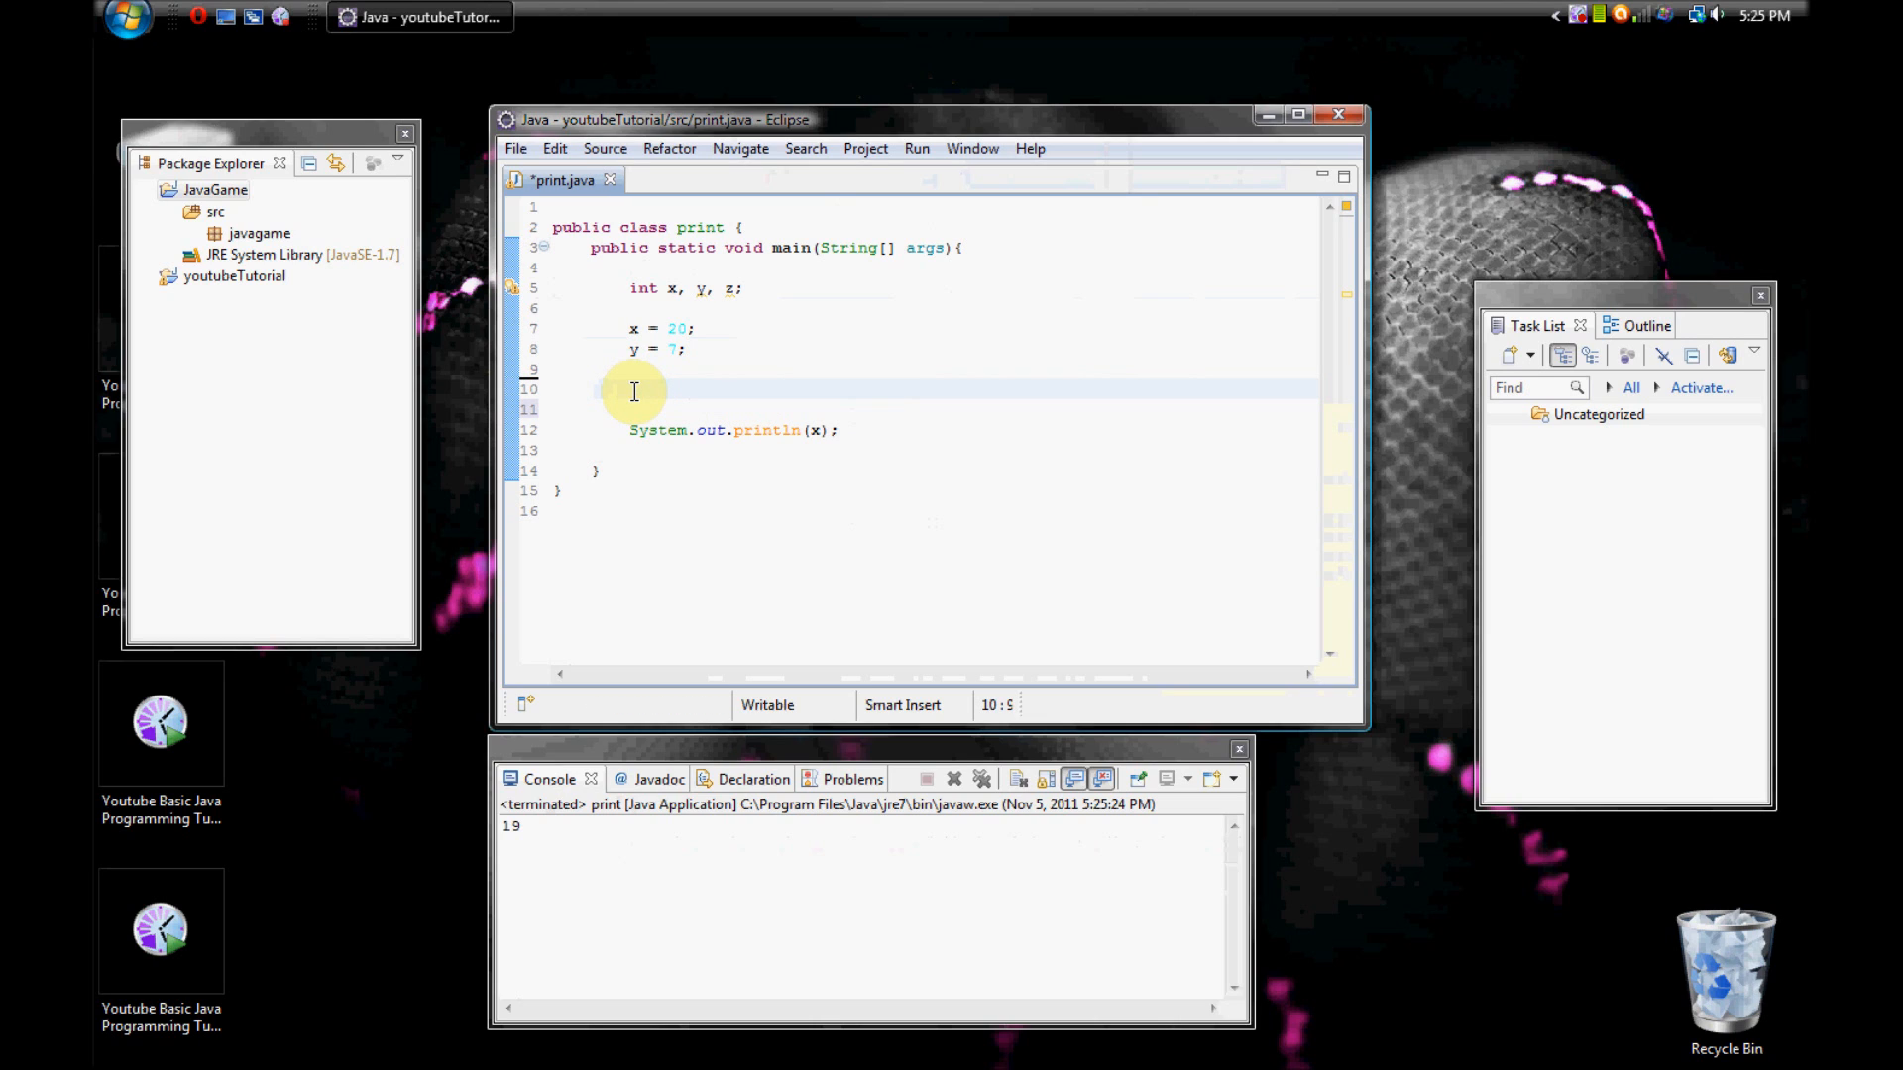
# Write 'x = x + 5;' on line 10, then clear its right-hand side for a shorthand form.
pyautogui.write('z = x')
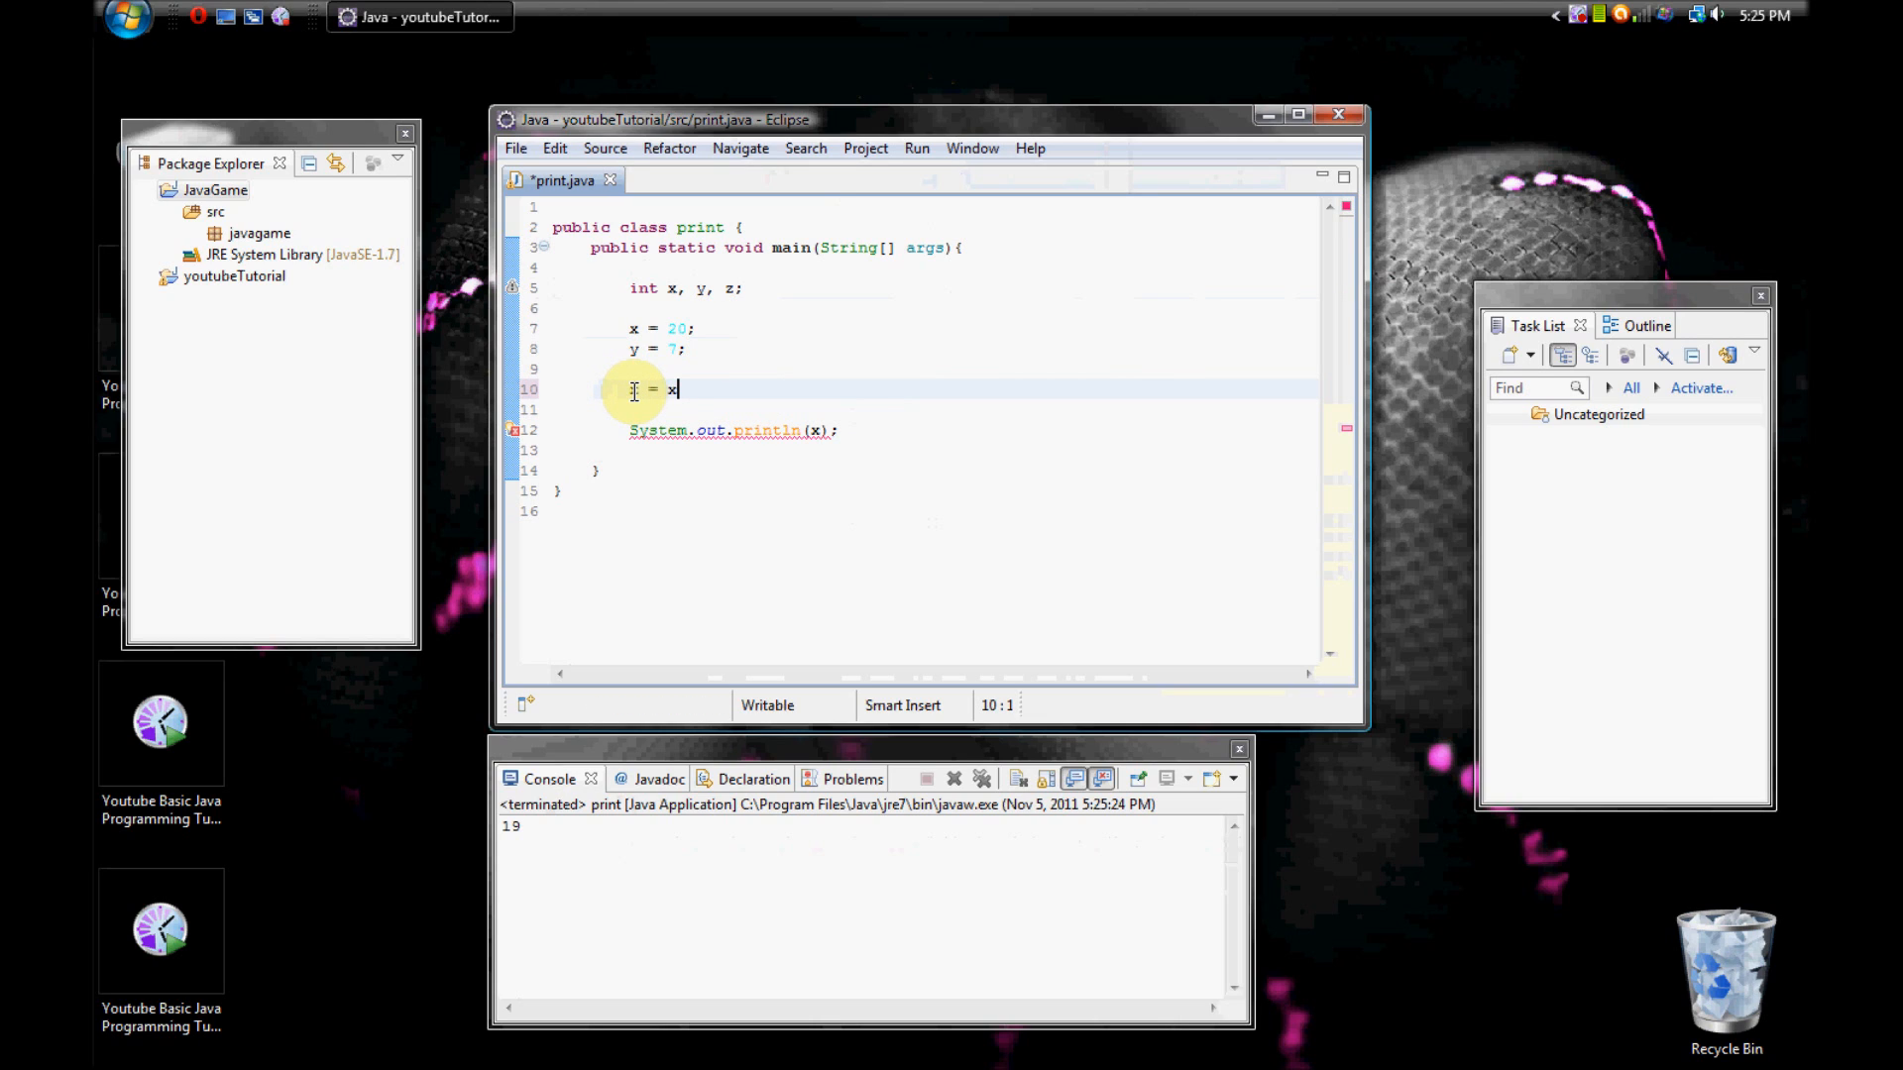
pyautogui.write('+ 5')
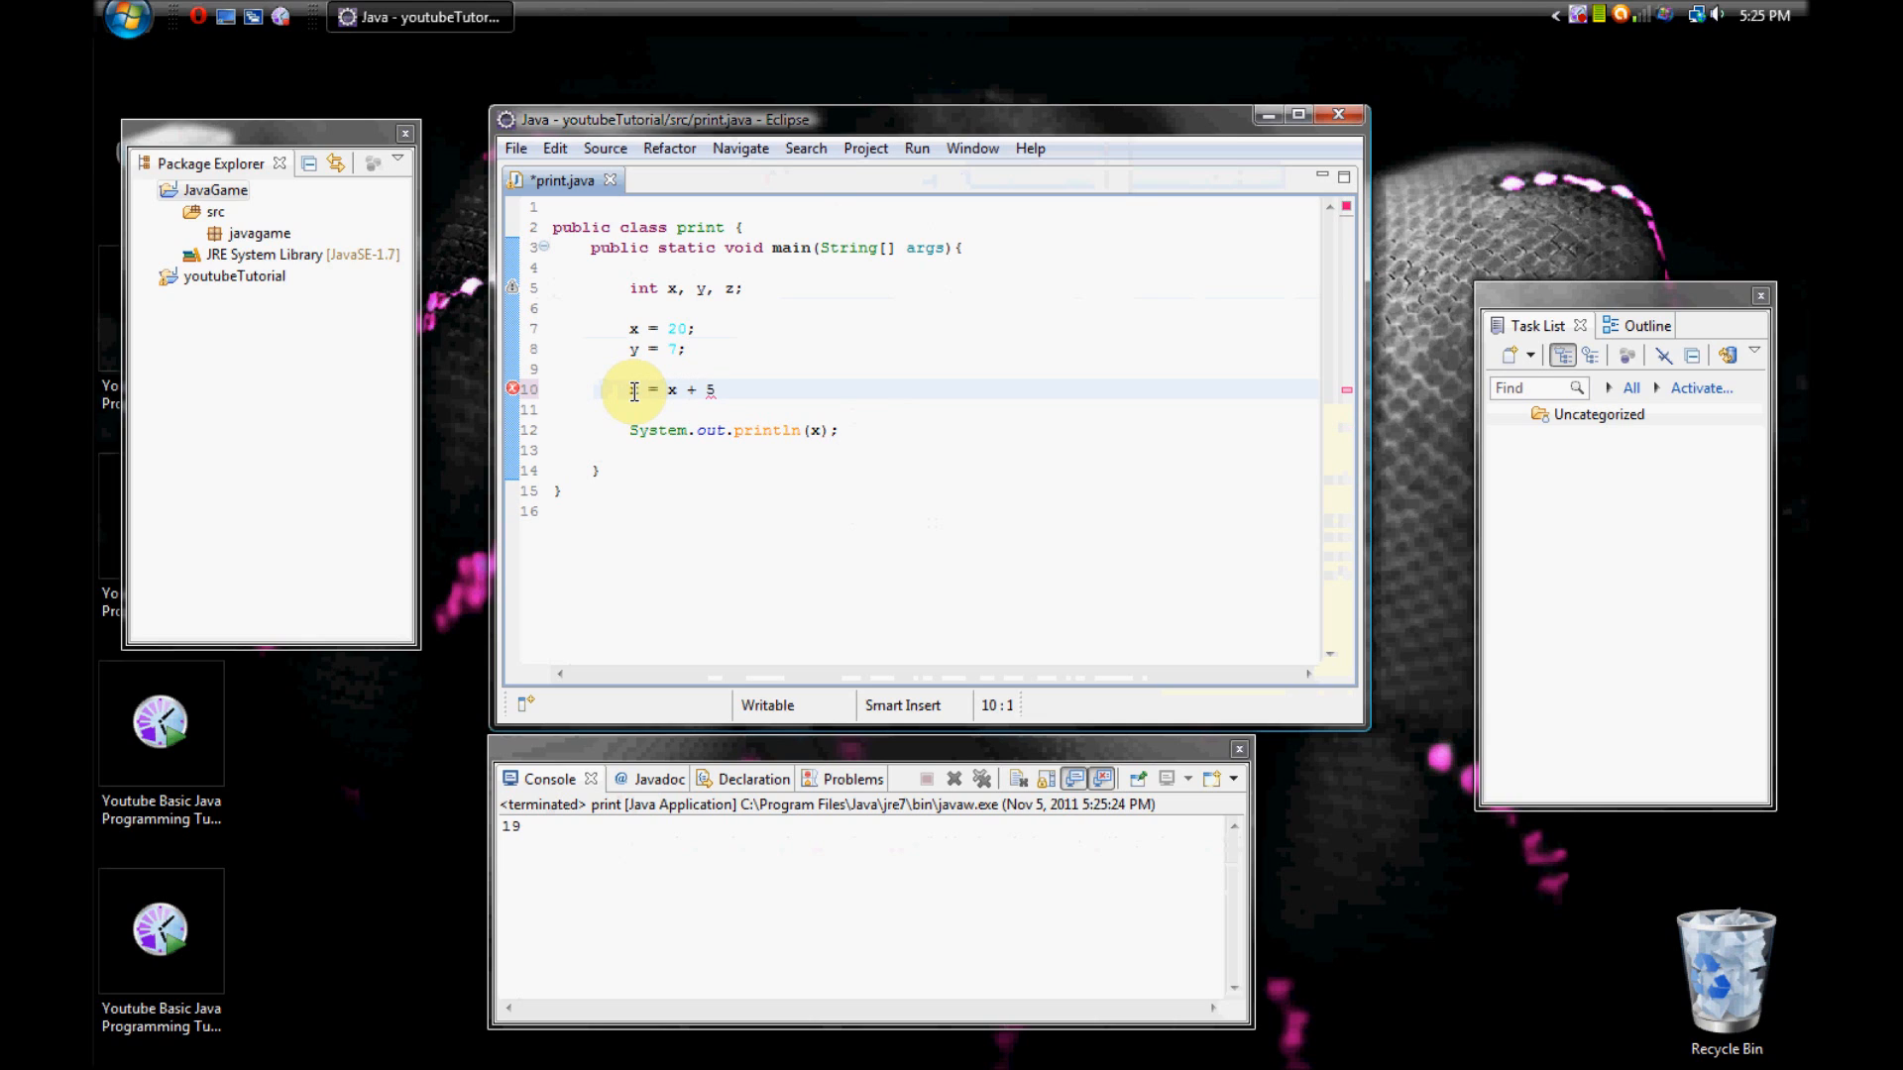
pyautogui.write('x')
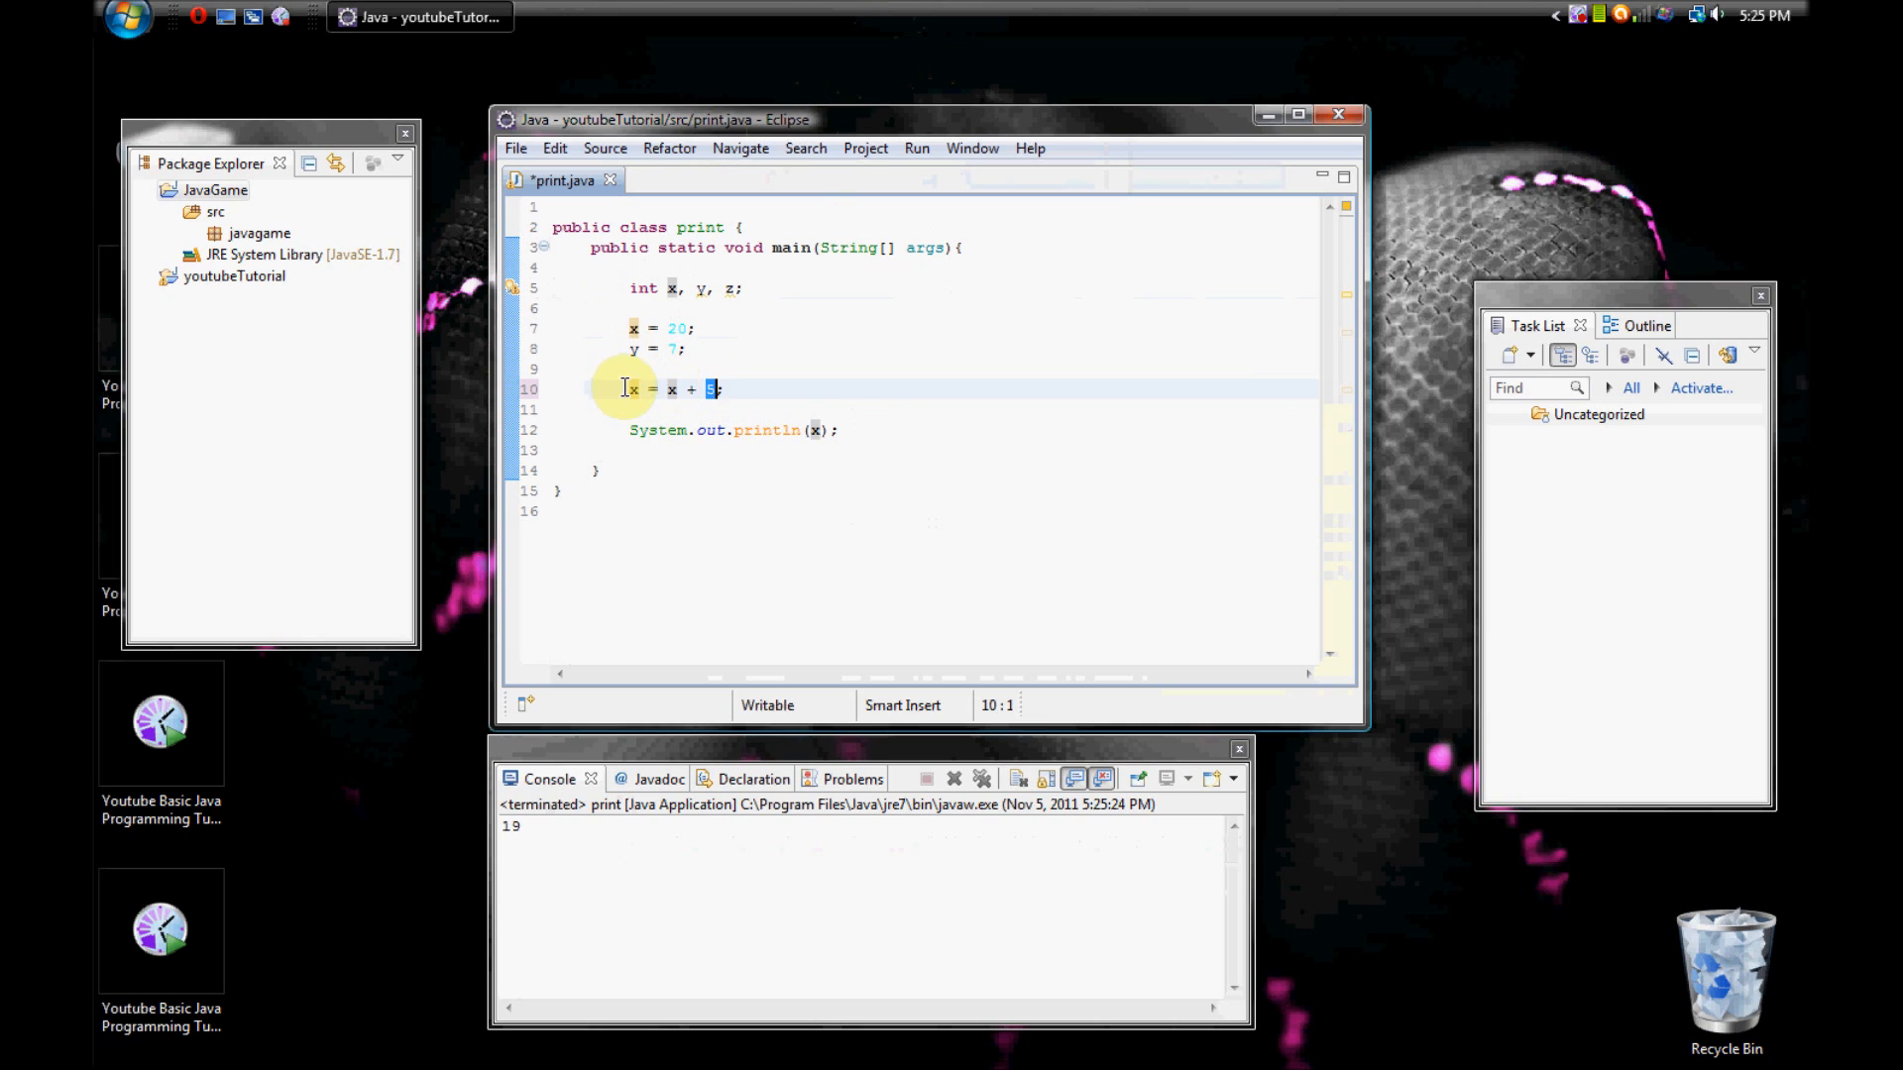
pyautogui.rightClick(630, 389)
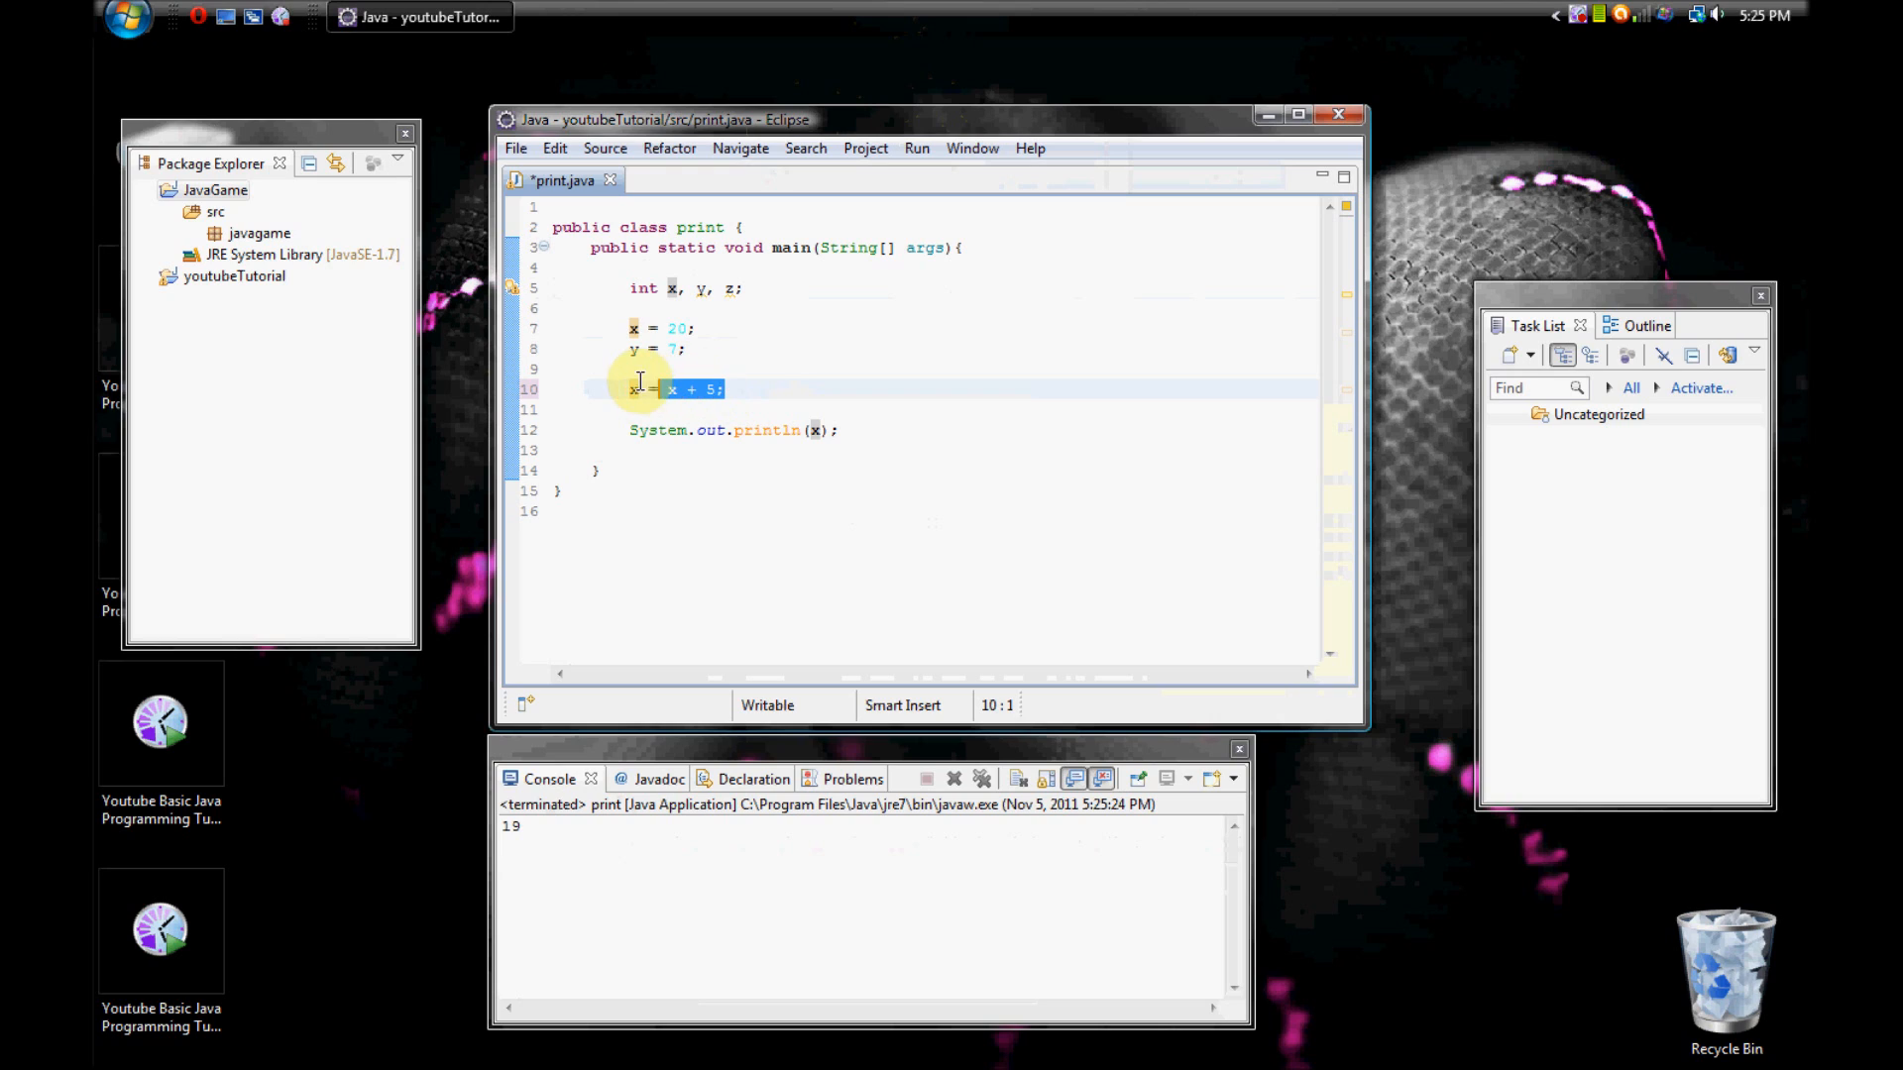
pyautogui.press('Delete')
pyautogui.write('x +=')
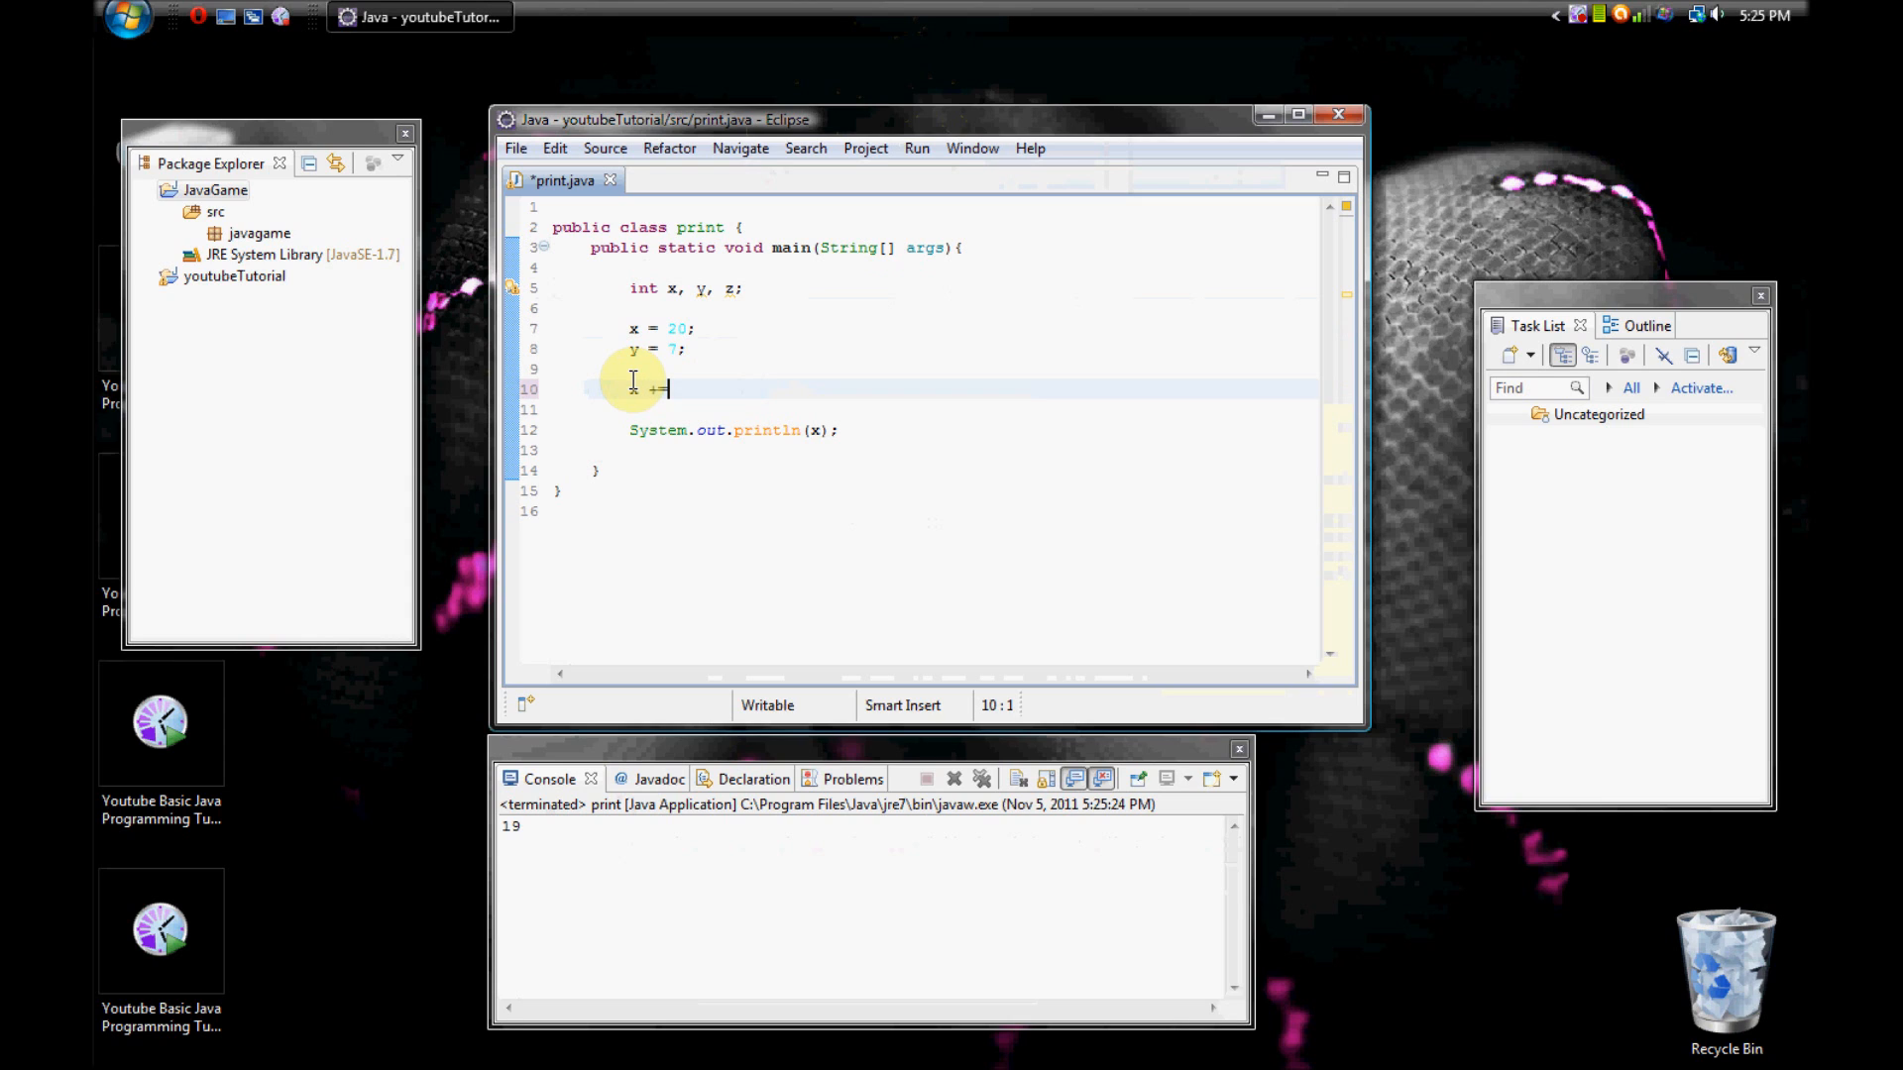
# Complete line 10 as 'x += 5;' and run the program, printing 25.
pyautogui.write('5;')
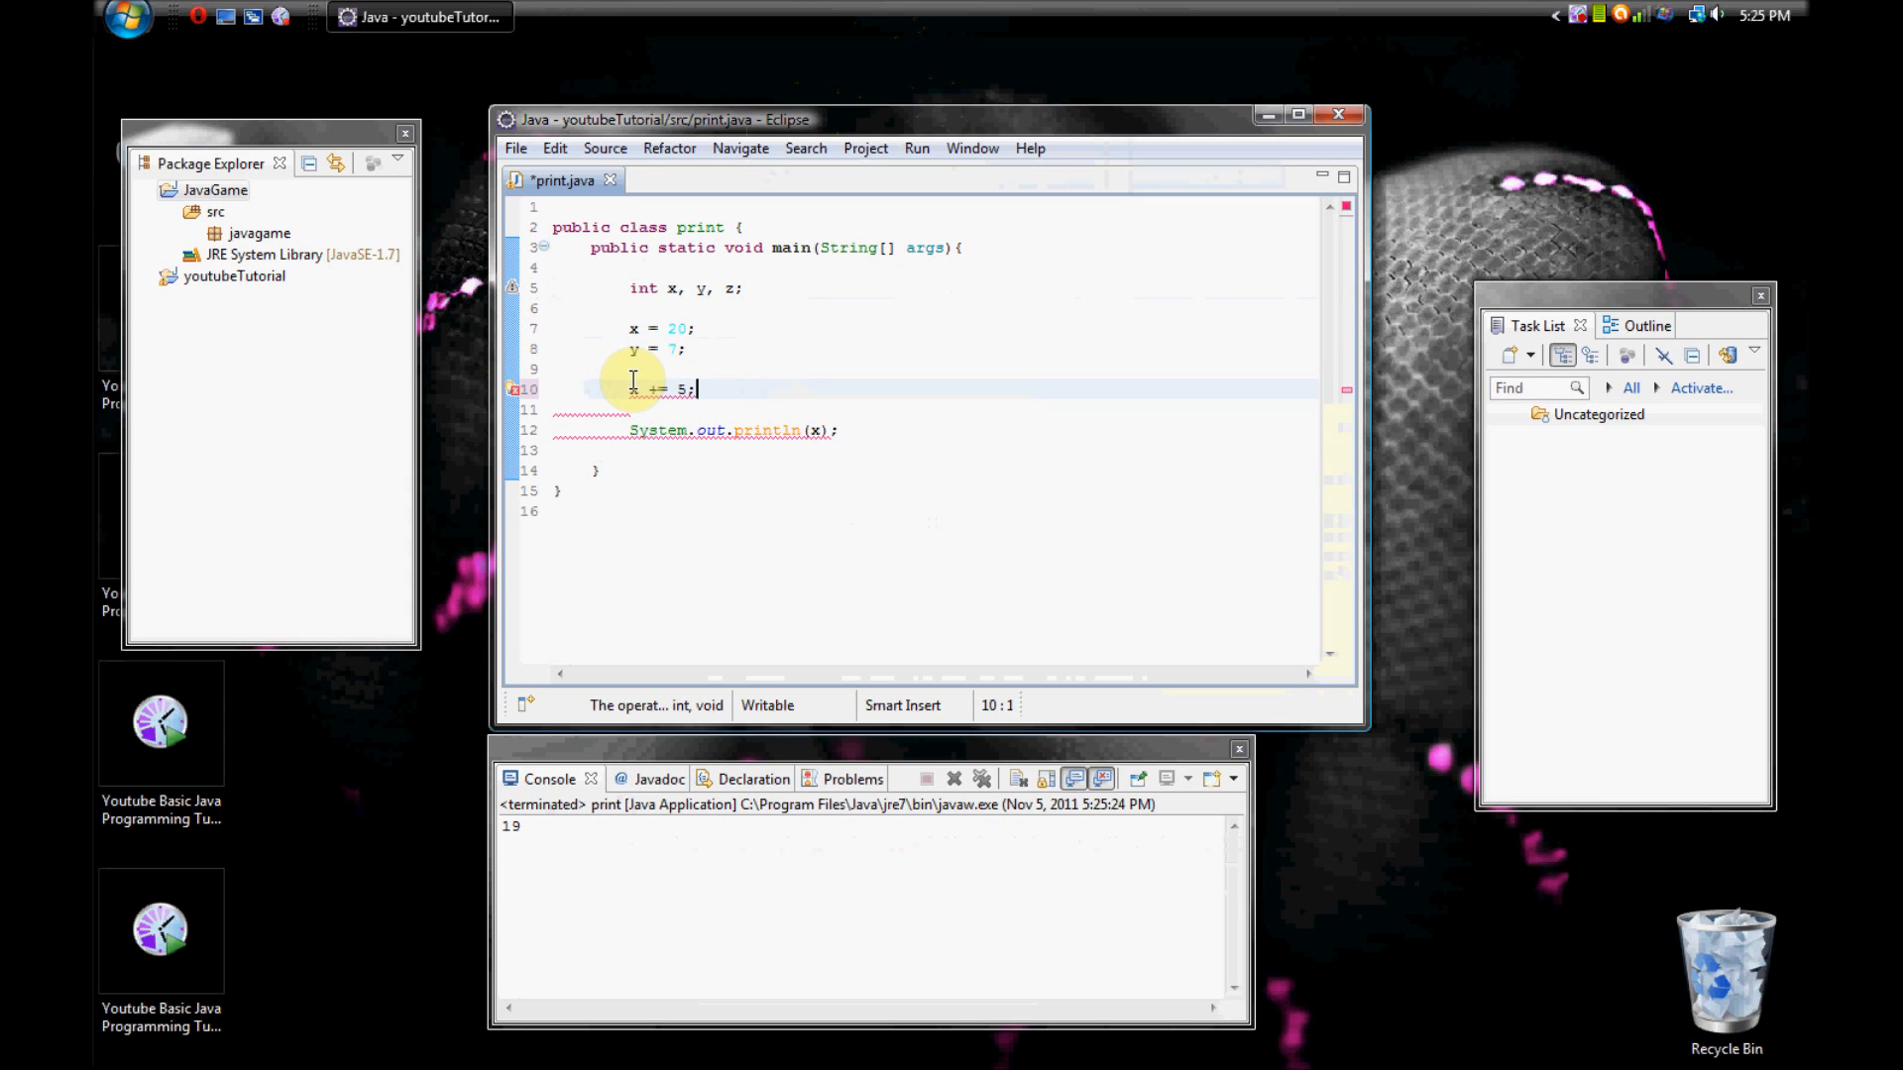
pyautogui.click(916, 146)
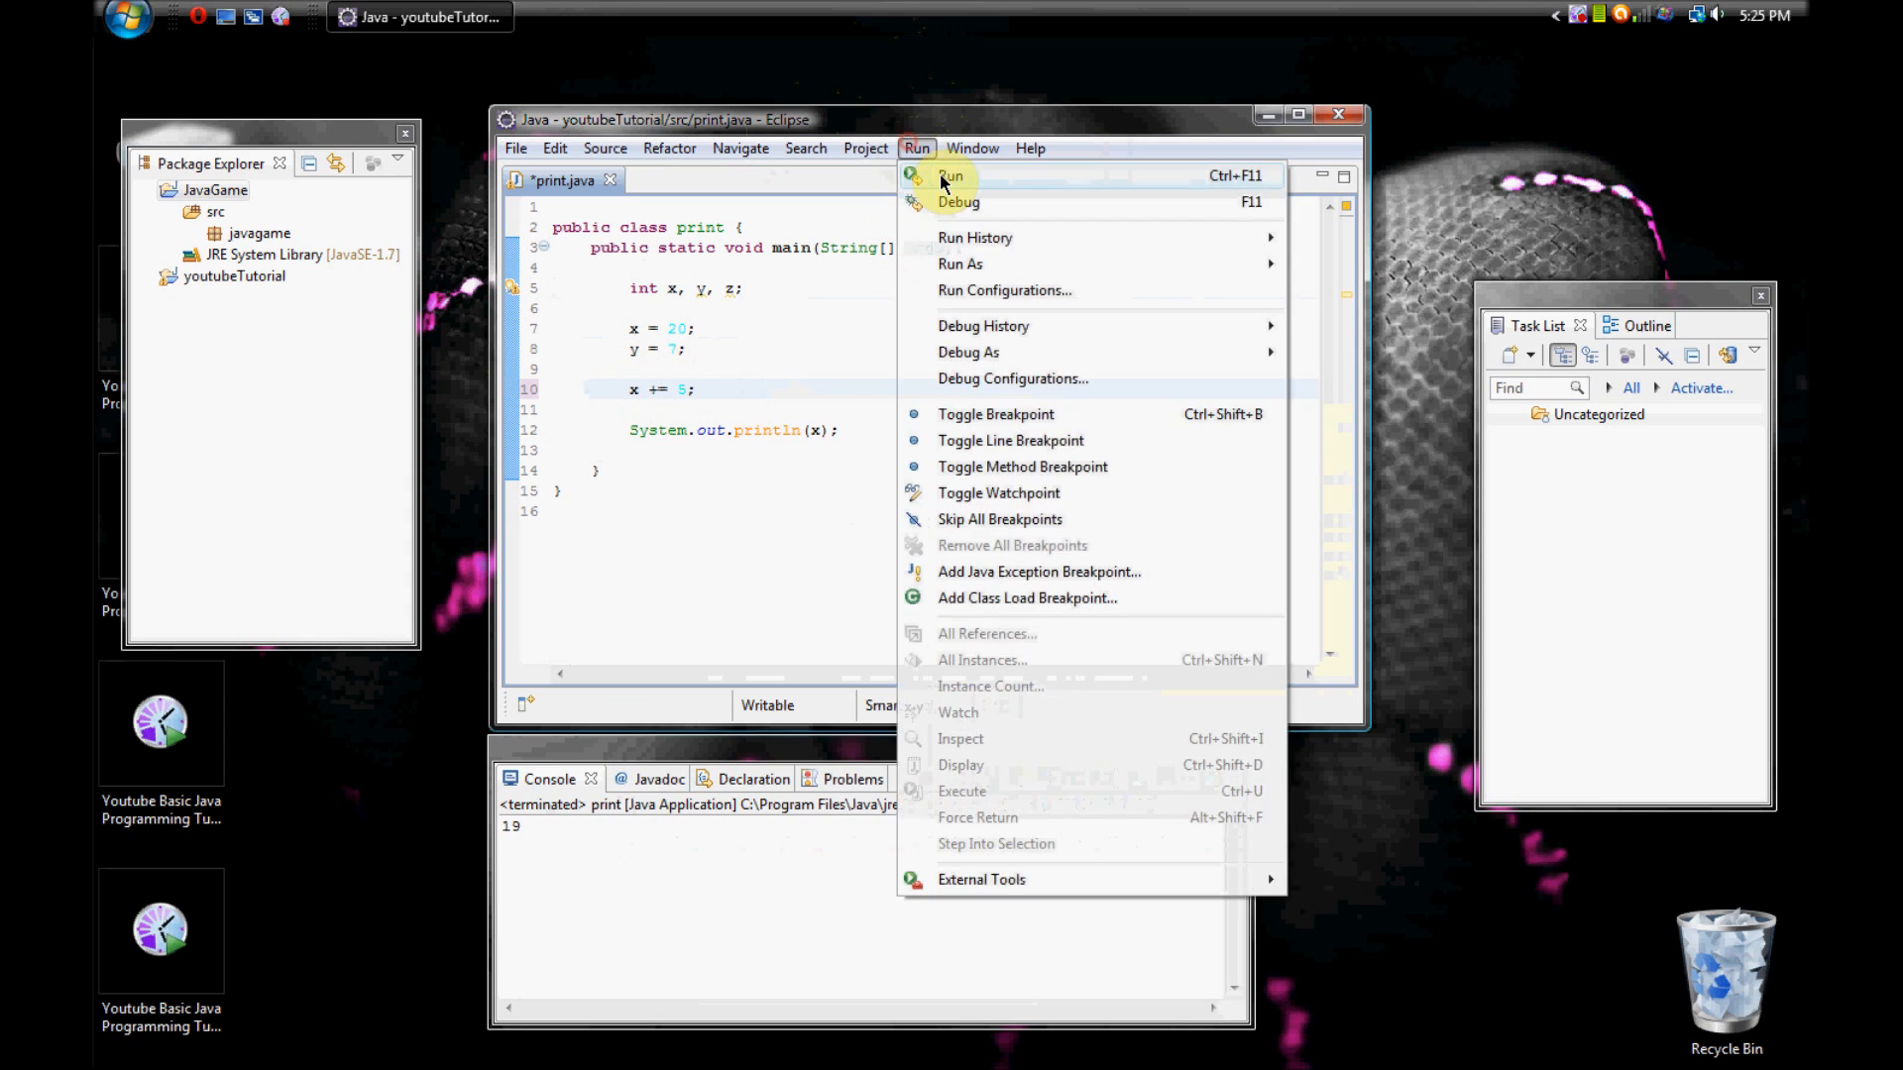
pyautogui.click(951, 176)
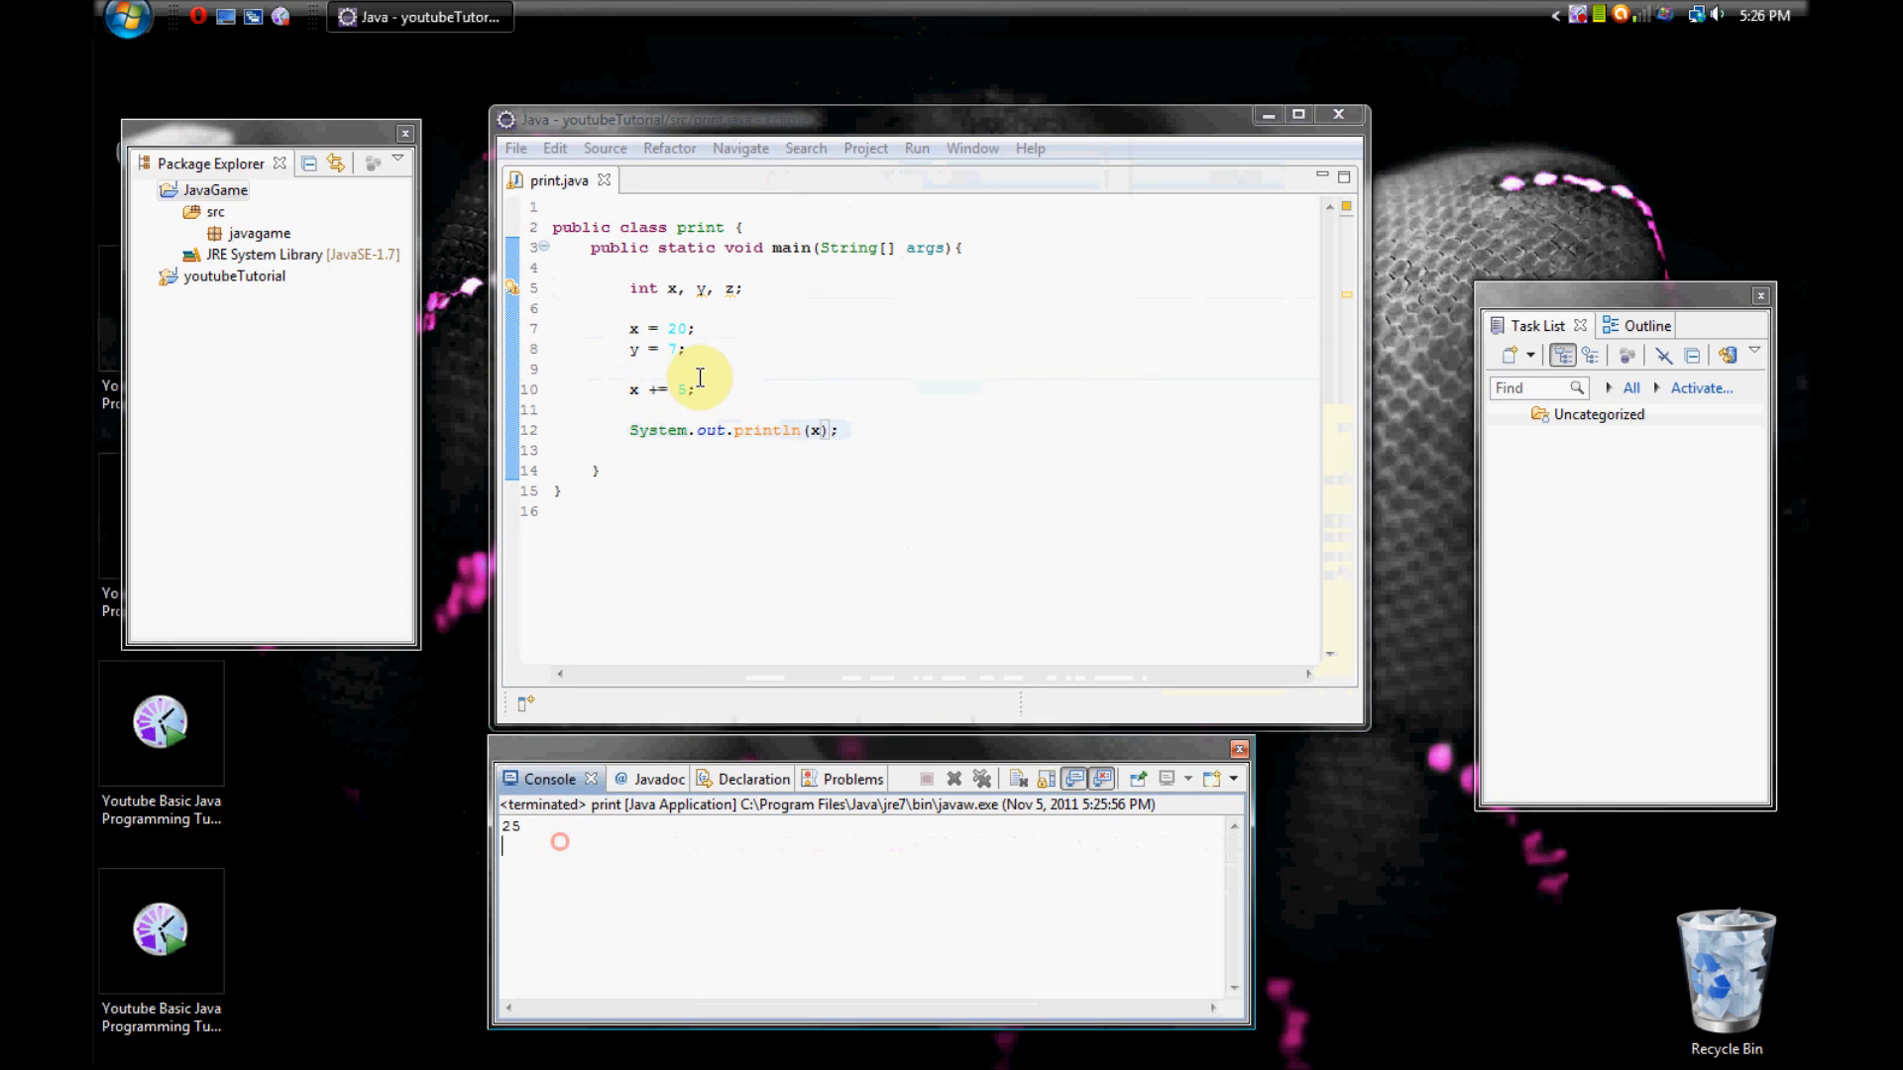
pyautogui.click(658, 388)
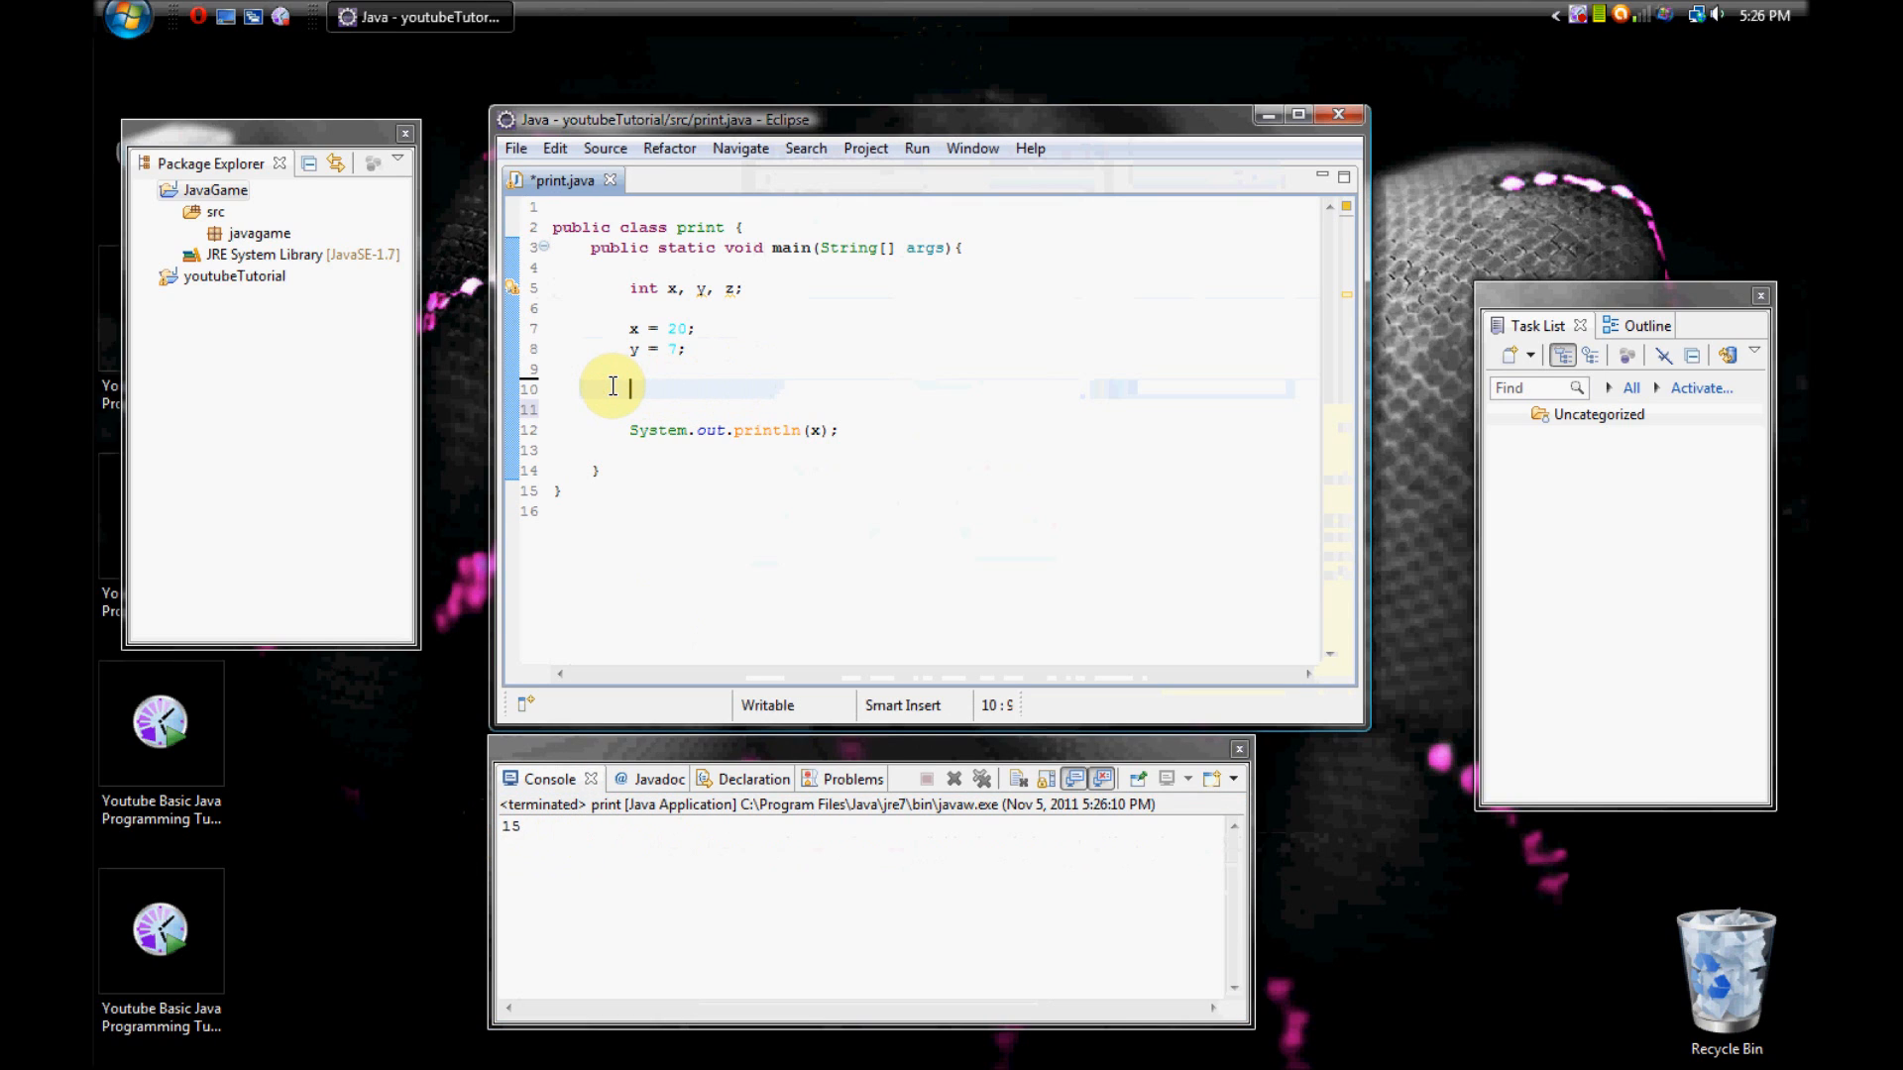
pyautogui.moveTo(612, 386)
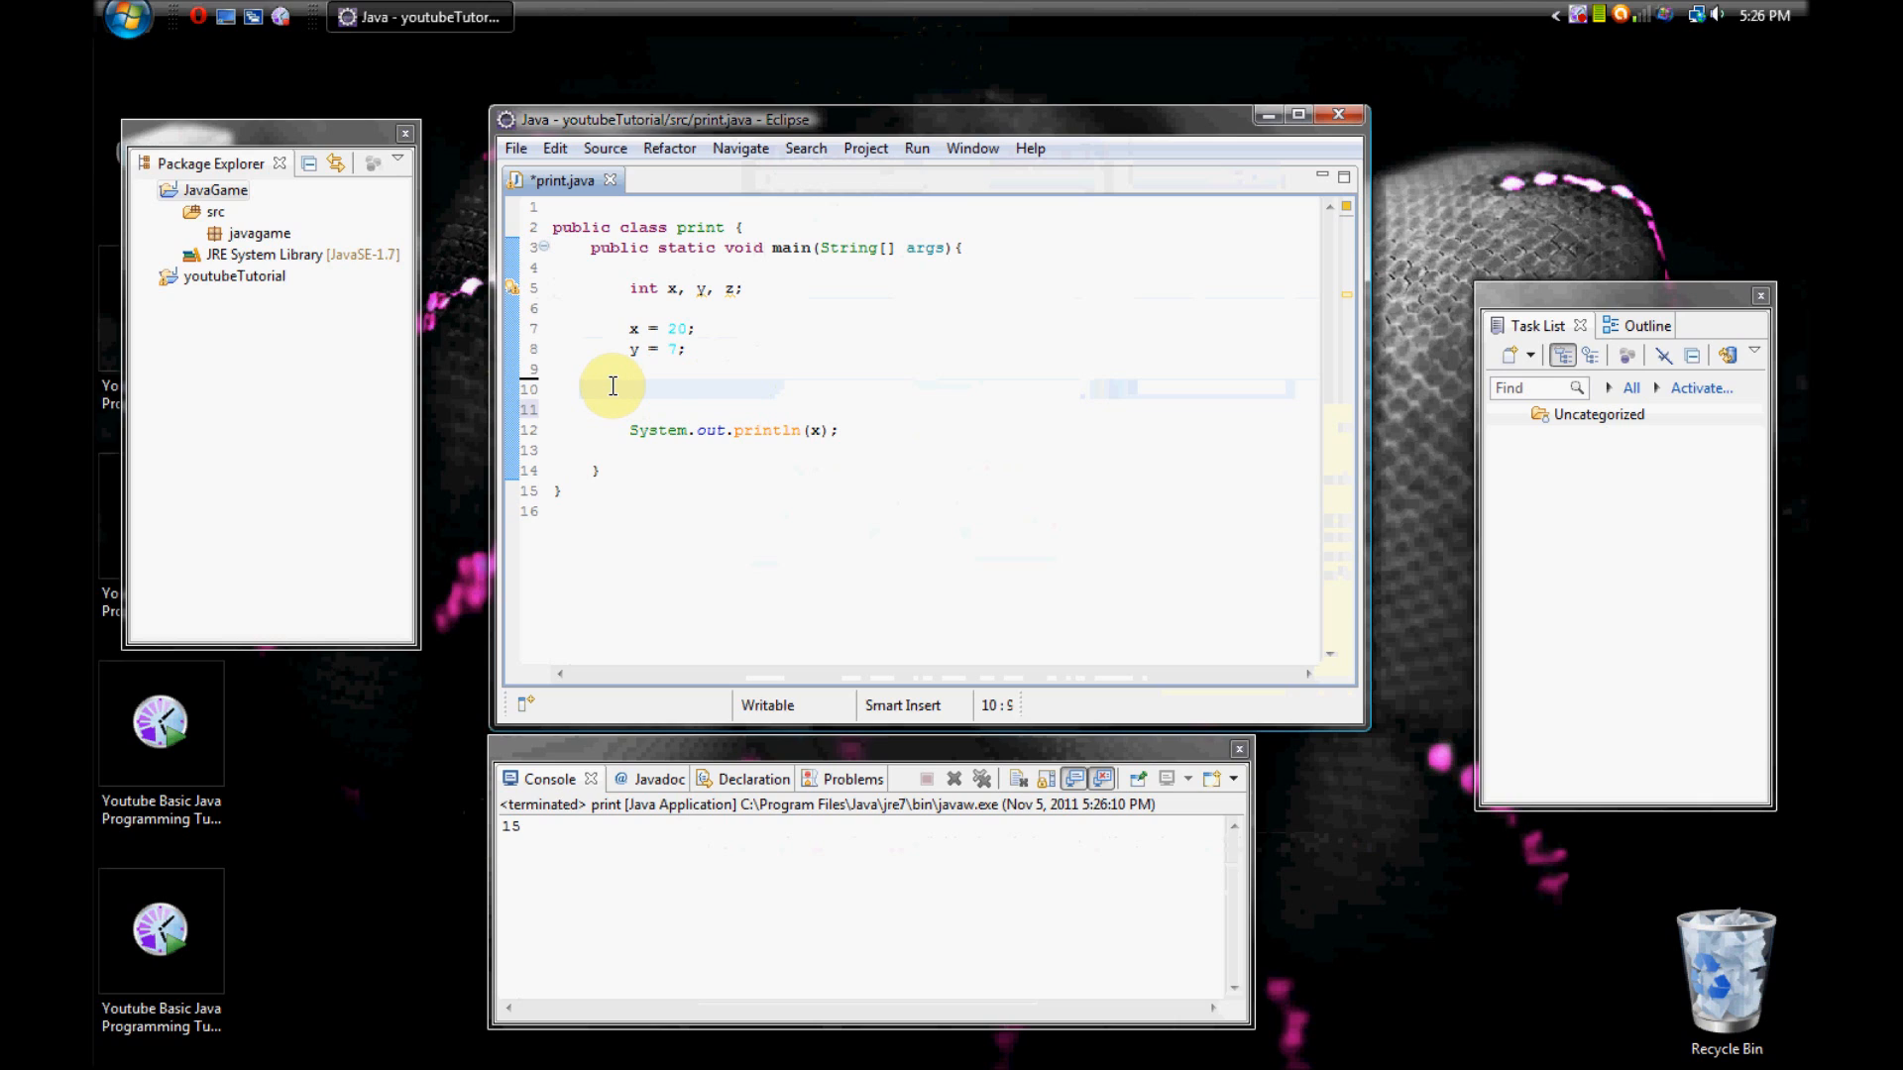
# Write 'z = x%y;' on line 10, print z instead of x, and run to get 6.
pyautogui.click(631, 388)
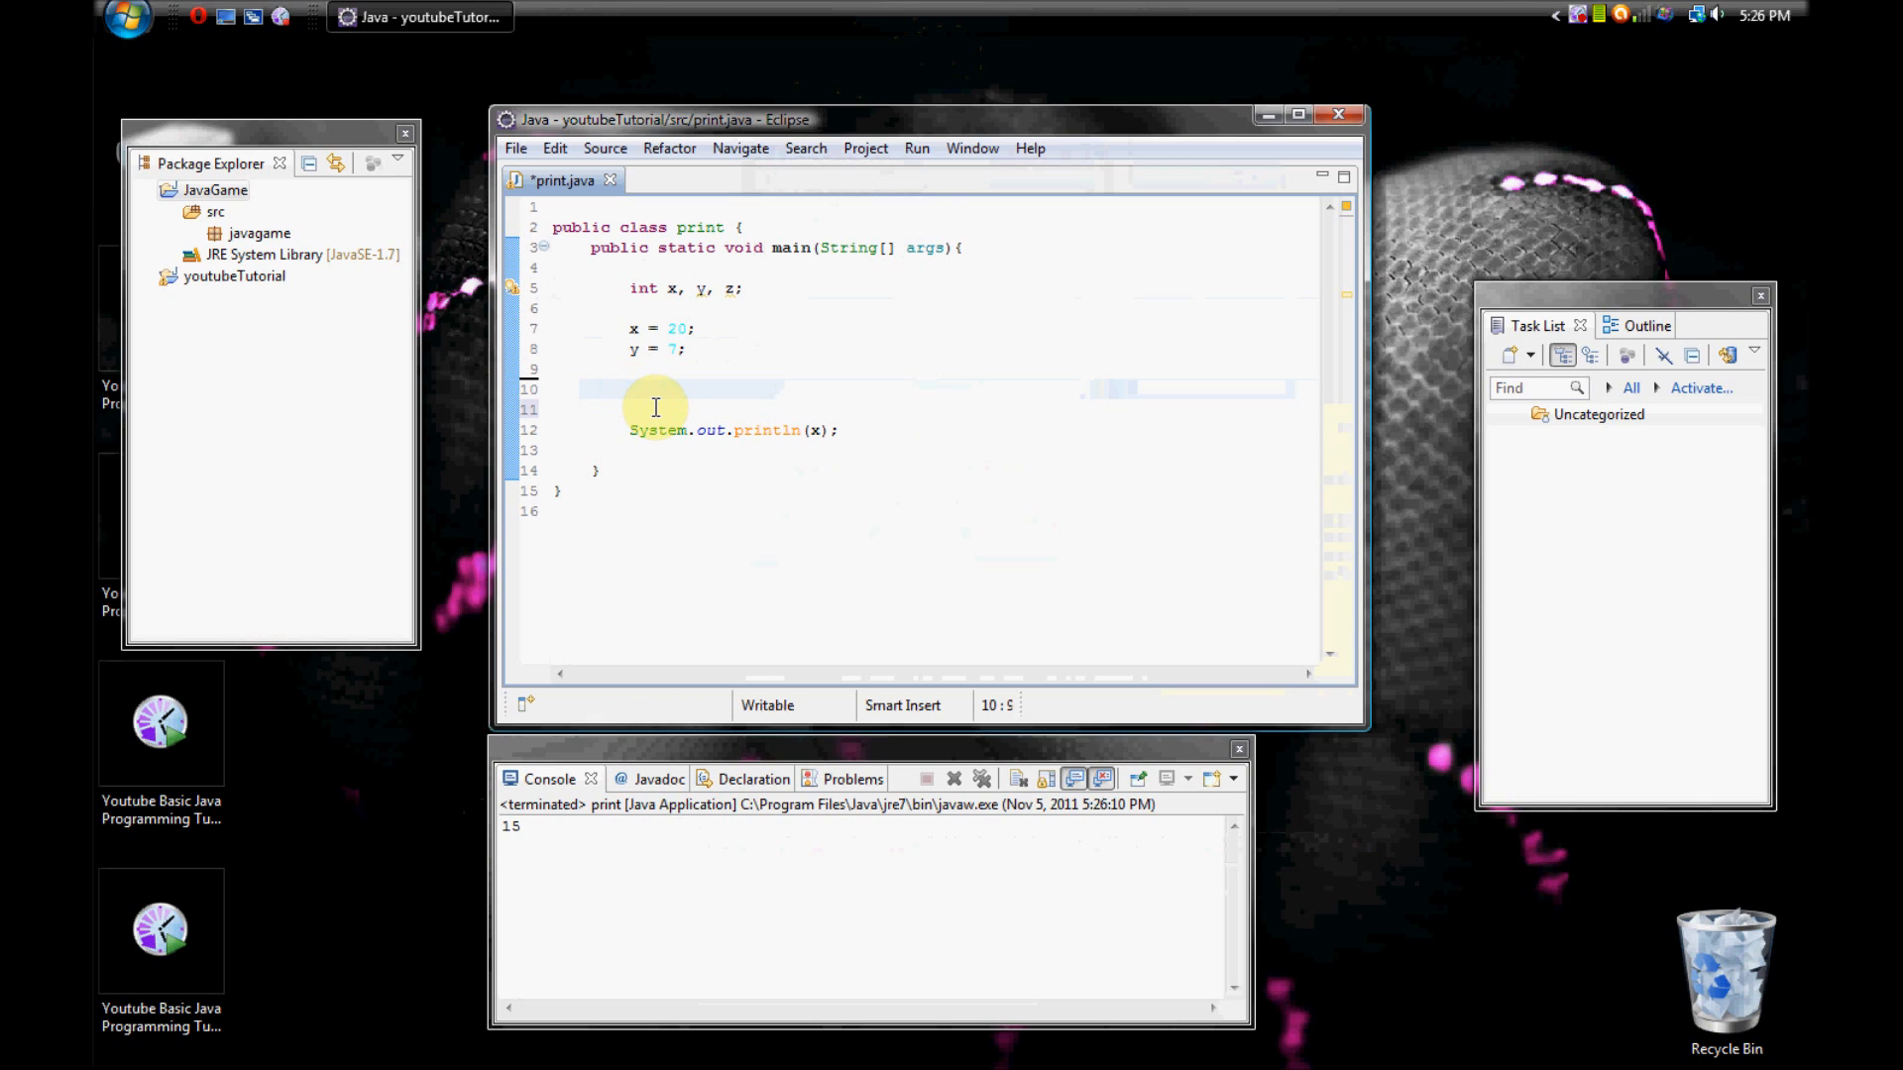
pyautogui.write('z =')
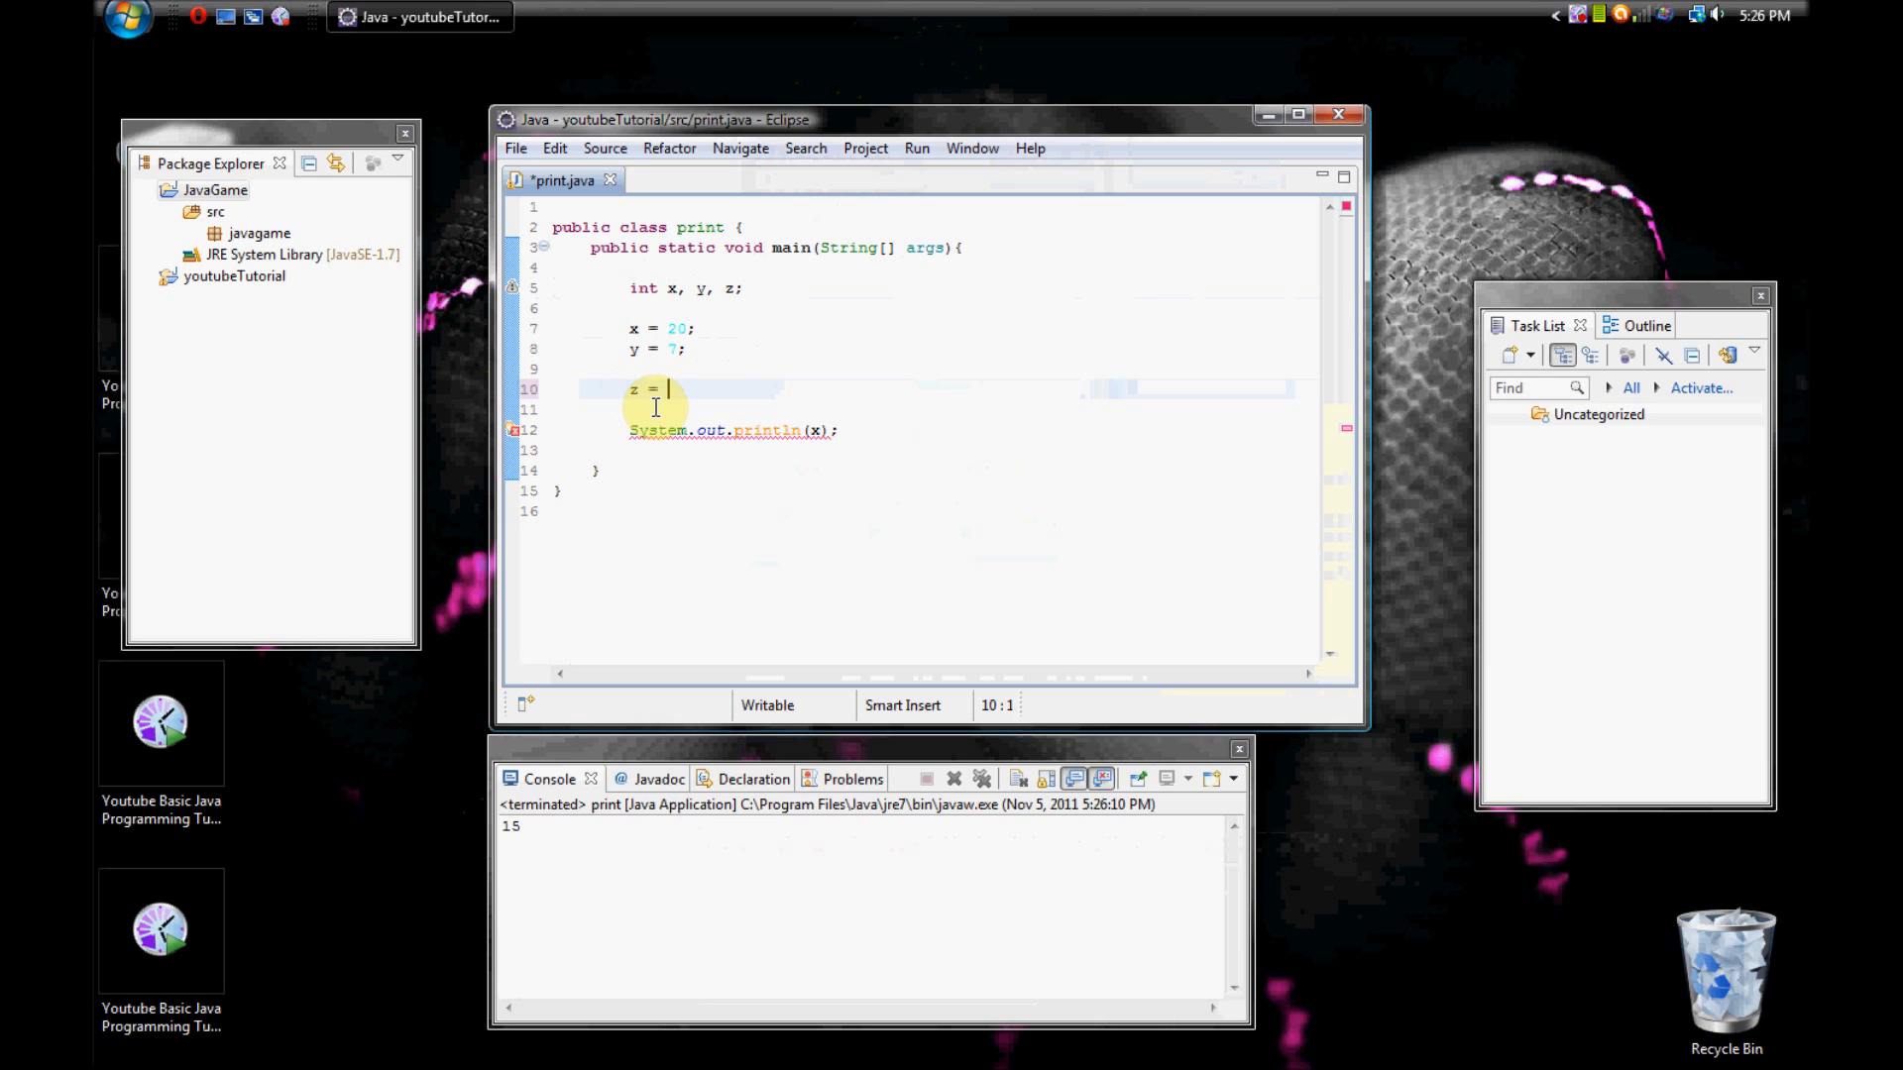
pyautogui.write('x%')
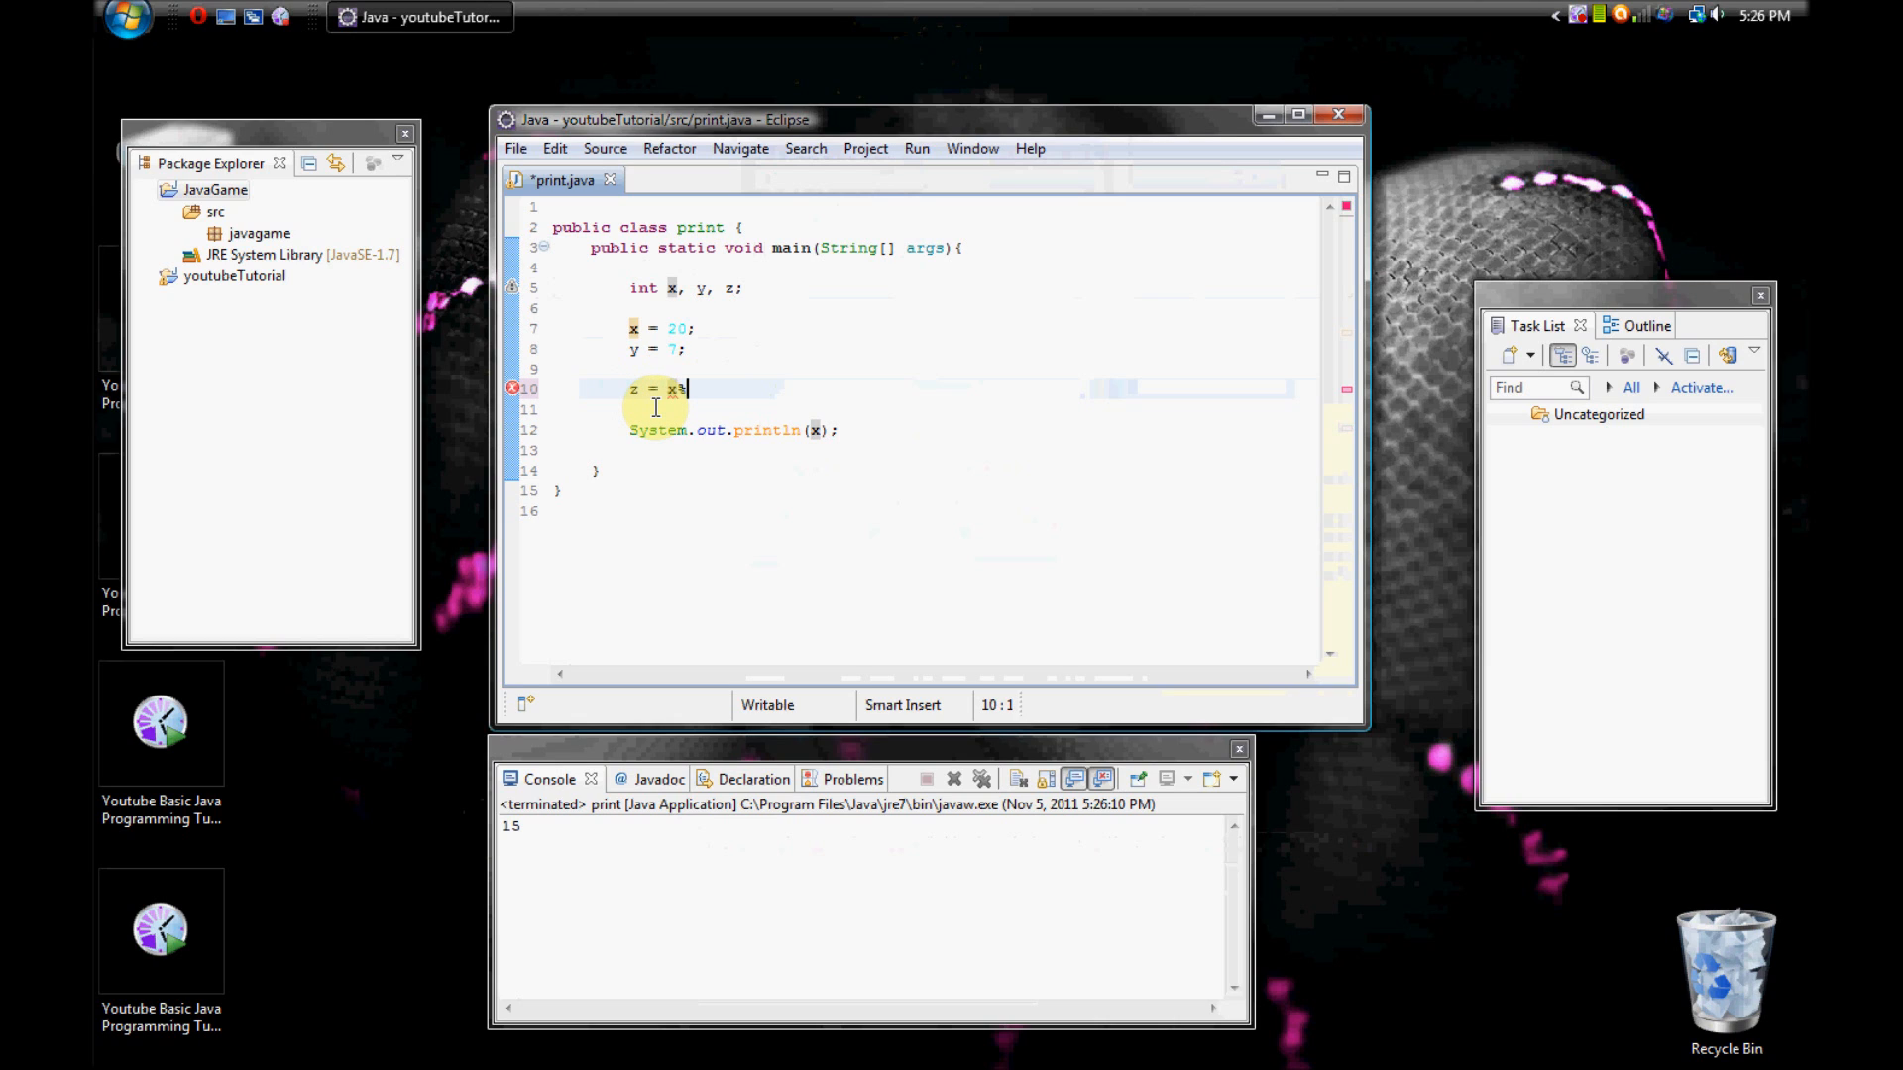
pyautogui.write(';')
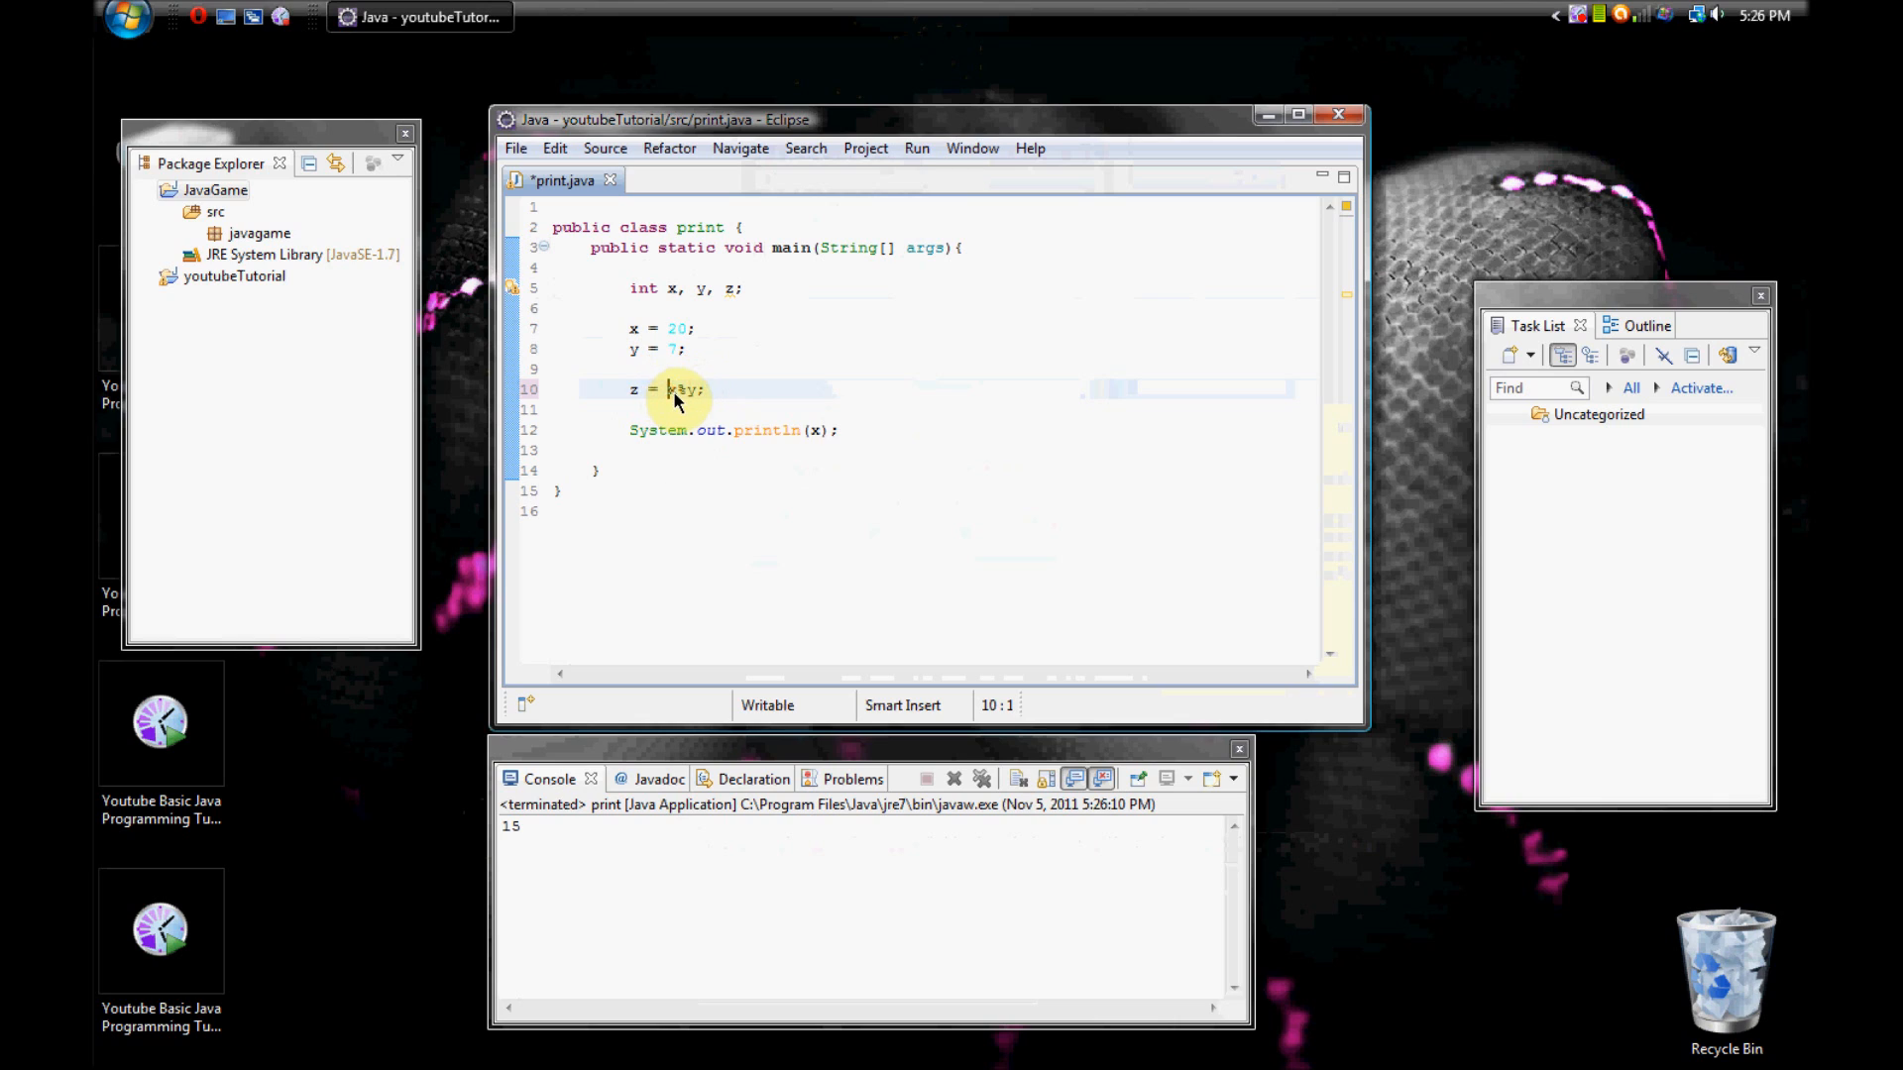
pyautogui.write('x')
pyautogui.click(736, 430)
pyautogui.write('z')
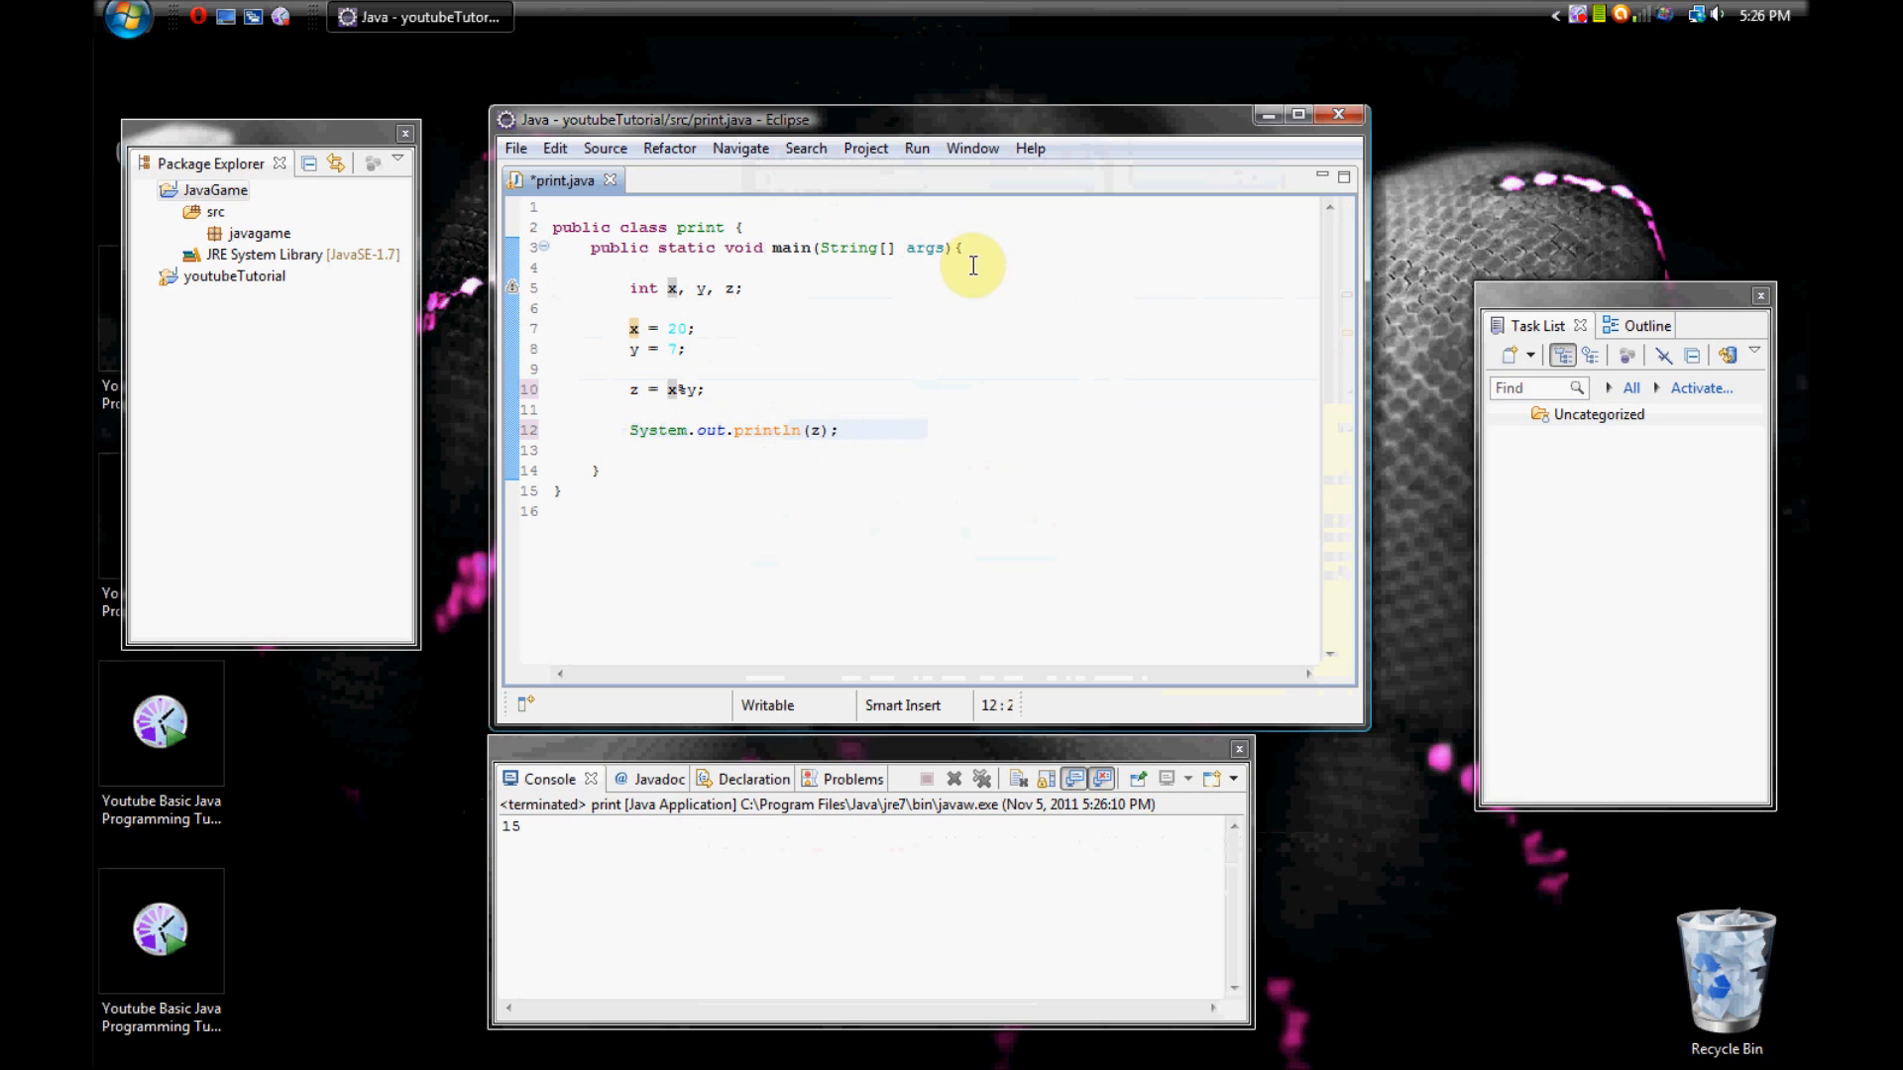
pyautogui.click(916, 149)
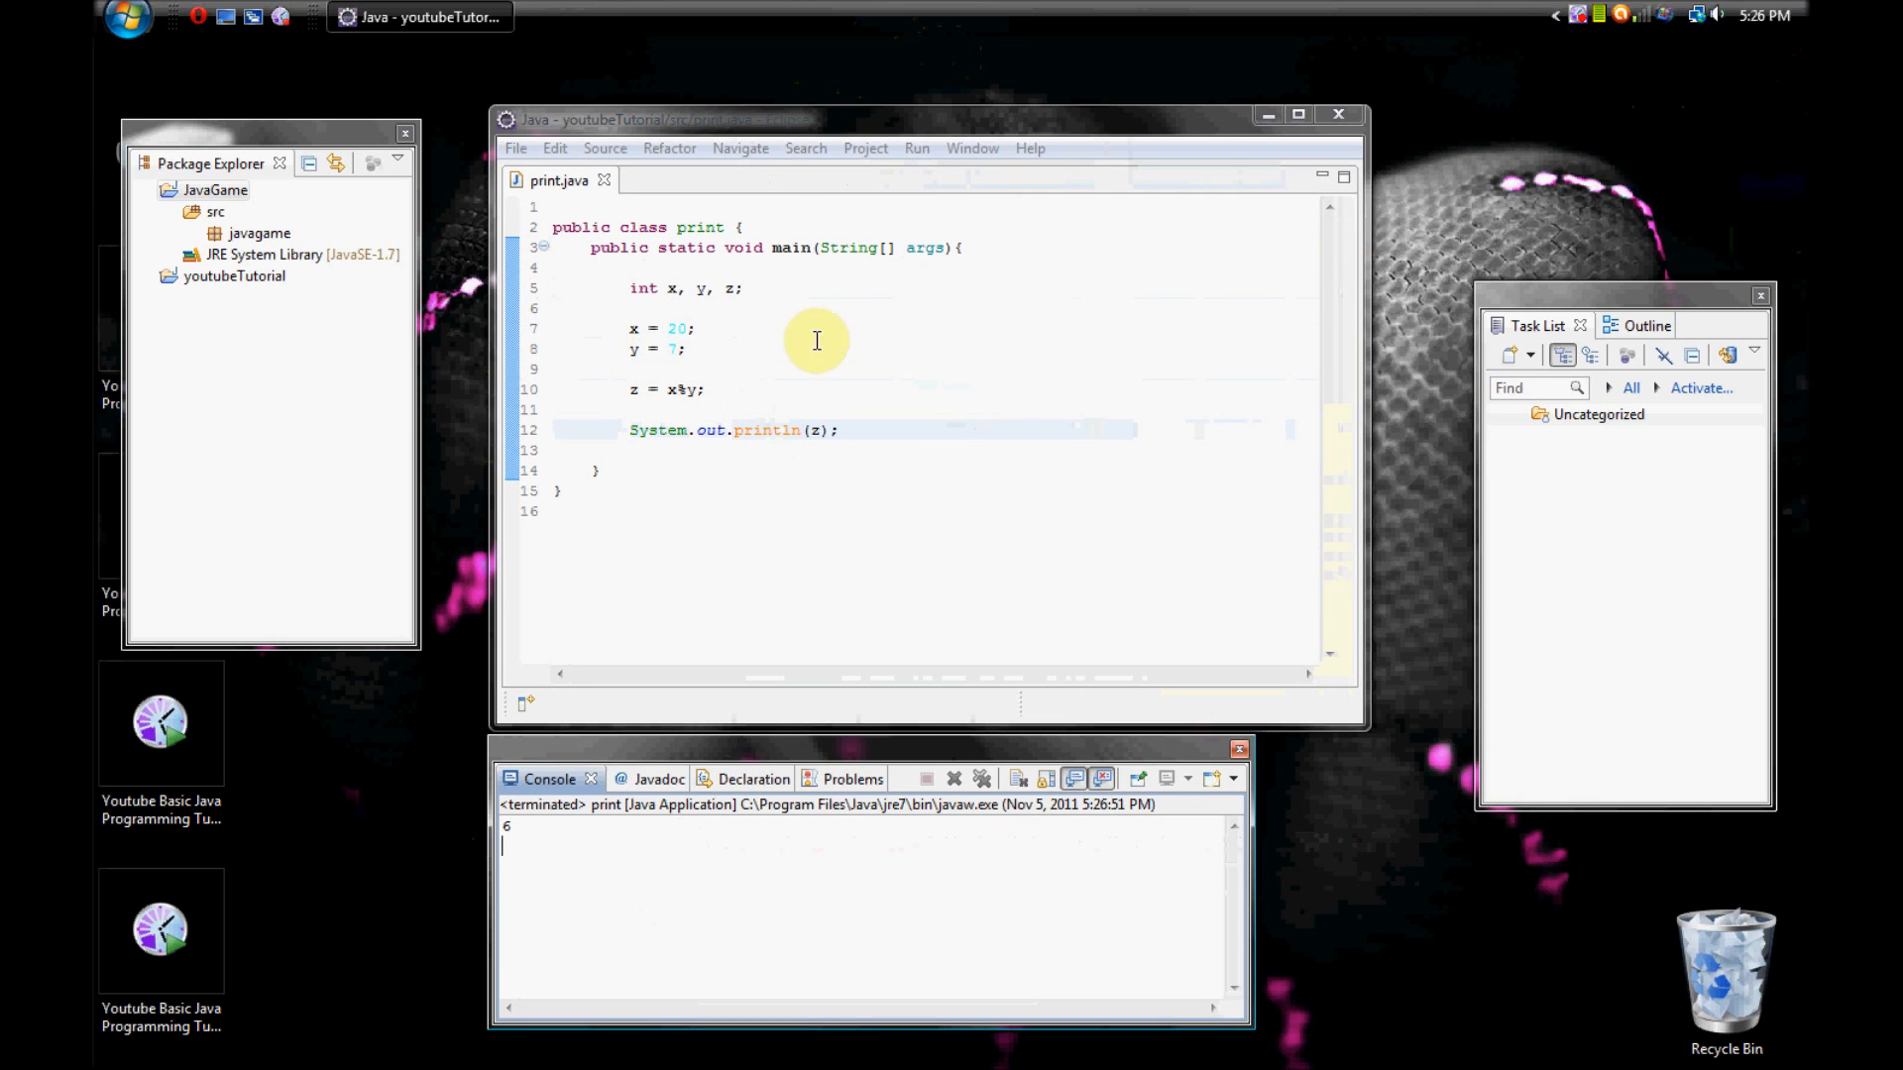
pyautogui.moveTo(1058, 360)
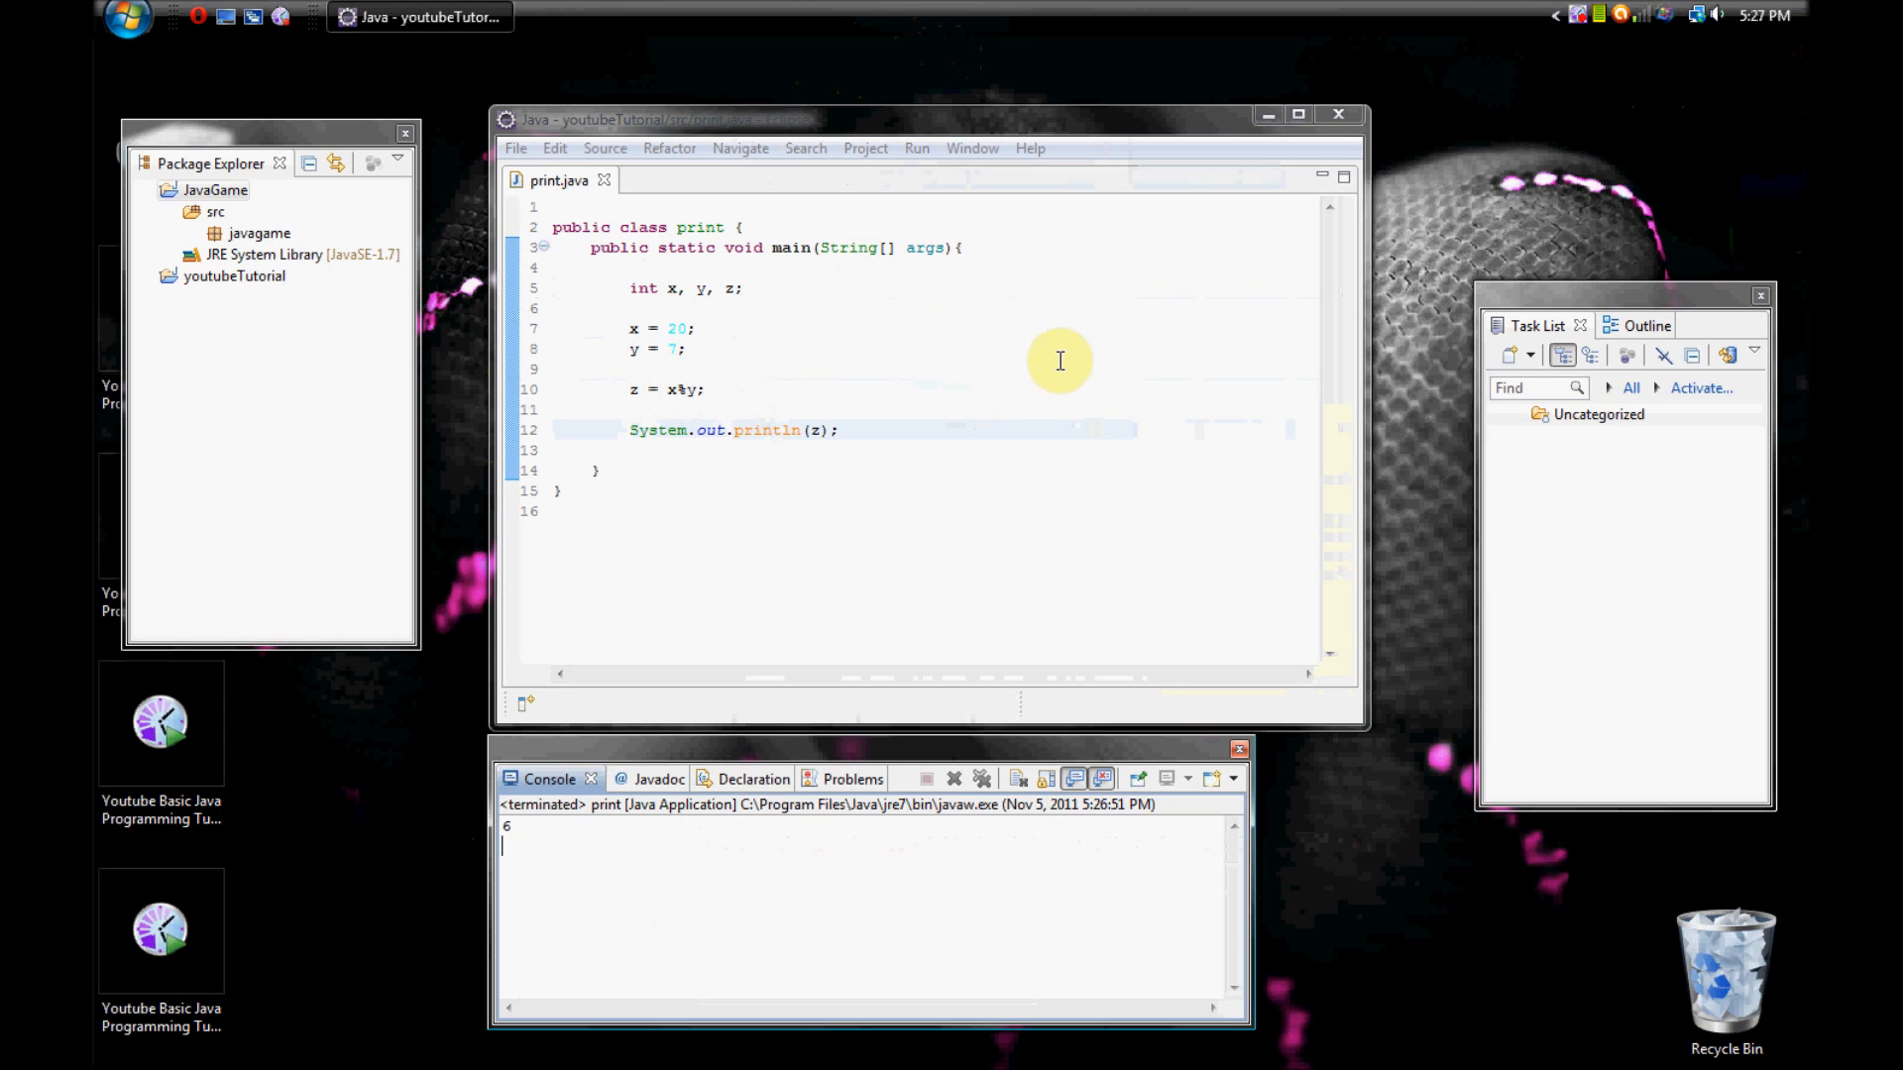
# Rewrite line 10 as 'x %= y;', print x instead of z, and run to get 6.
pyautogui.doubleClick(666, 390)
pyautogui.write('x %')
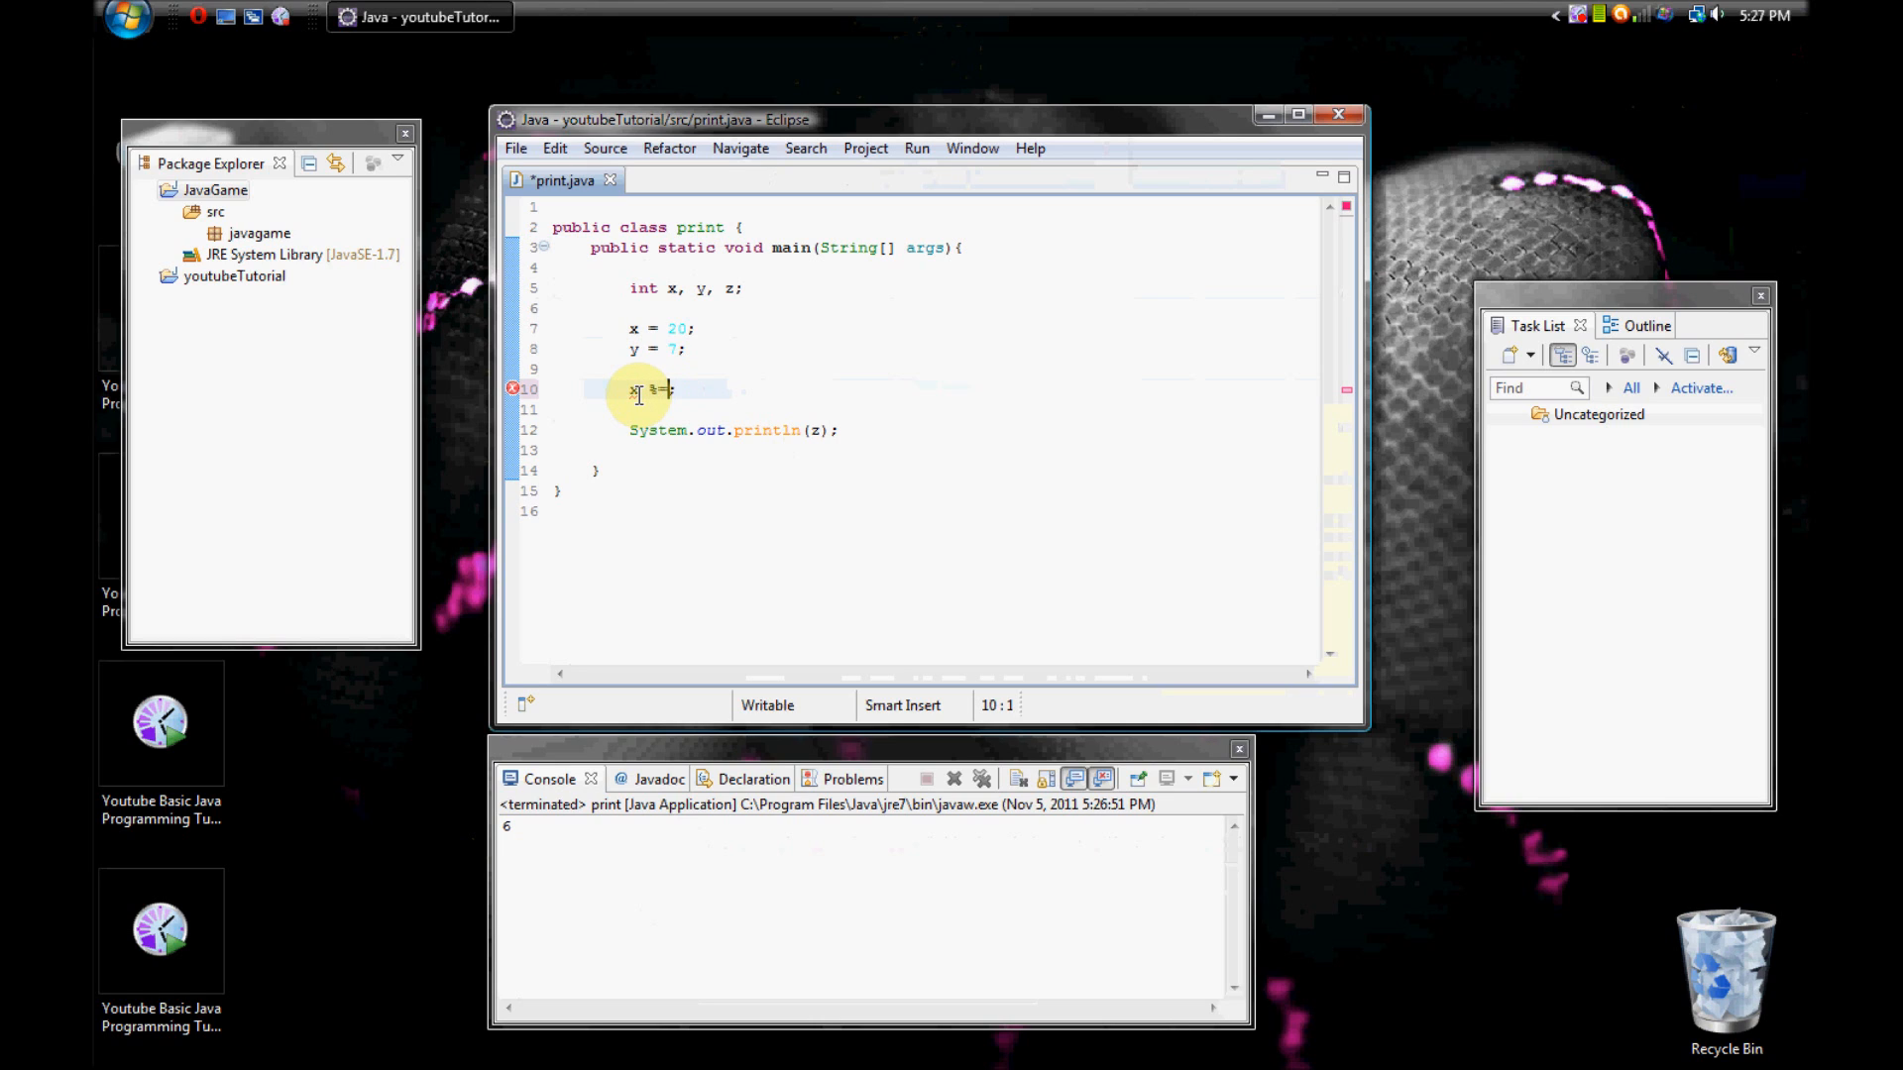
pyautogui.write('=')
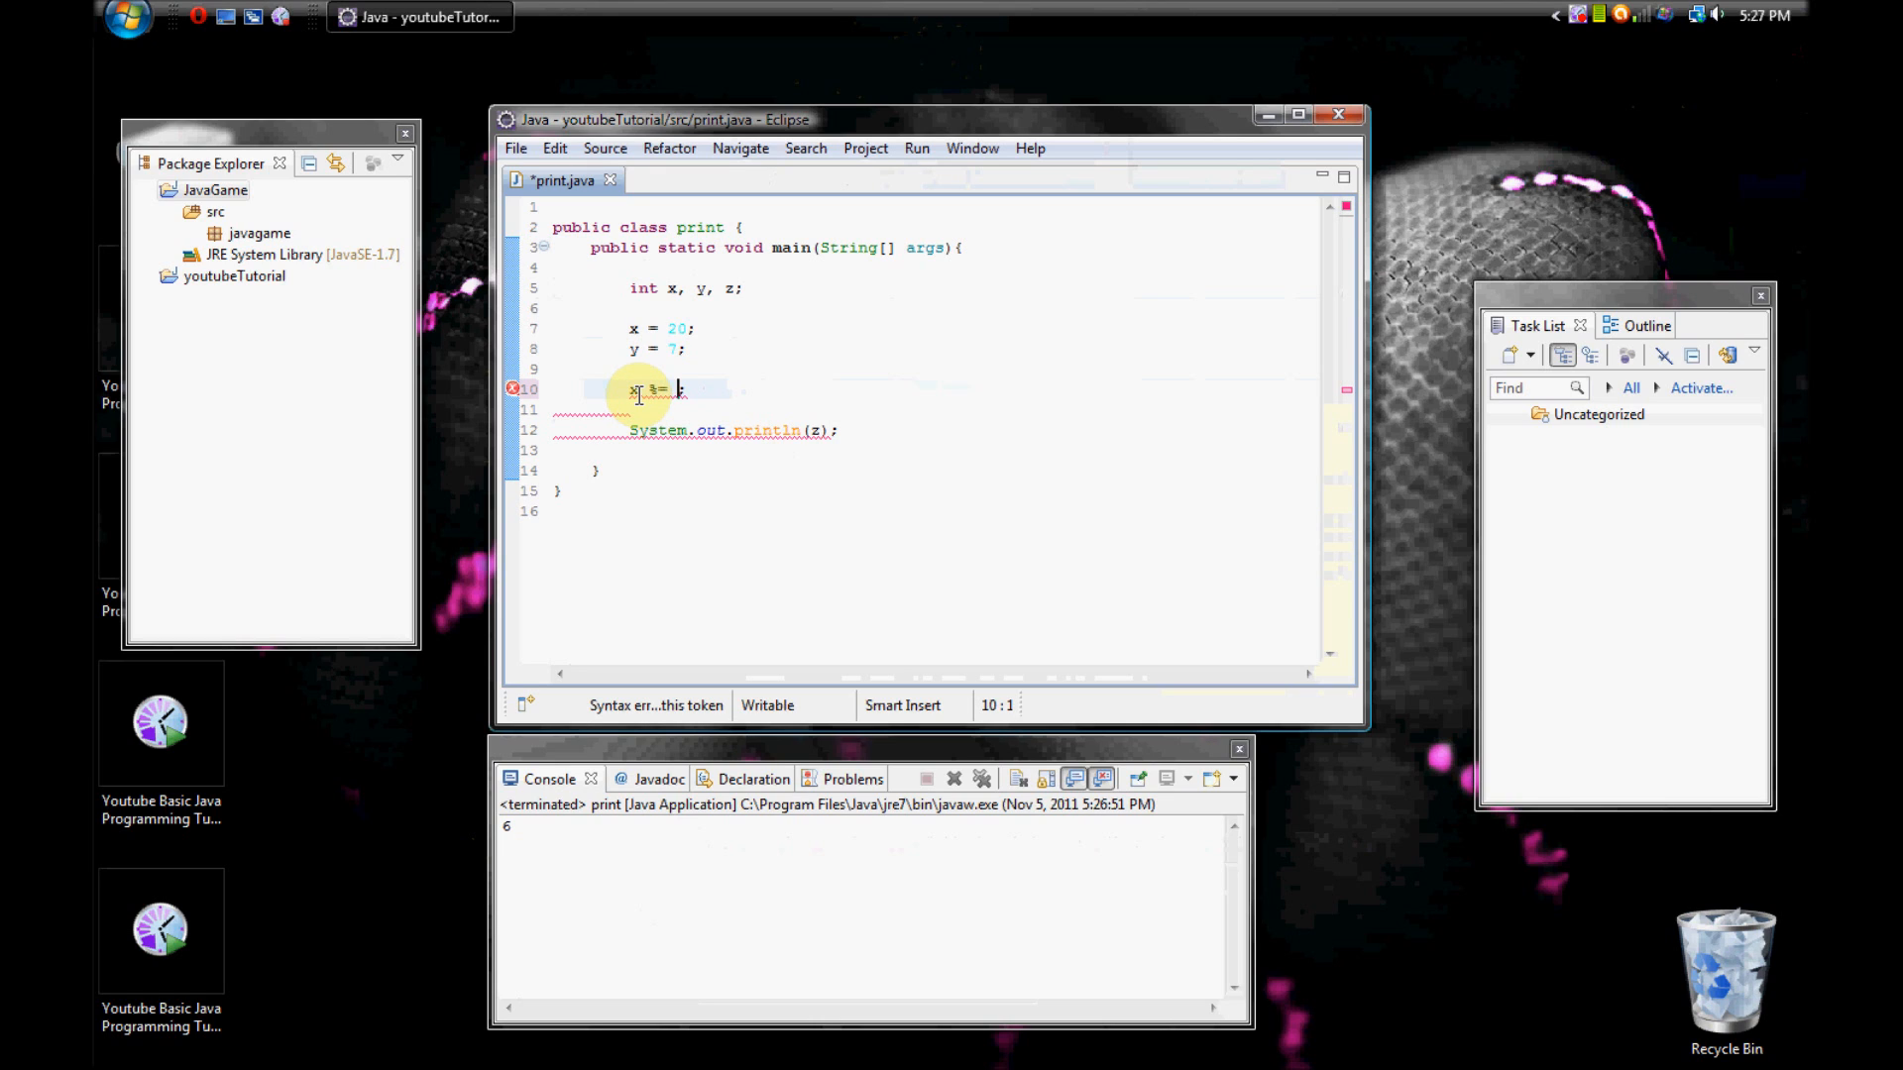
pyautogui.write('y;')
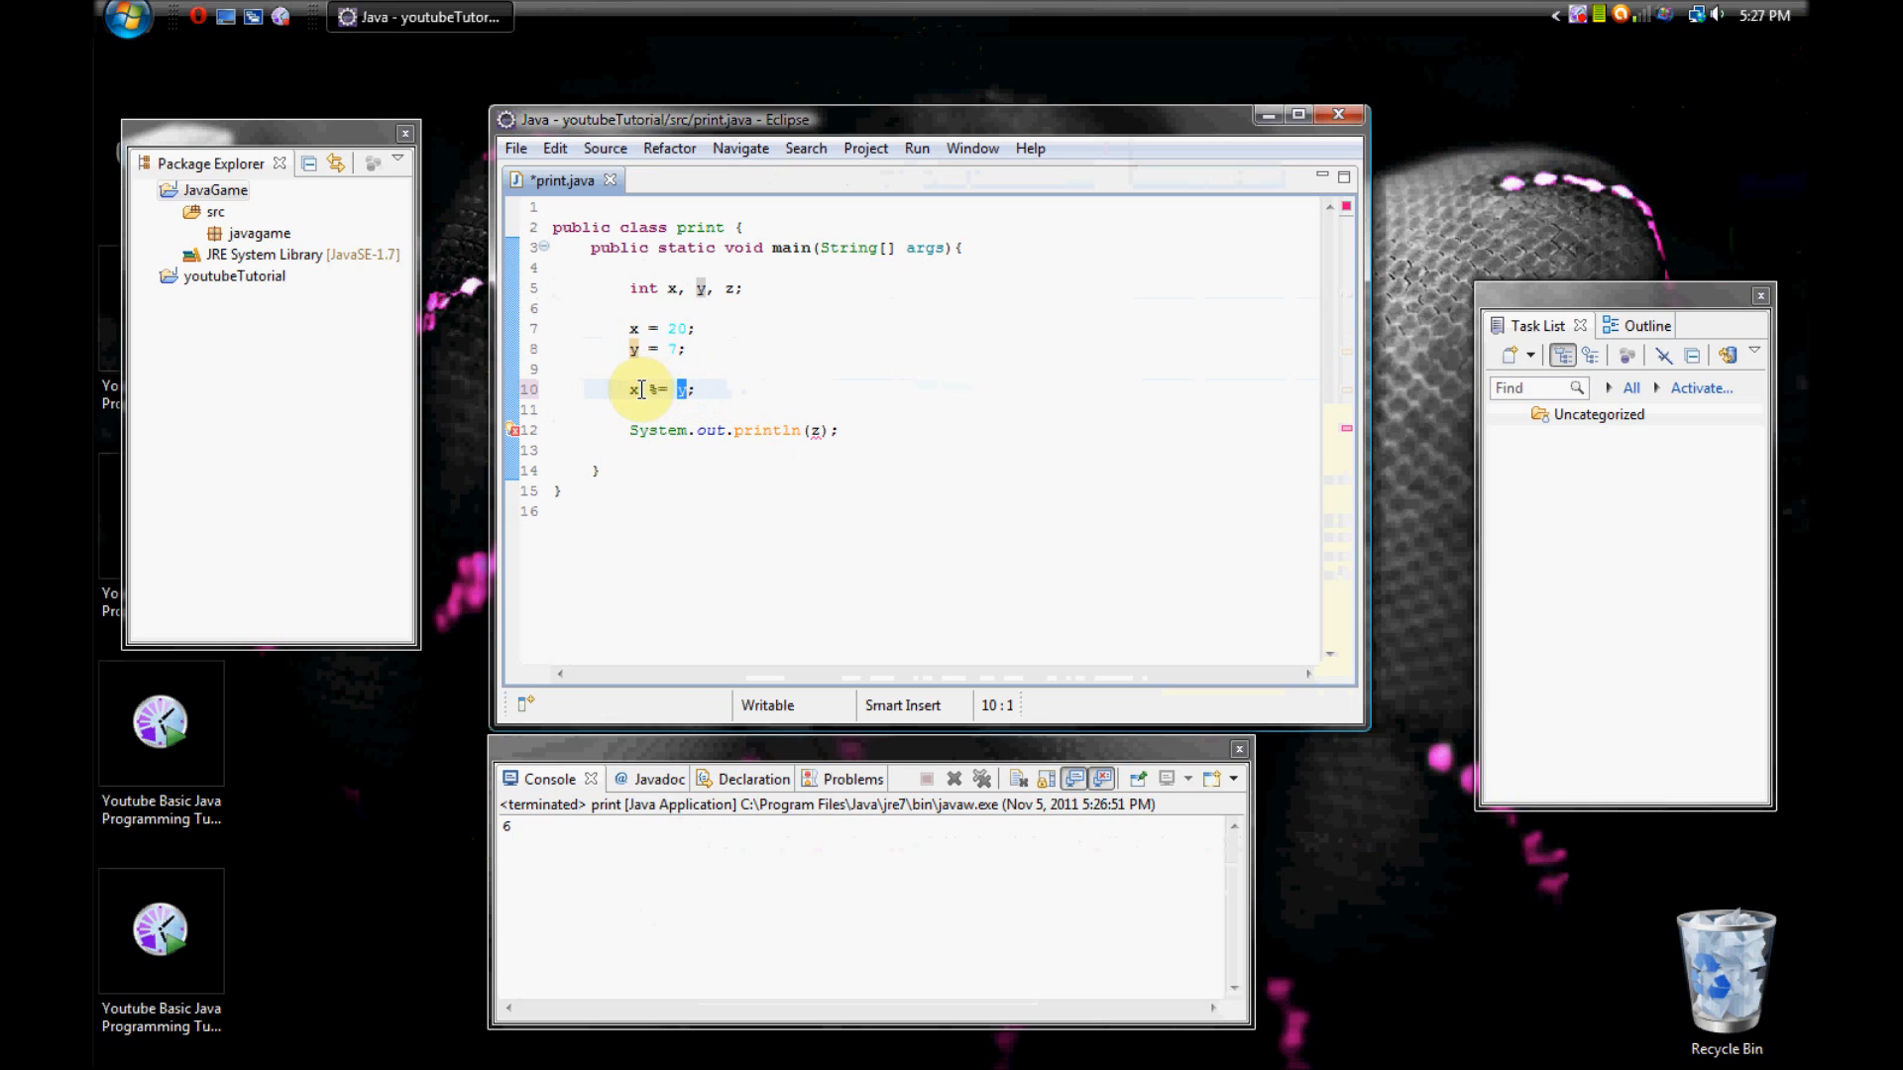
pyautogui.click(916, 149)
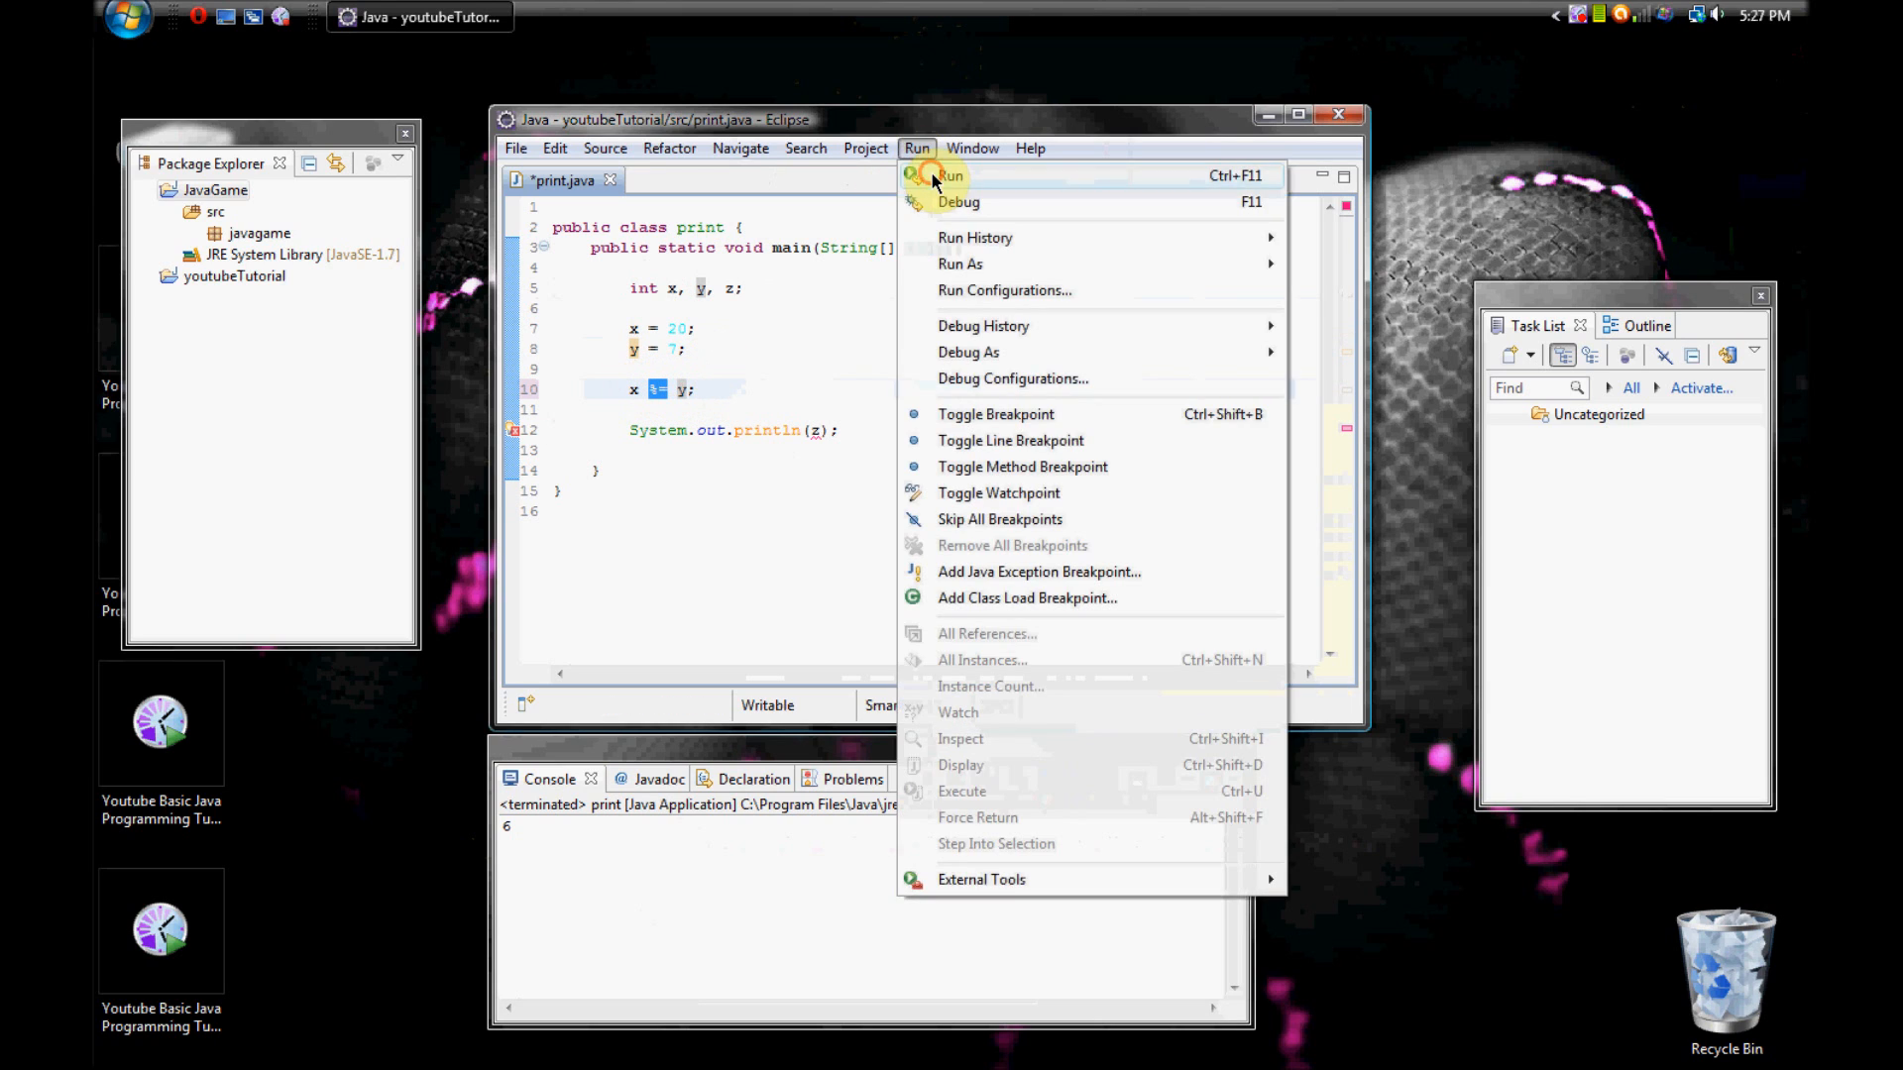
pyautogui.click(949, 176)
pyautogui.write('x')
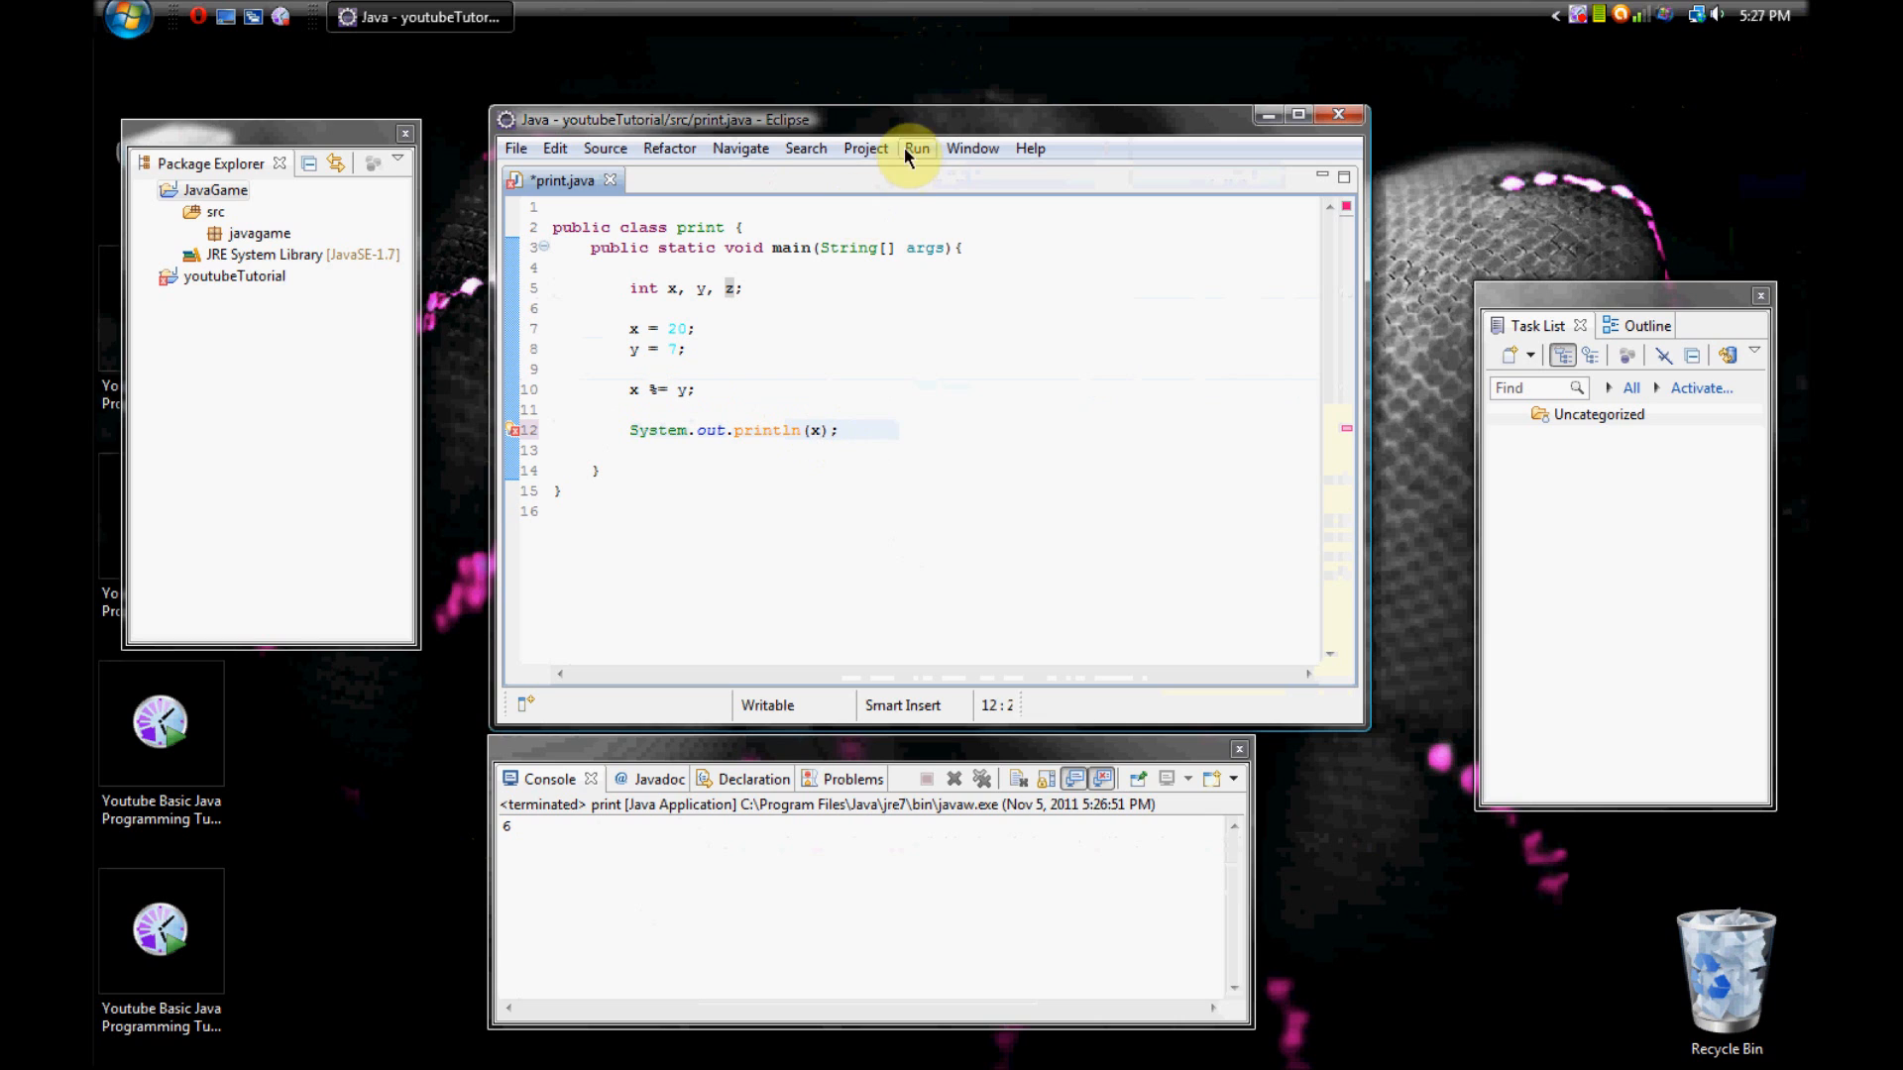
pyautogui.click(916, 147)
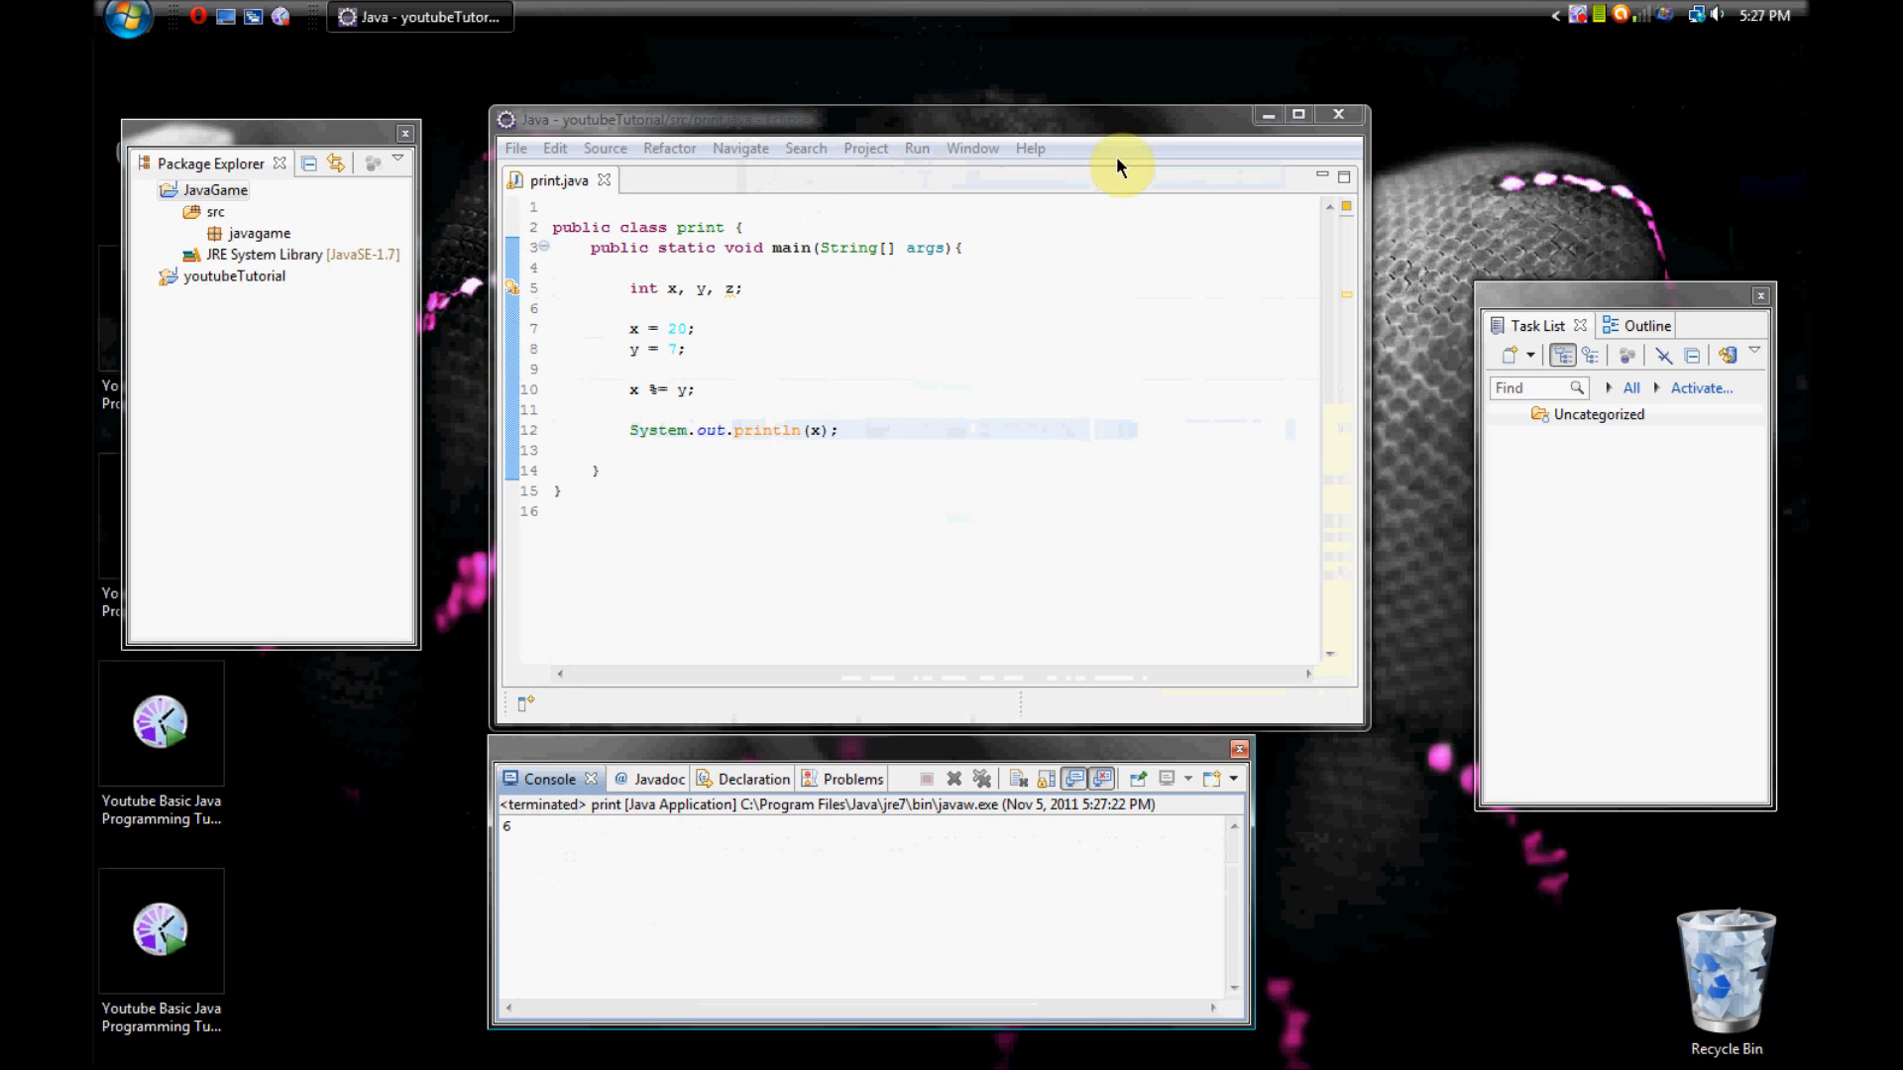
pyautogui.click(1588, 14)
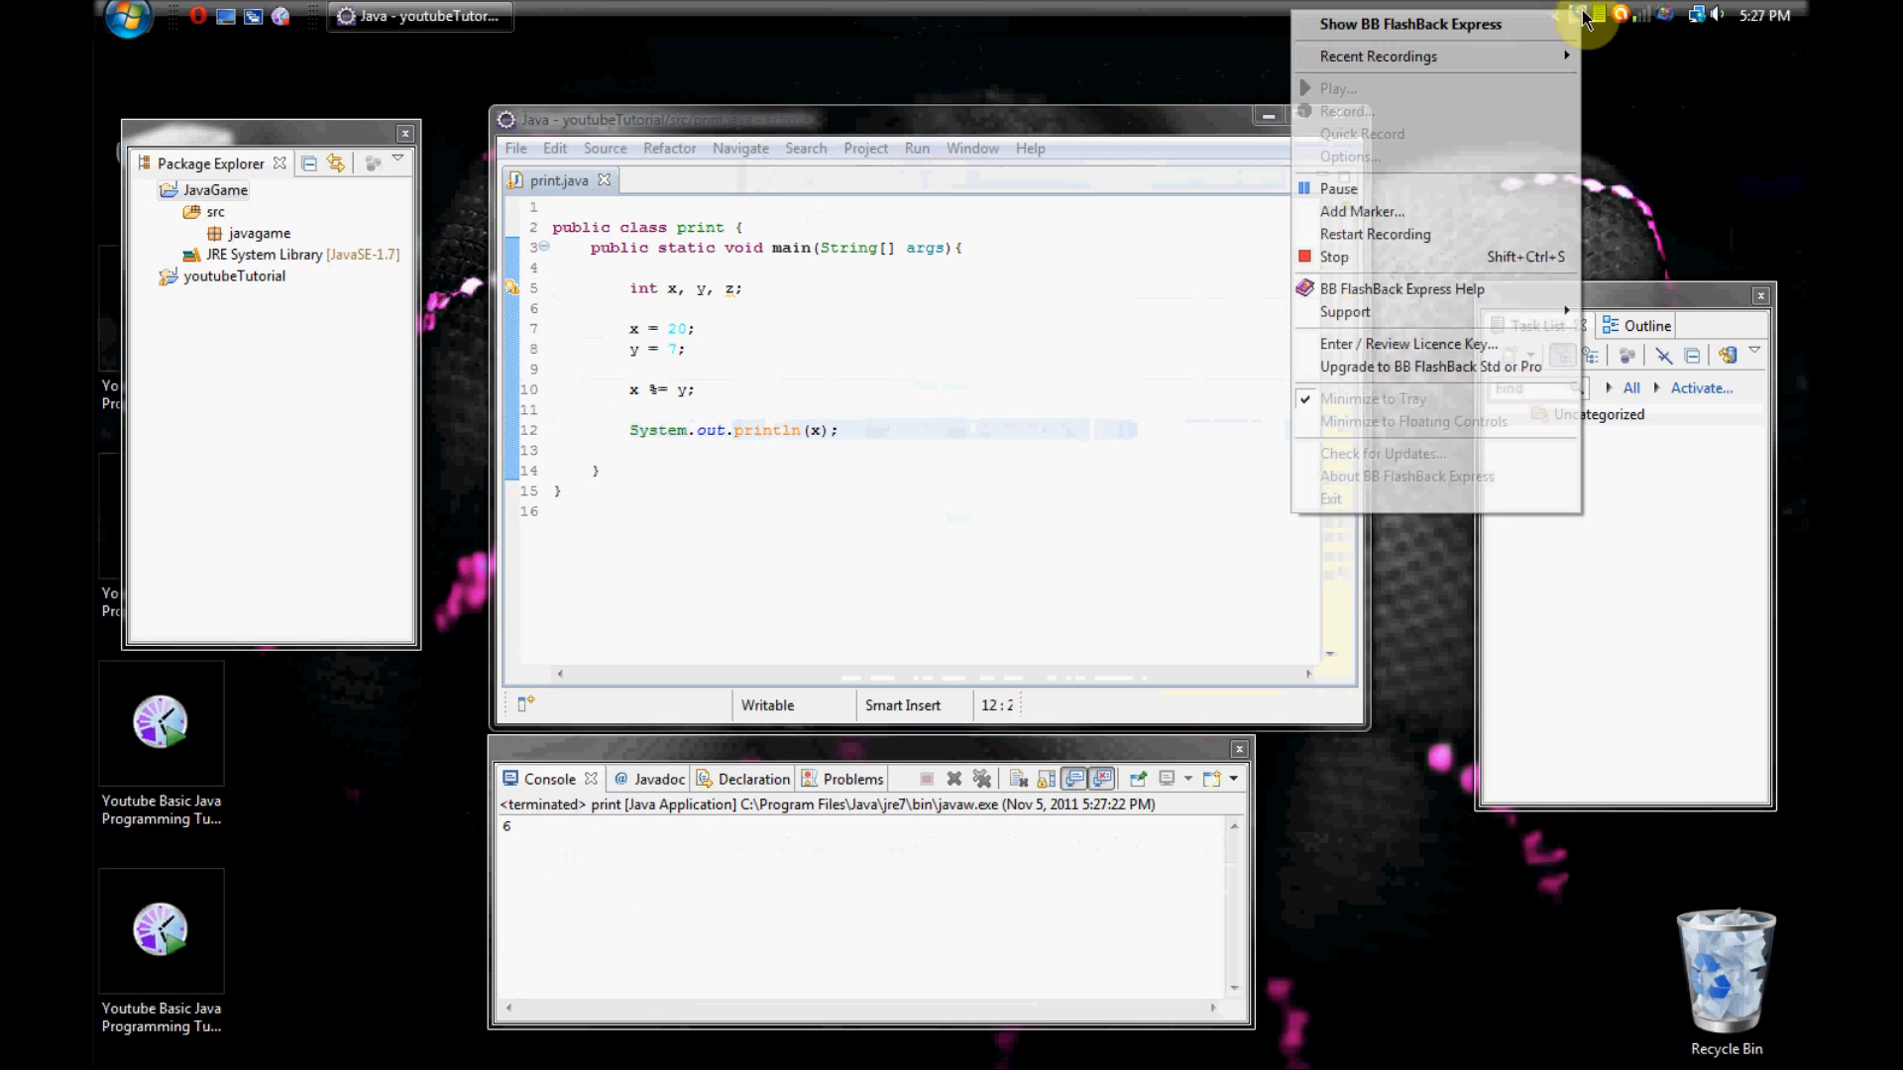